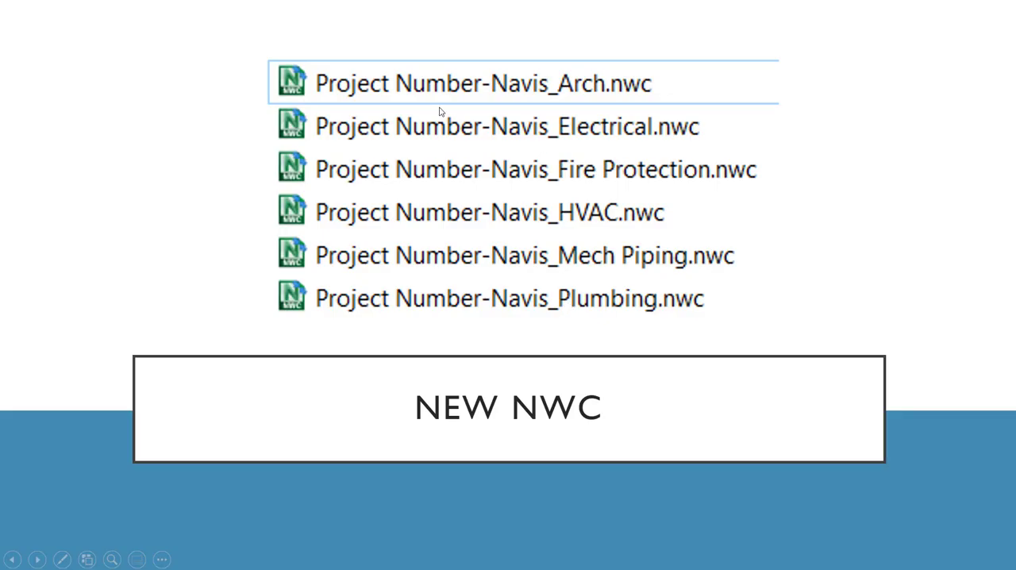
mouse_move(460, 121)
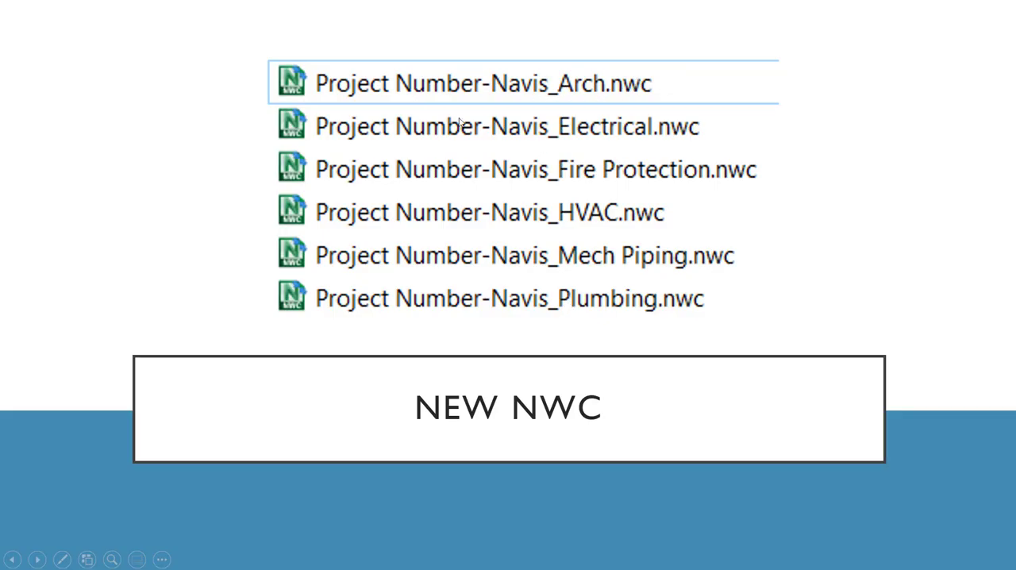
mouse_move(491, 108)
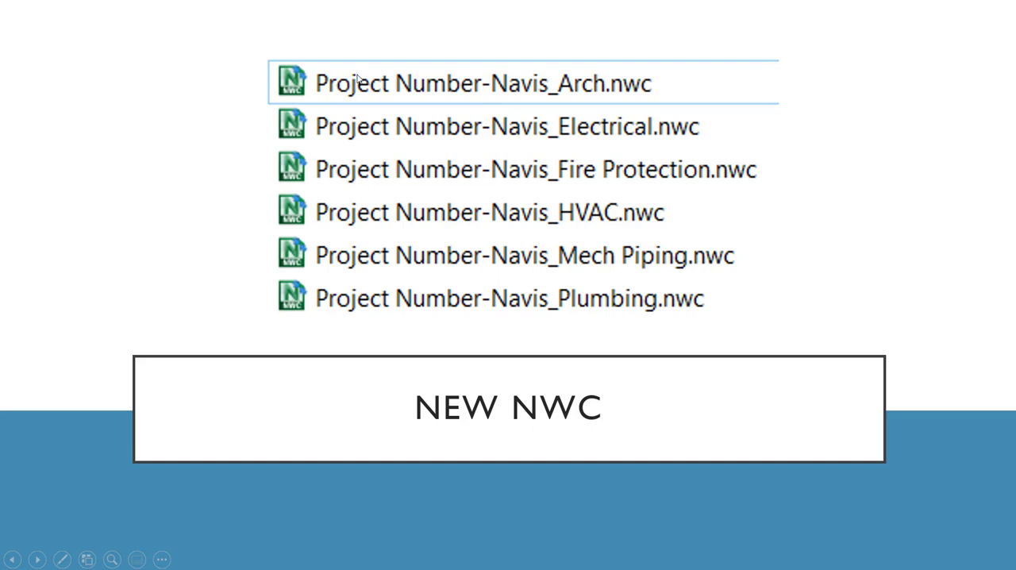
mouse_move(540, 103)
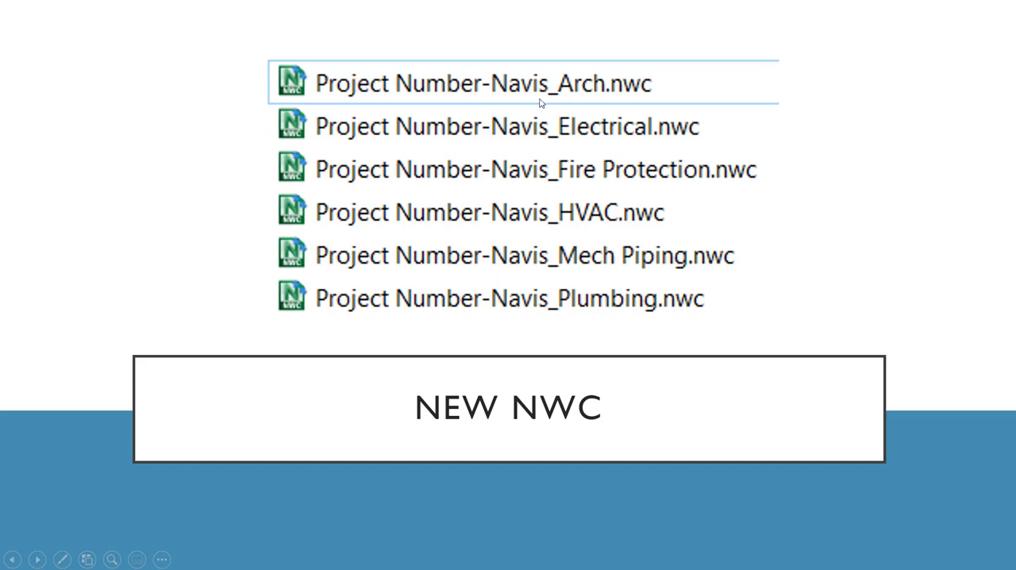
mouse_move(584, 96)
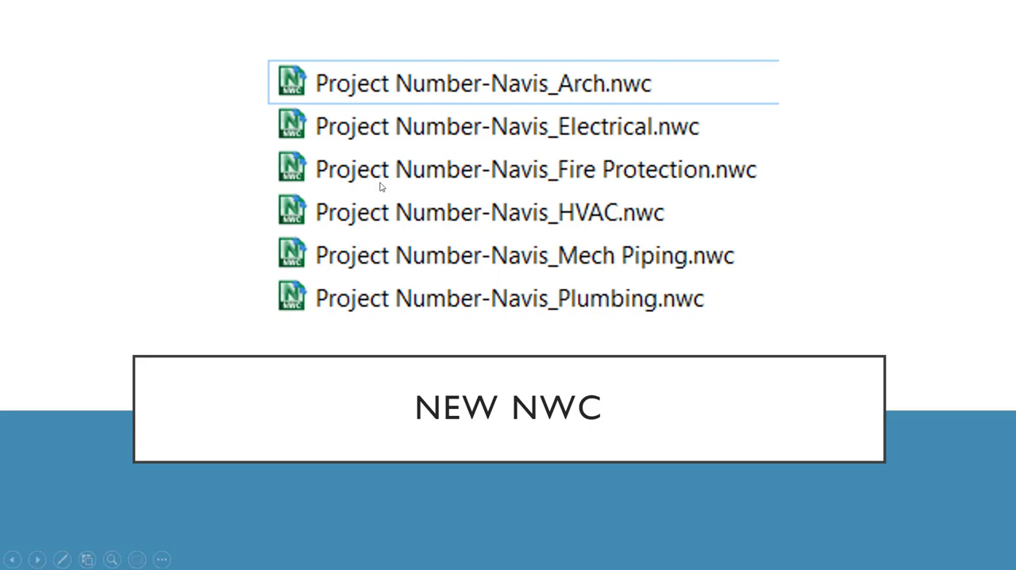
mouse_move(627, 221)
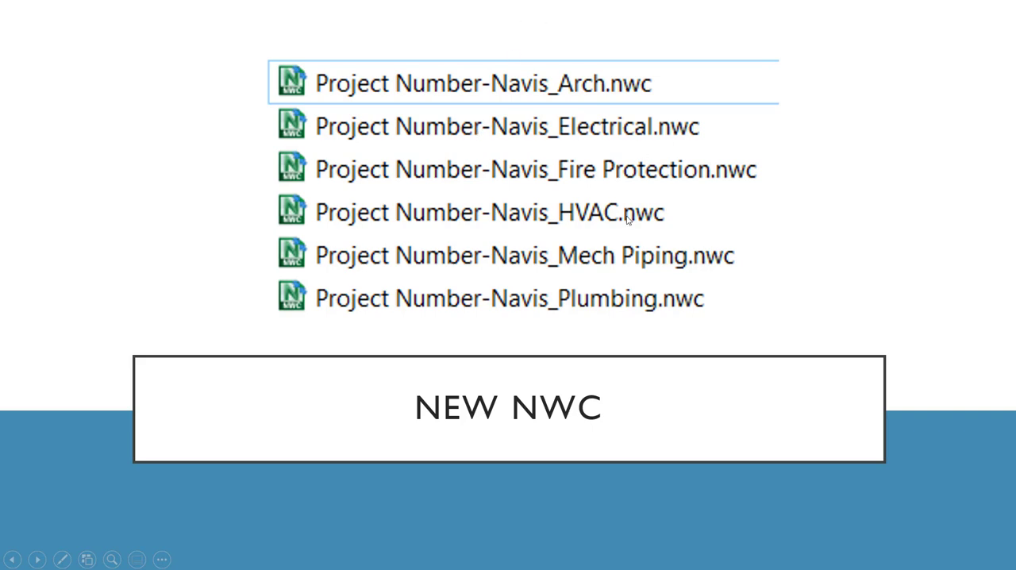
- End the slide presentation to return to Clarity's setup task list for TestProject_DG
key("Escape")
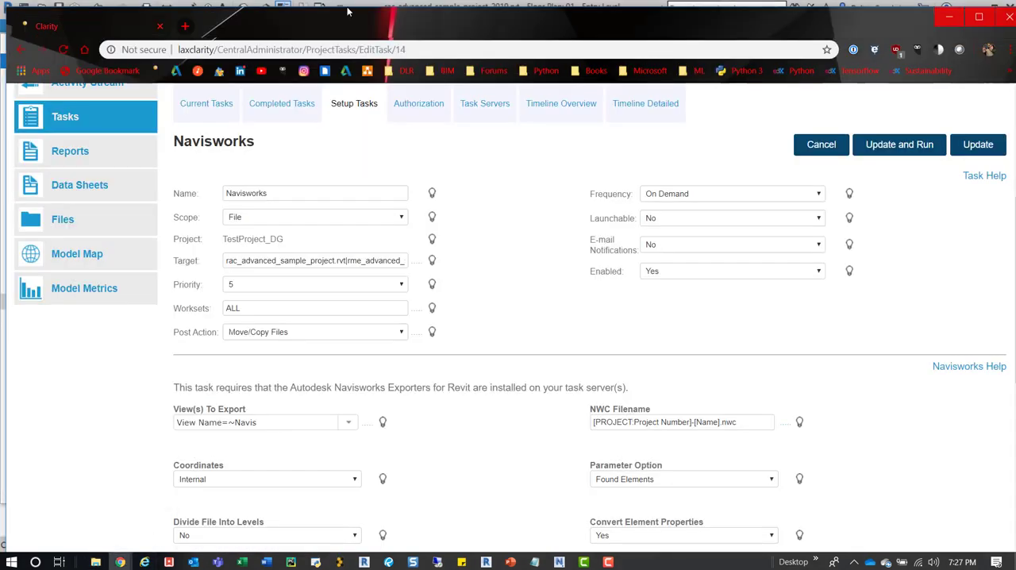
mouse_move(501, 183)
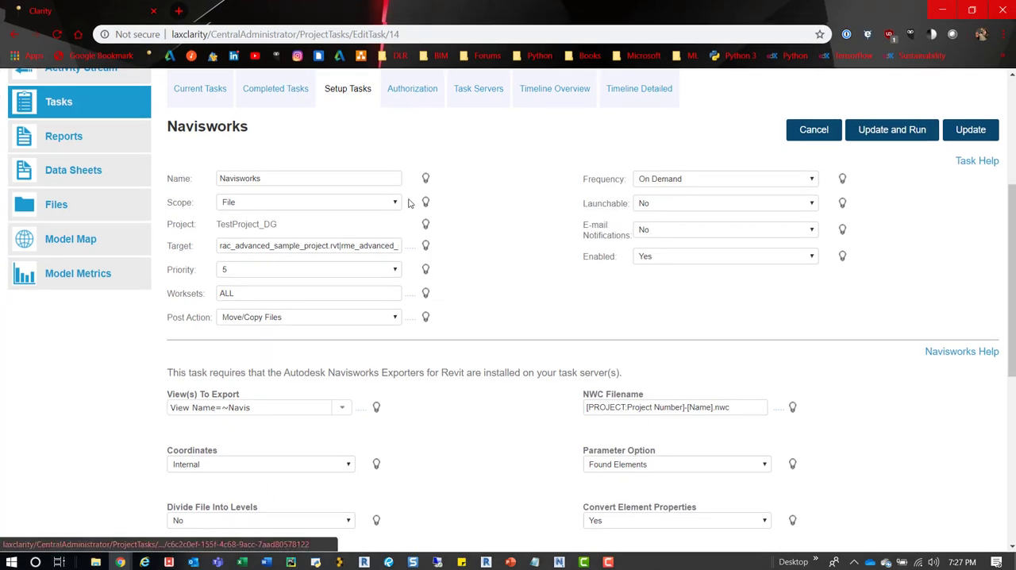
mouse_move(498, 184)
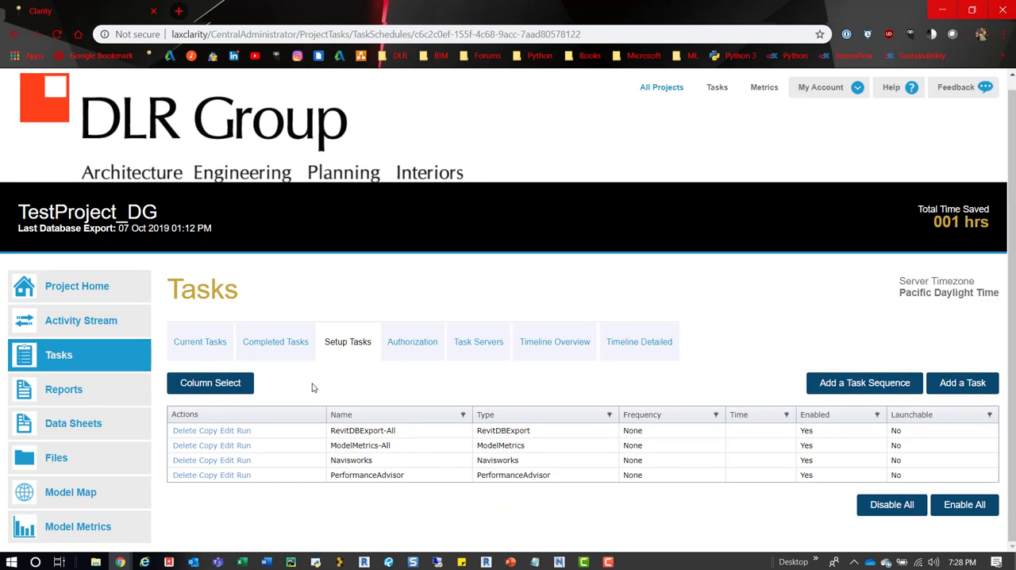
mouse_move(355, 457)
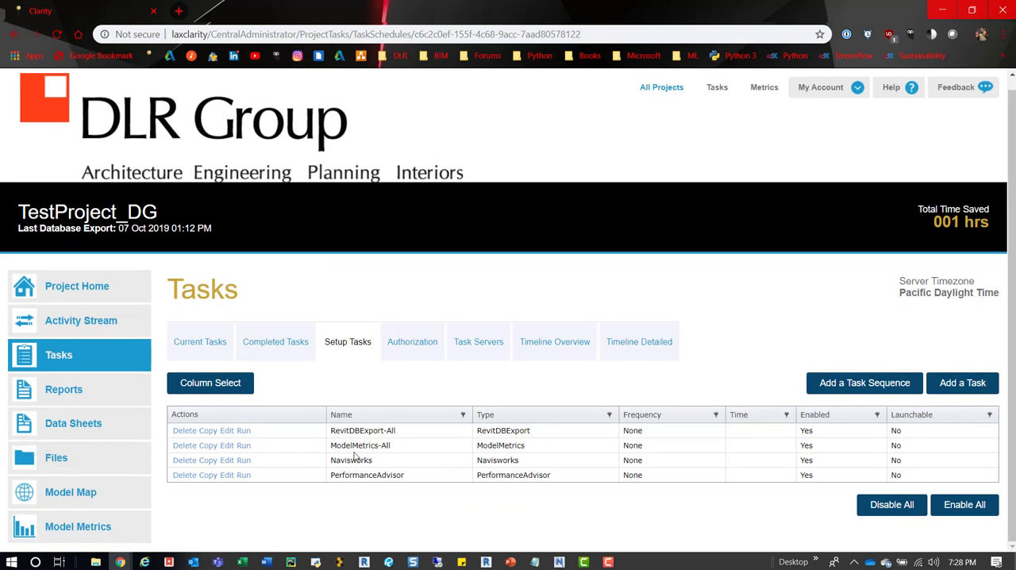
mouse_move(296, 284)
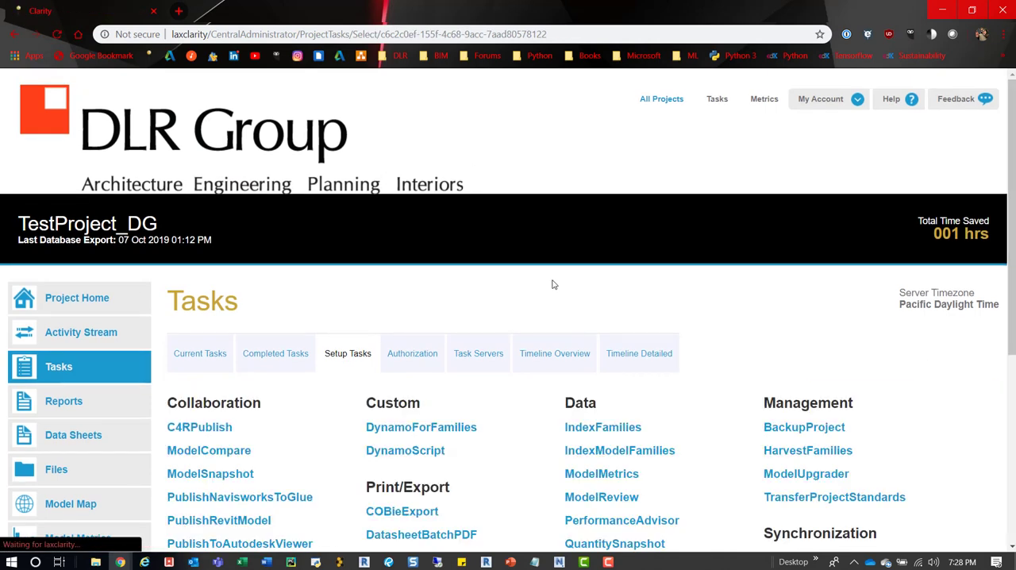
- Create a new Navisworks task from the Print/Export section of the task type catalogue
scroll("down", 3)
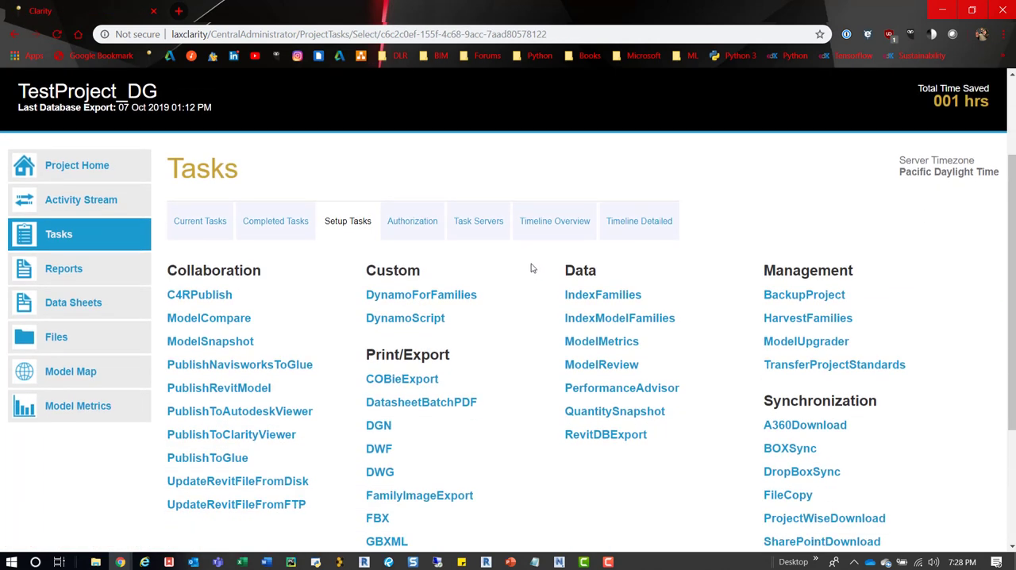
scroll("down", 3)
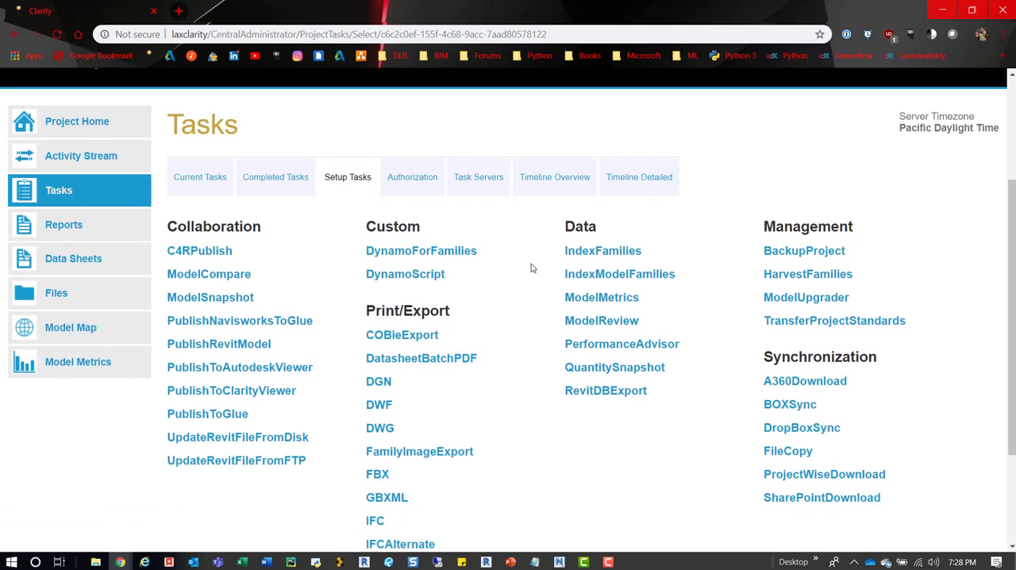
scroll("down", 3)
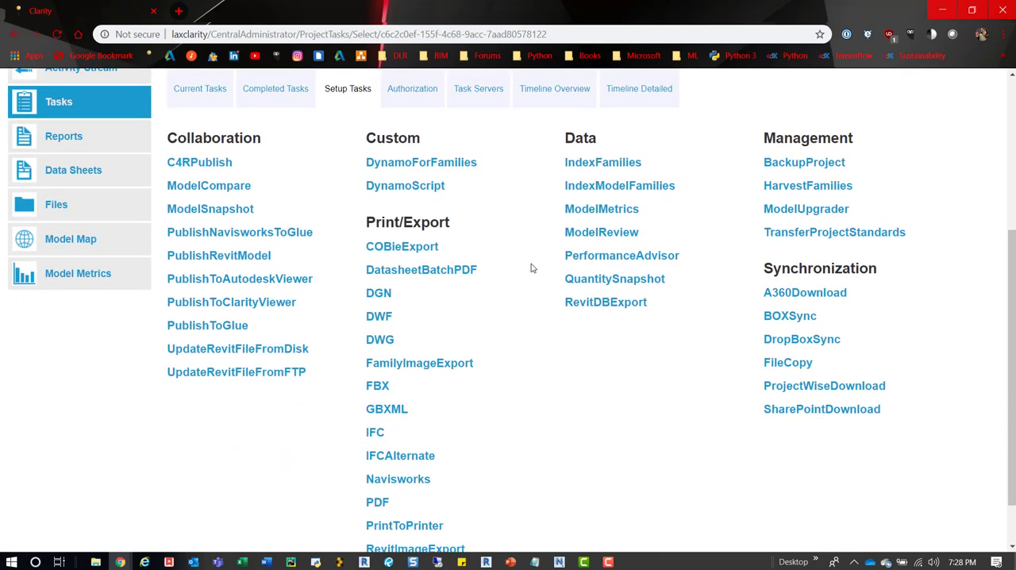
scroll("down", 3)
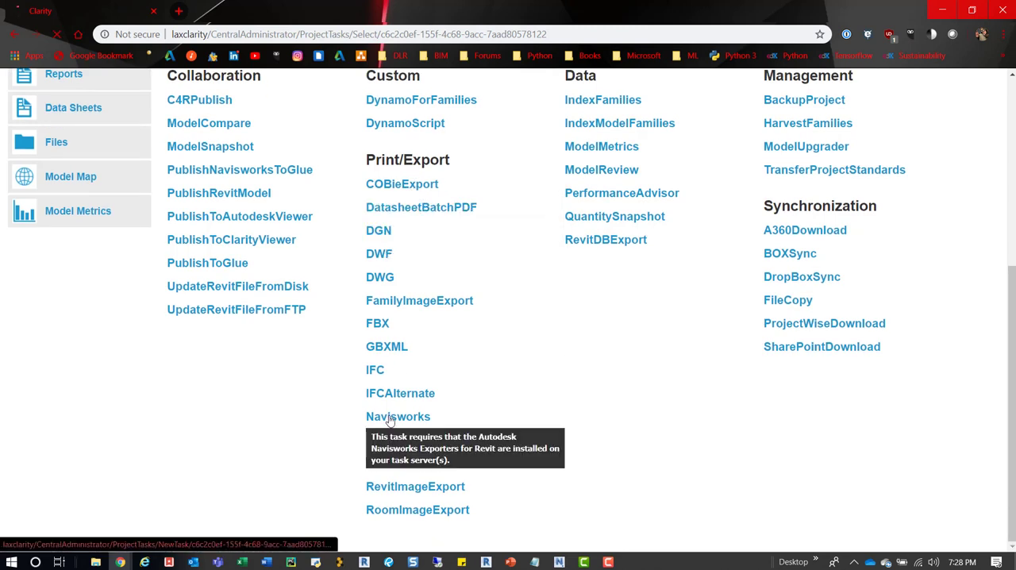
left_click(398, 416)
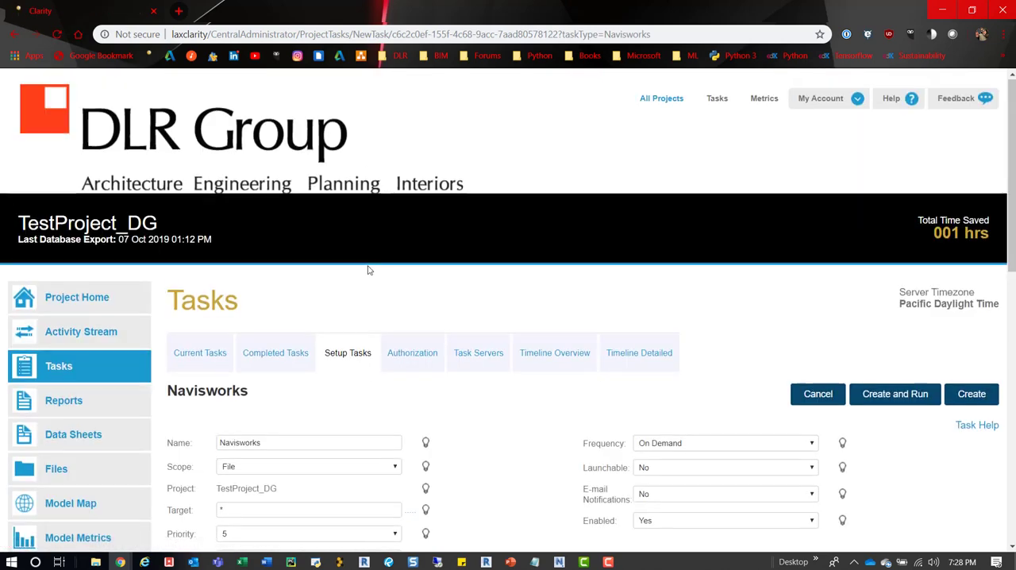
scroll("down", 3)
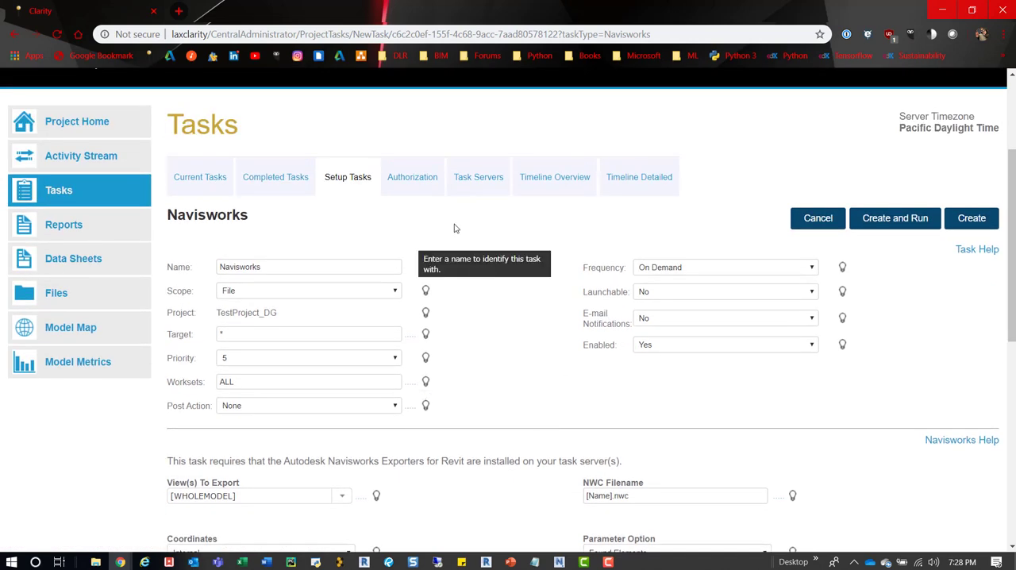
scroll("down", 3)
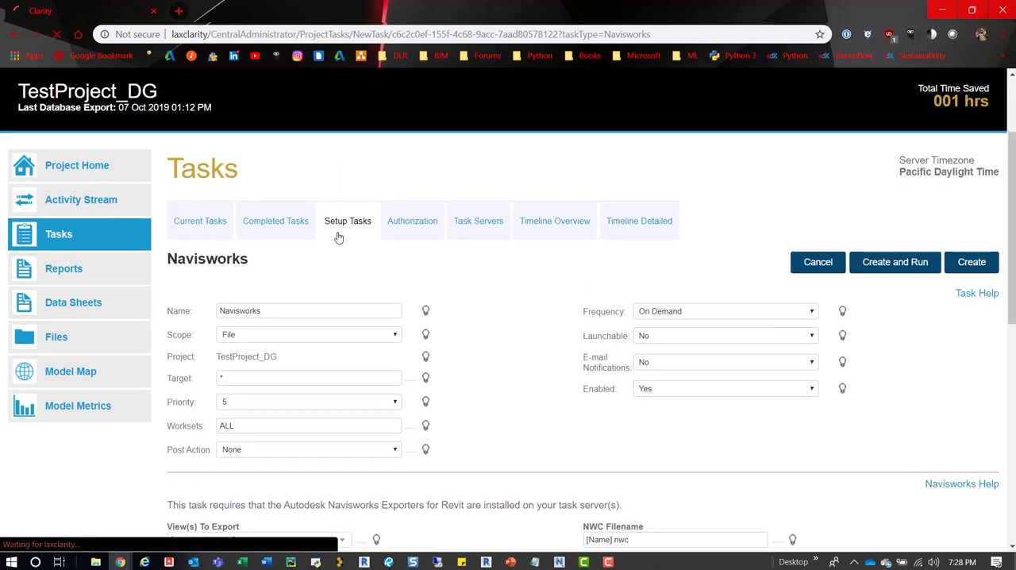
- Edit the existing Navisworks task, check its Scope choices and open the Target model filter
left_click(818, 262)
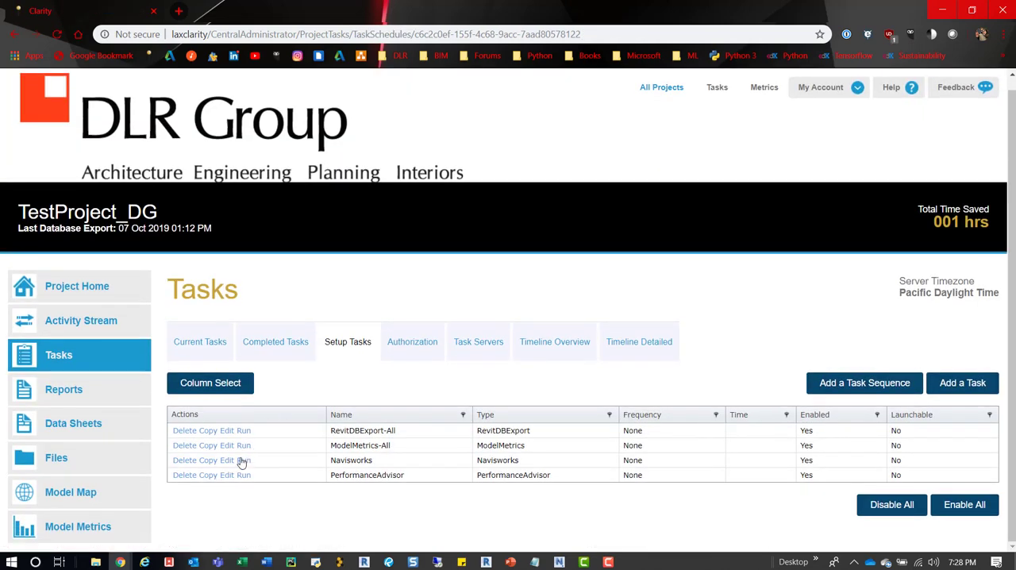
left_click(227, 461)
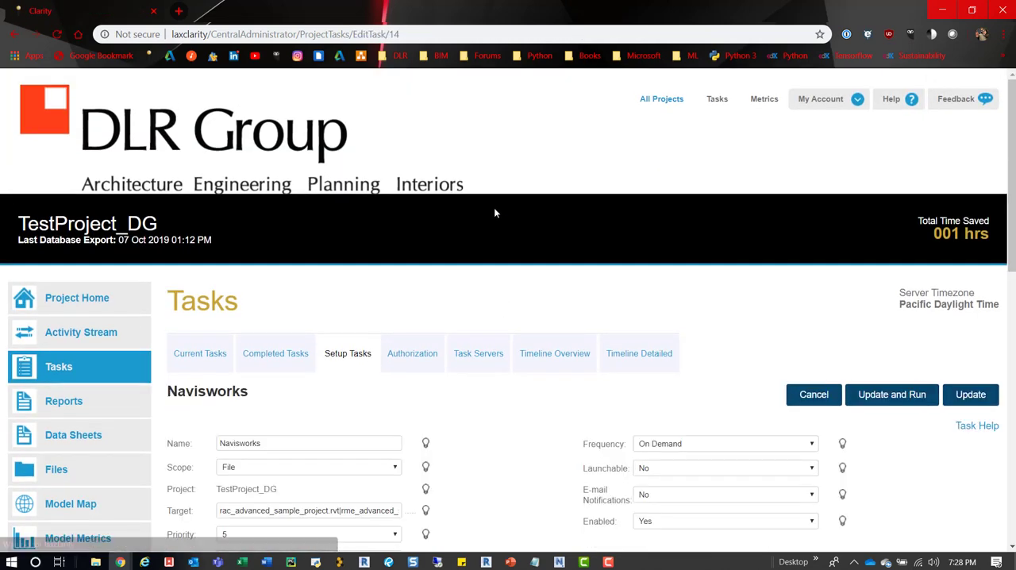
scroll("down", 3)
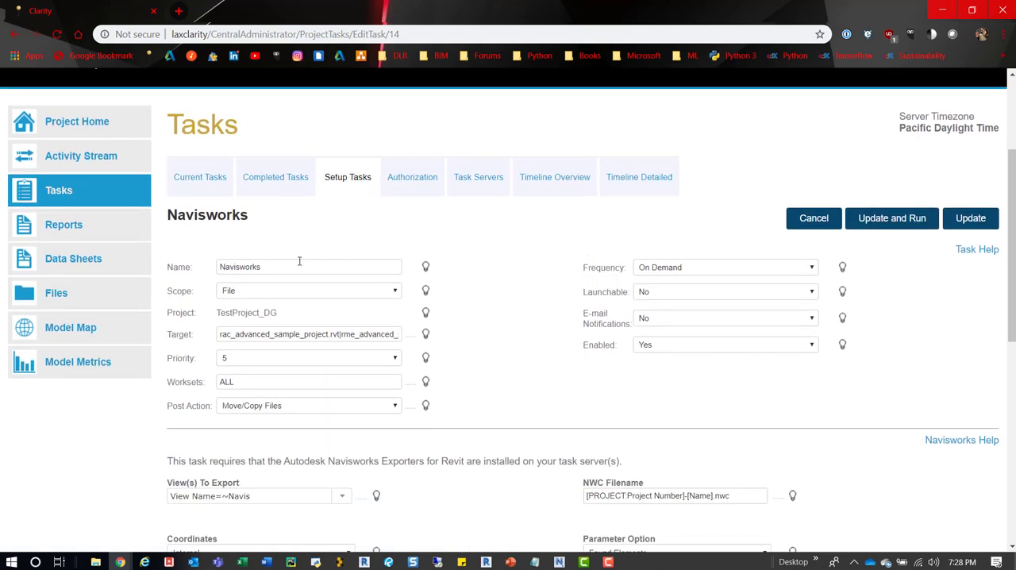
mouse_move(389, 296)
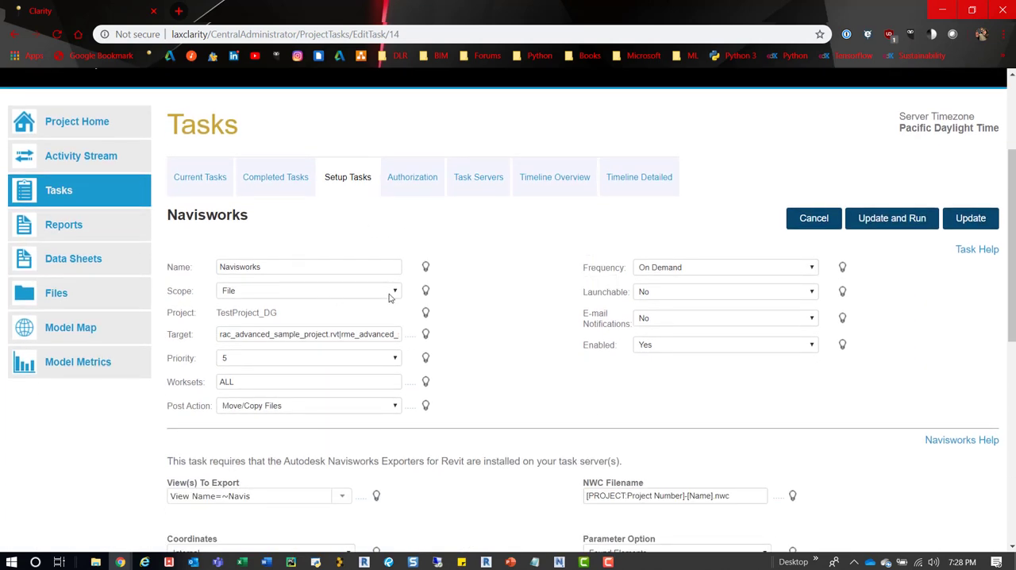
left_click(308, 290)
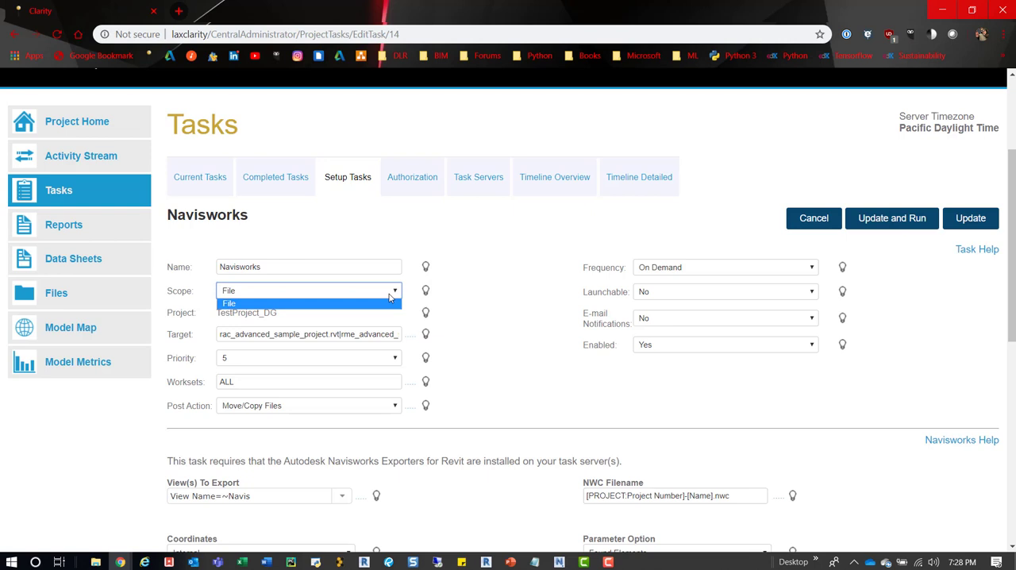
mouse_move(426, 291)
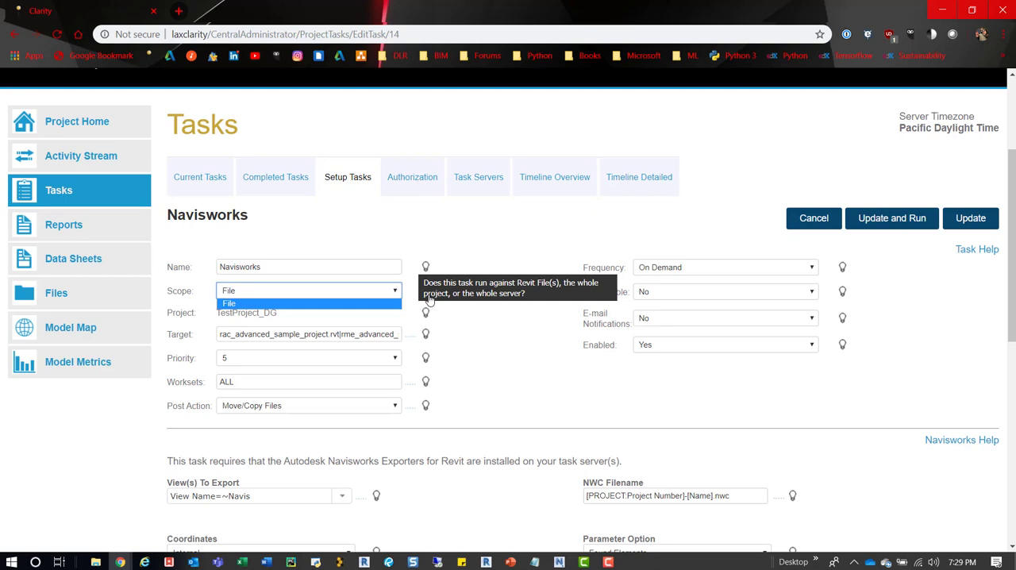
mouse_move(405, 249)
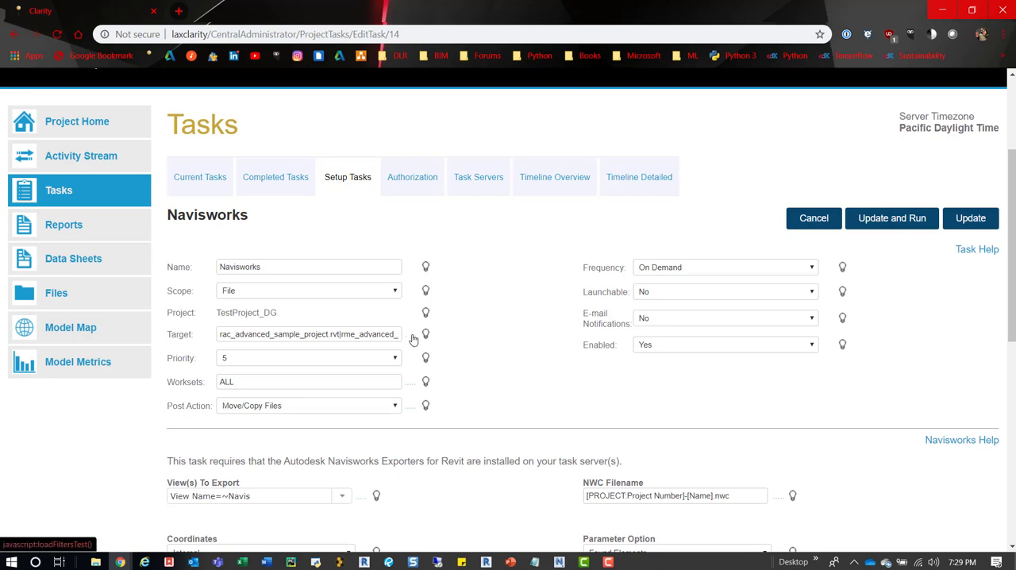
left_click(425, 334)
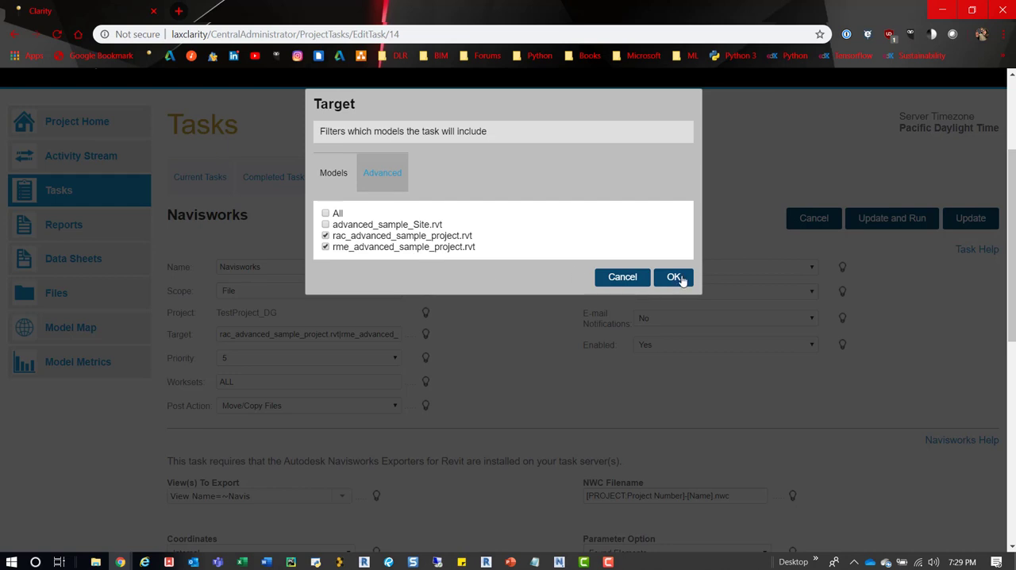
left_click(672, 276)
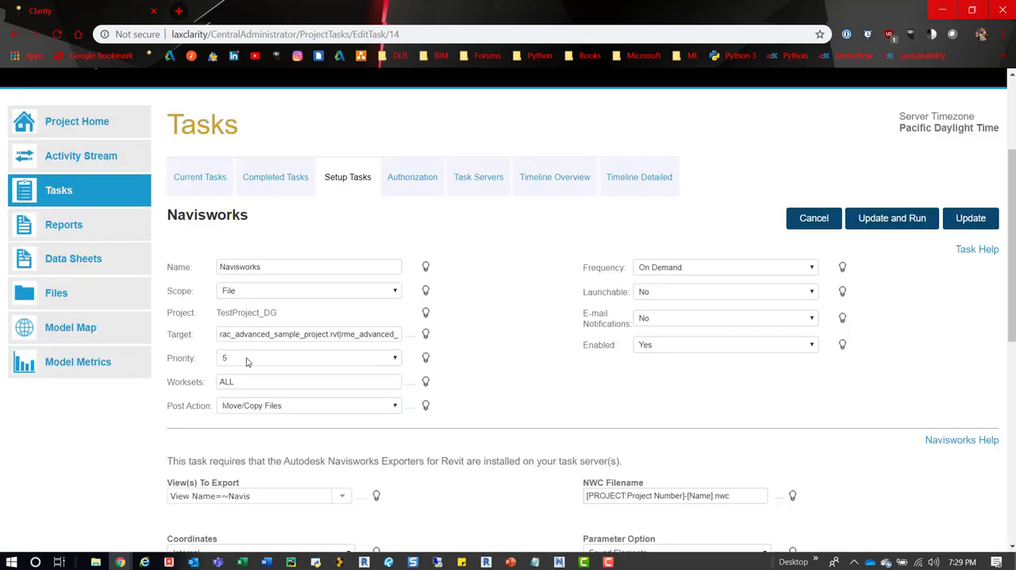
left_click(308, 357)
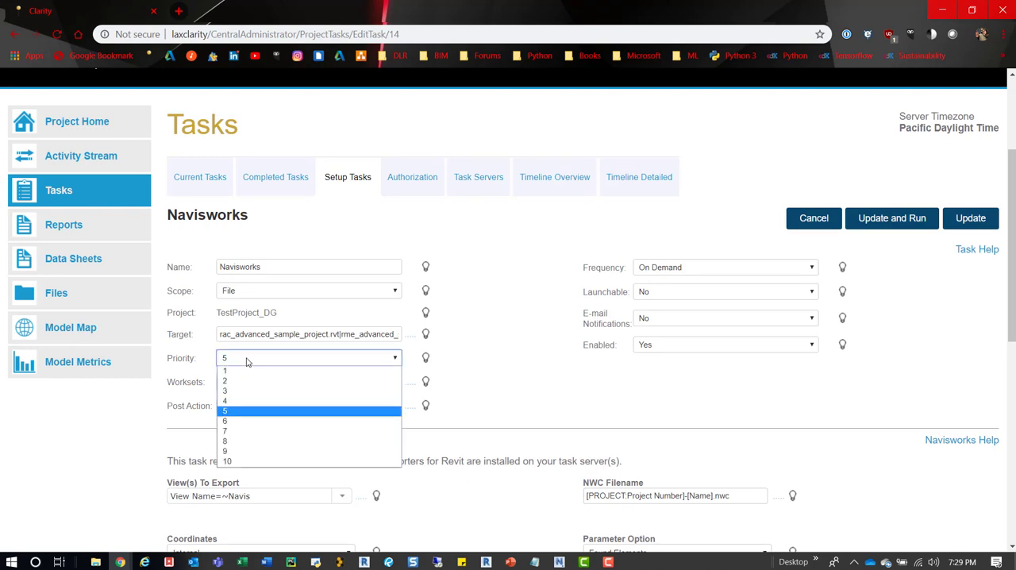
mouse_move(244, 369)
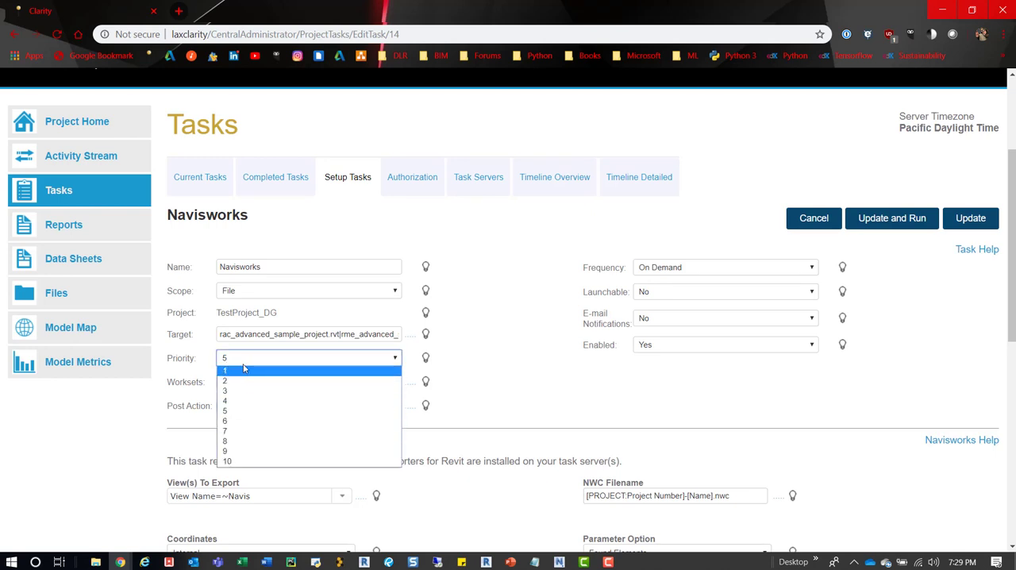
mouse_move(246, 378)
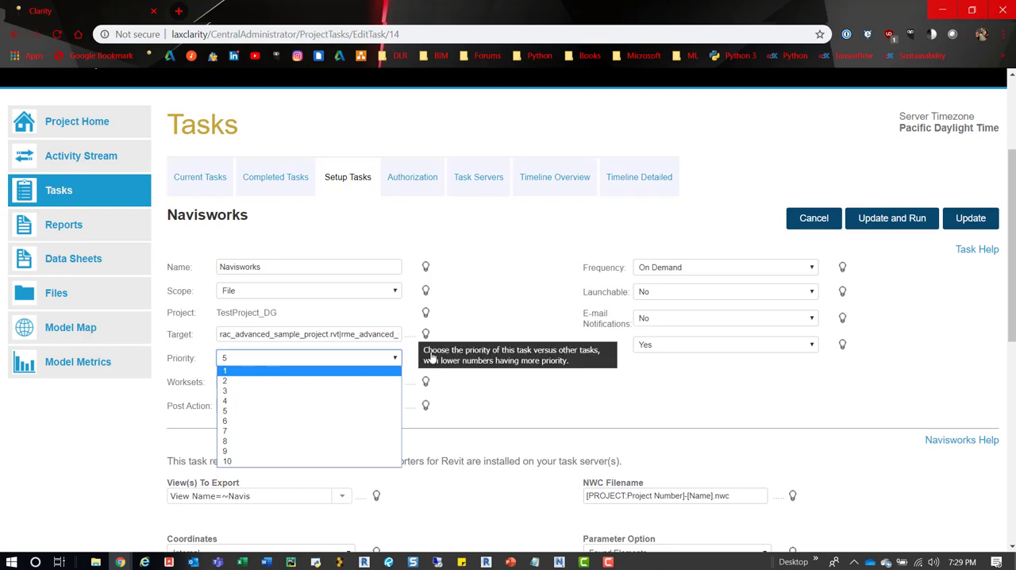
mouse_move(430, 362)
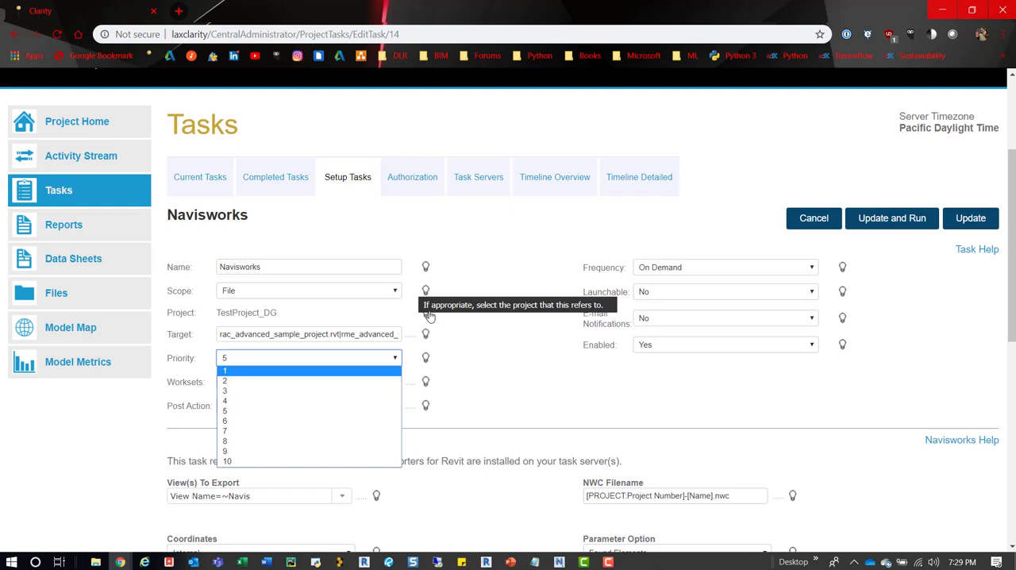
mouse_move(425, 333)
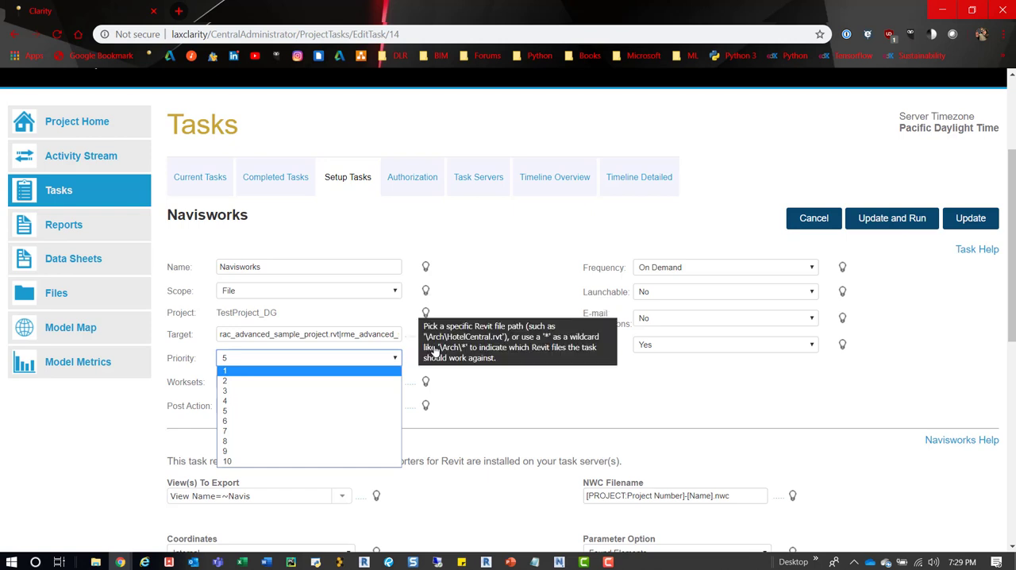
mouse_move(421, 376)
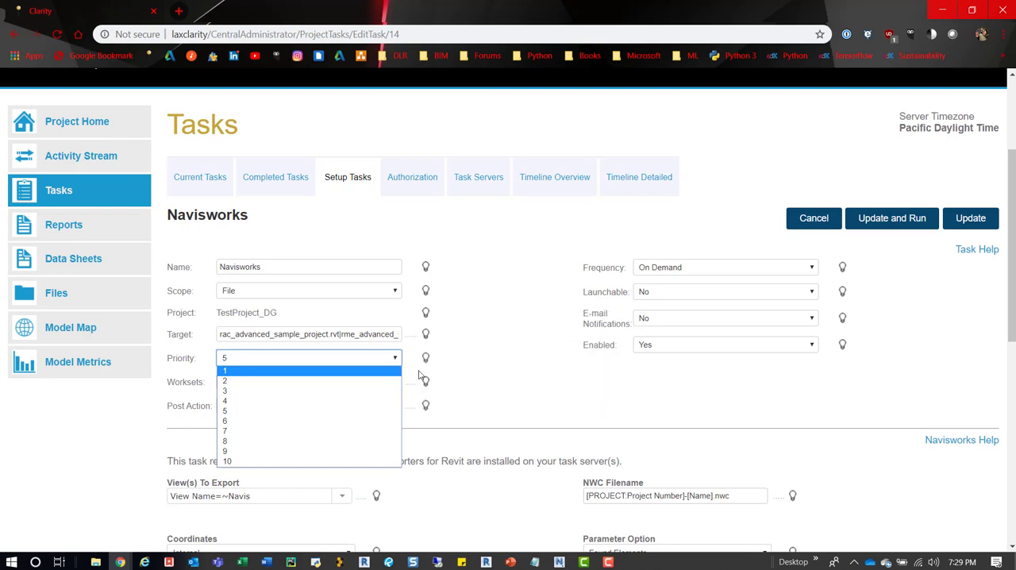
mouse_move(225, 421)
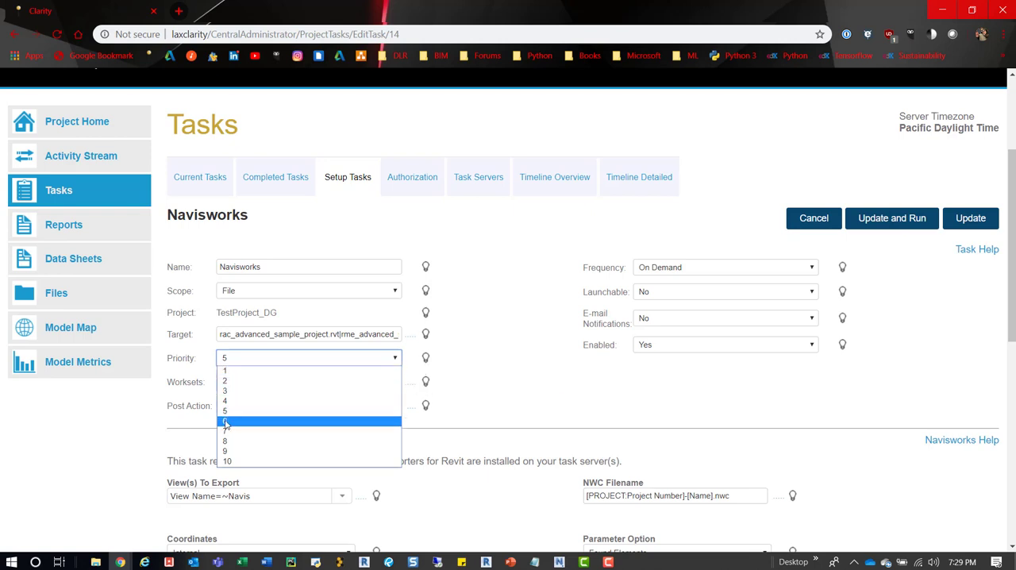
left_click(225, 421)
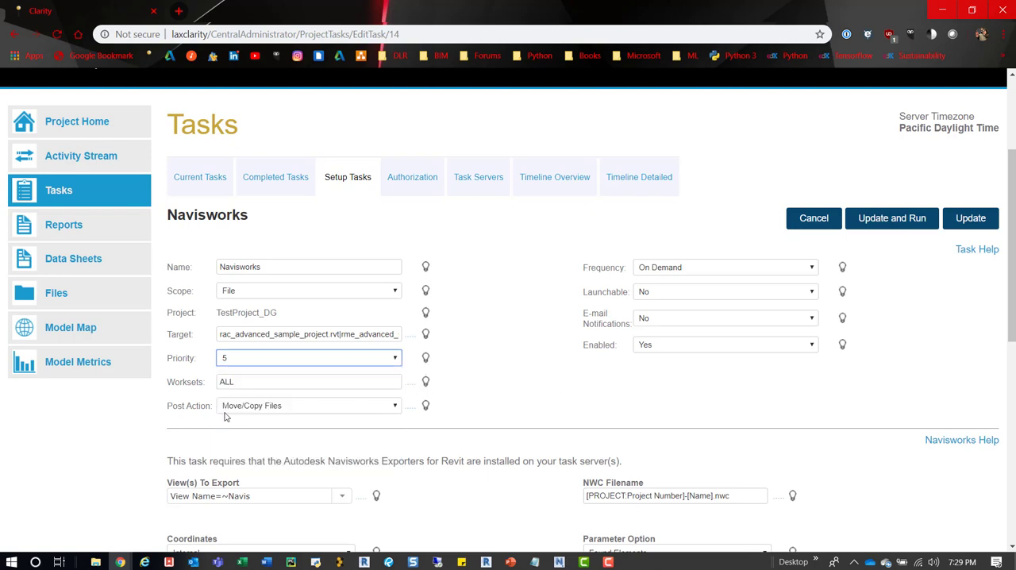
mouse_move(262, 372)
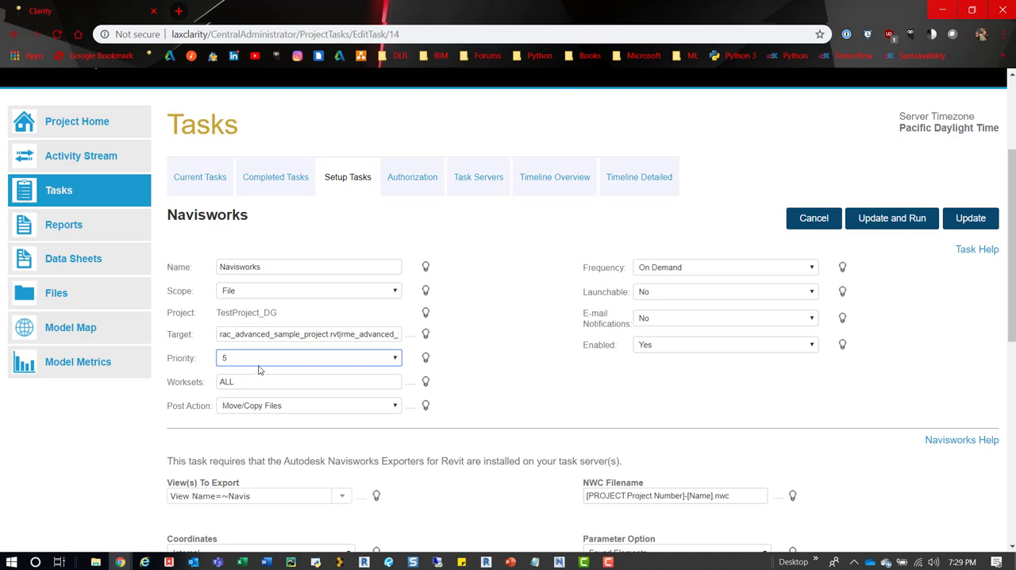
mouse_move(262, 366)
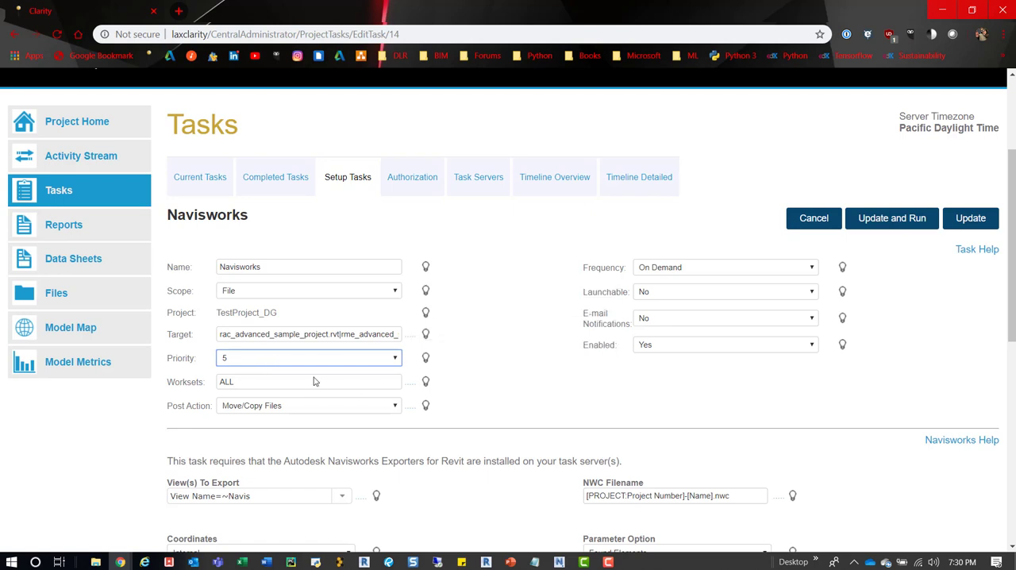
mouse_move(406, 388)
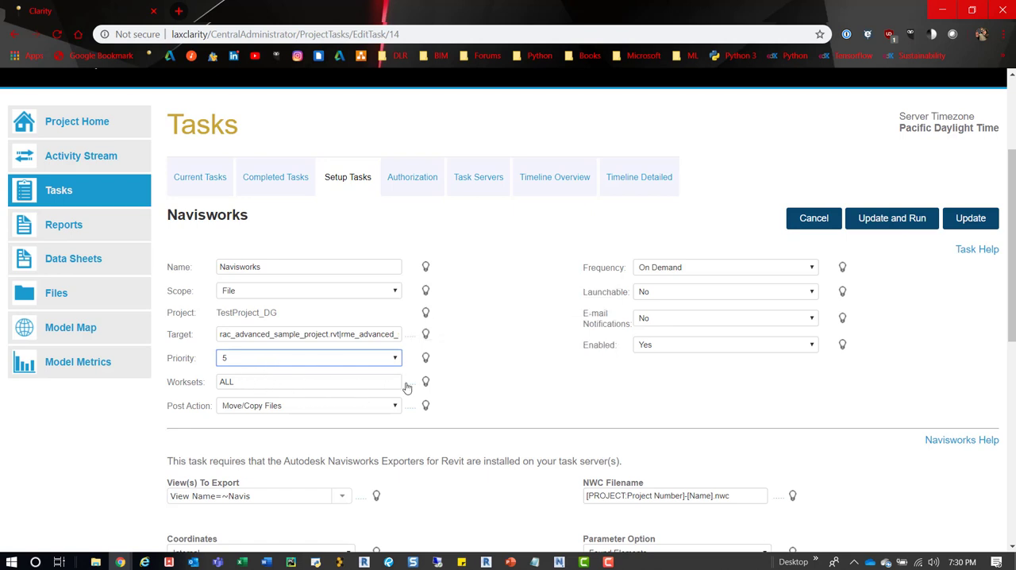
mouse_move(425, 382)
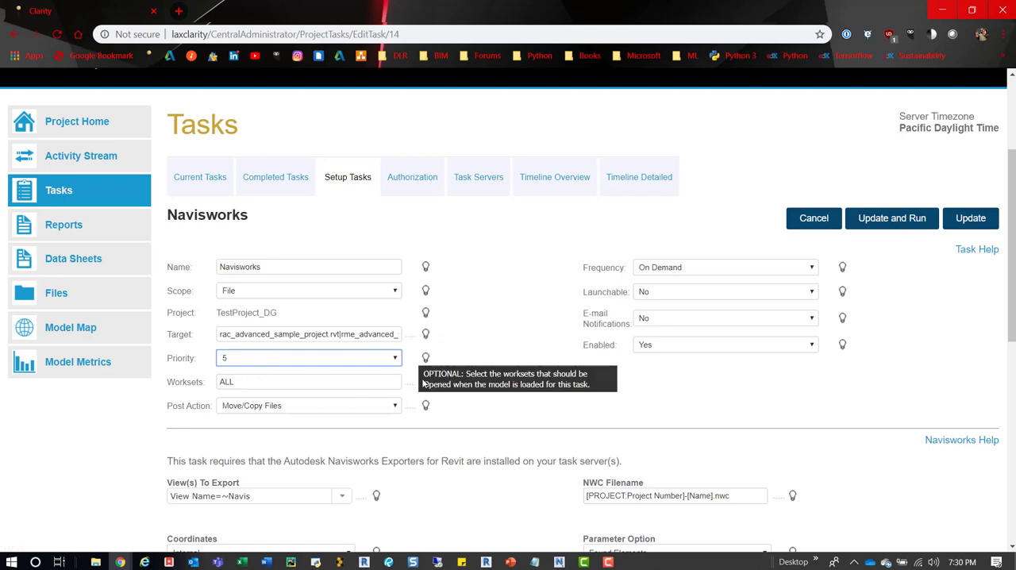
mouse_move(255, 366)
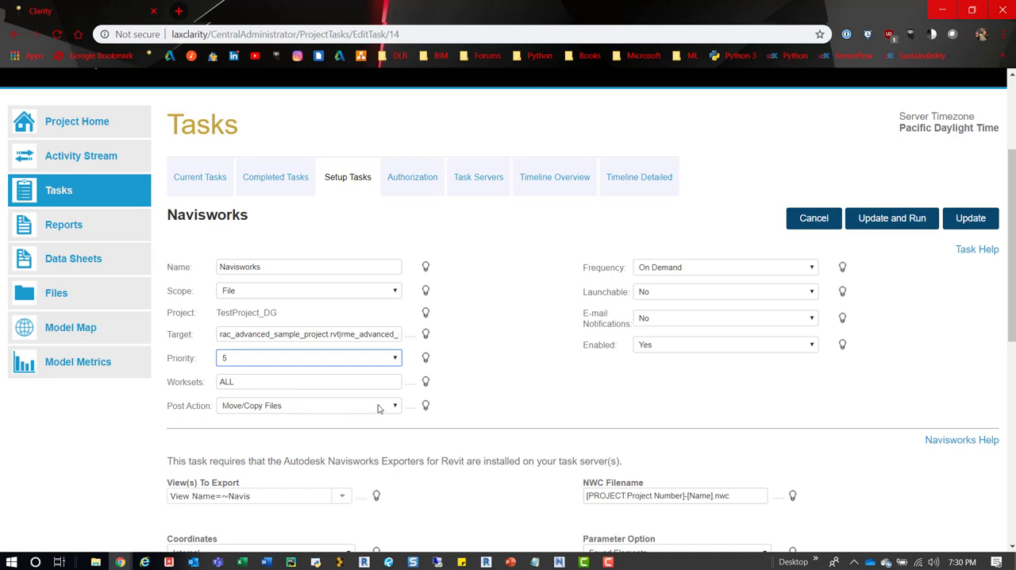
- Show the Post Action choices for the Navisworks task
left_click(309, 405)
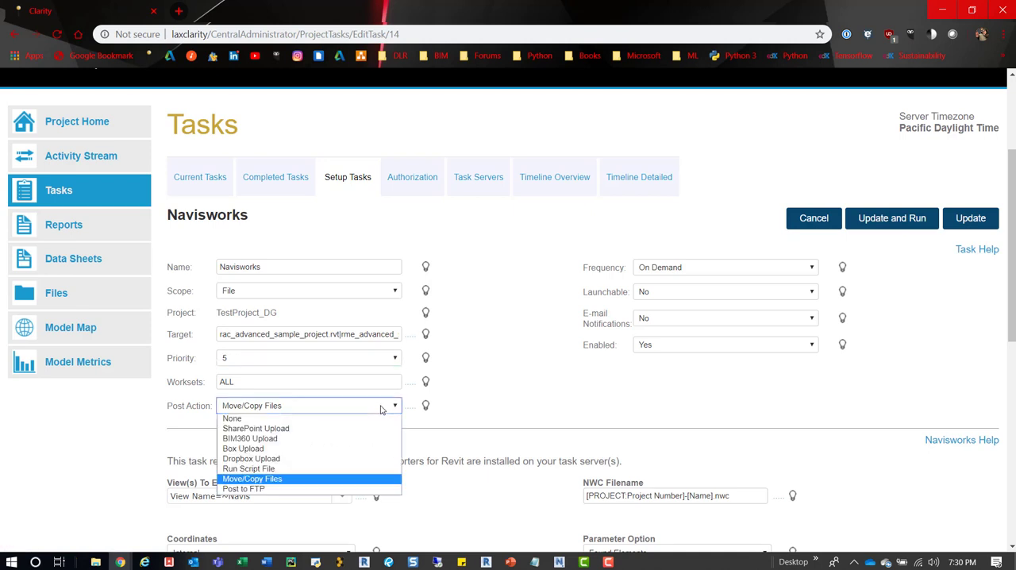
mouse_move(288, 412)
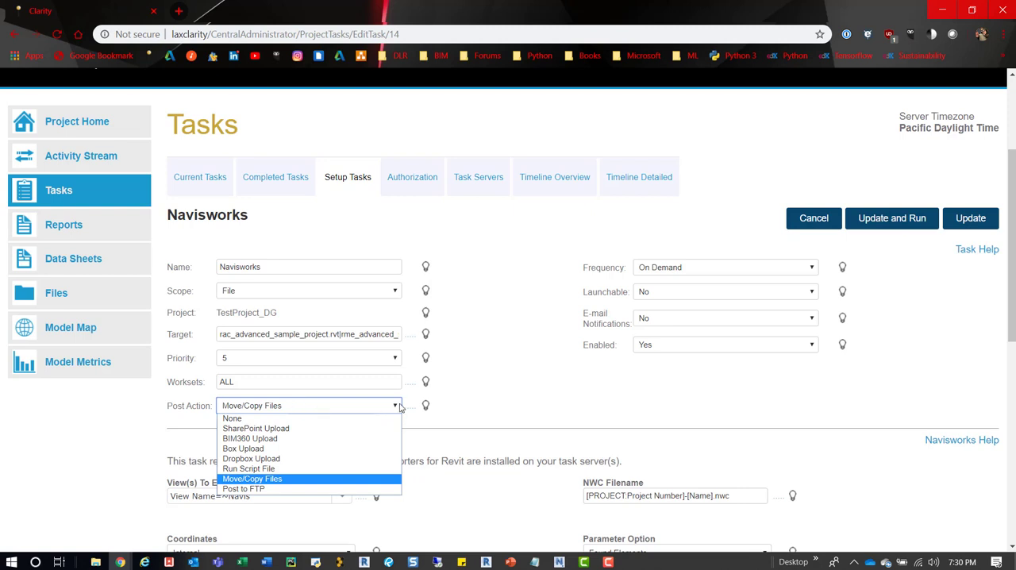
- Set the post action to Move/Copy Files, moving output to the network NWCs folder
left_click(252, 478)
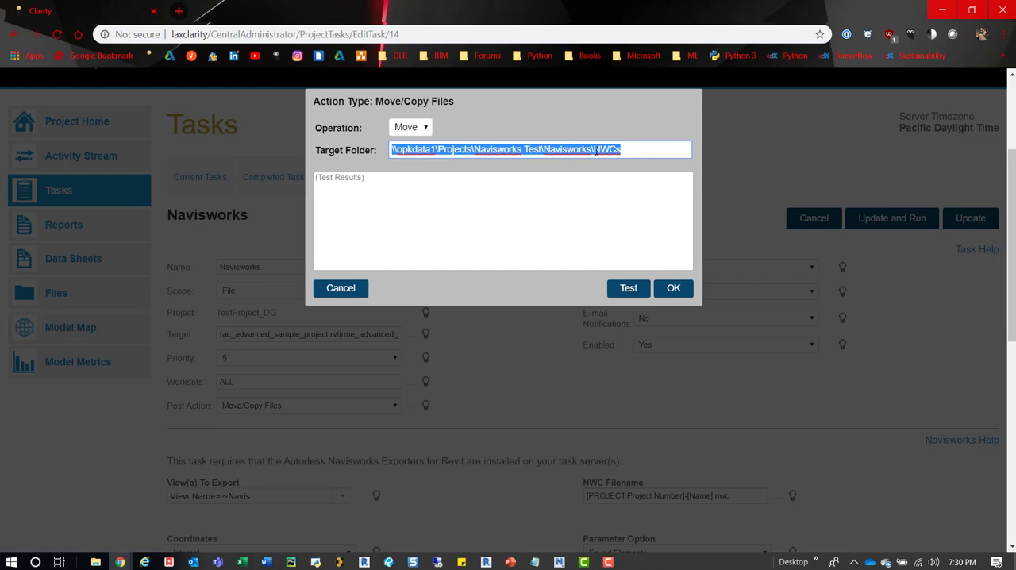
left_click(499, 149)
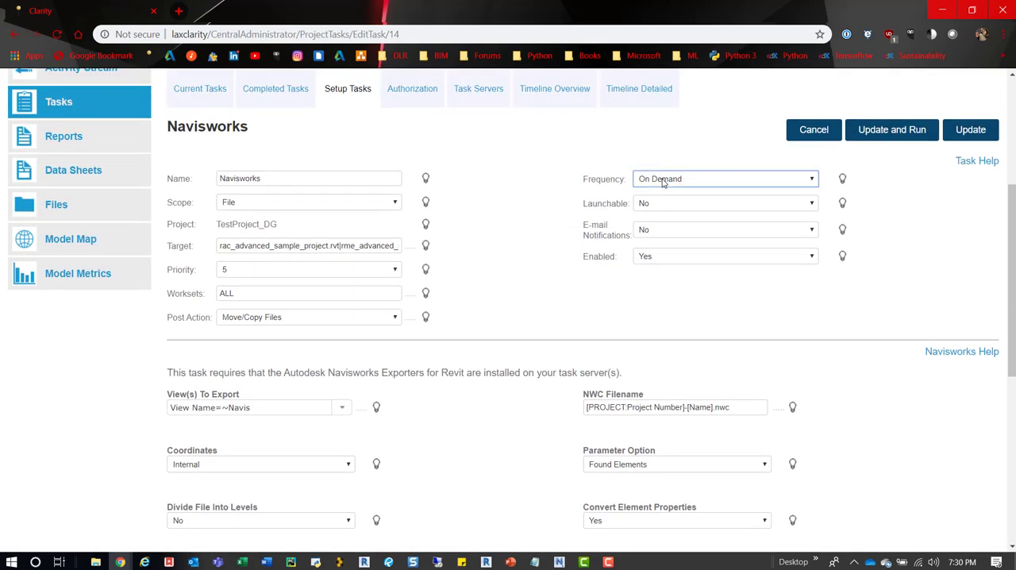
left_click(725, 178)
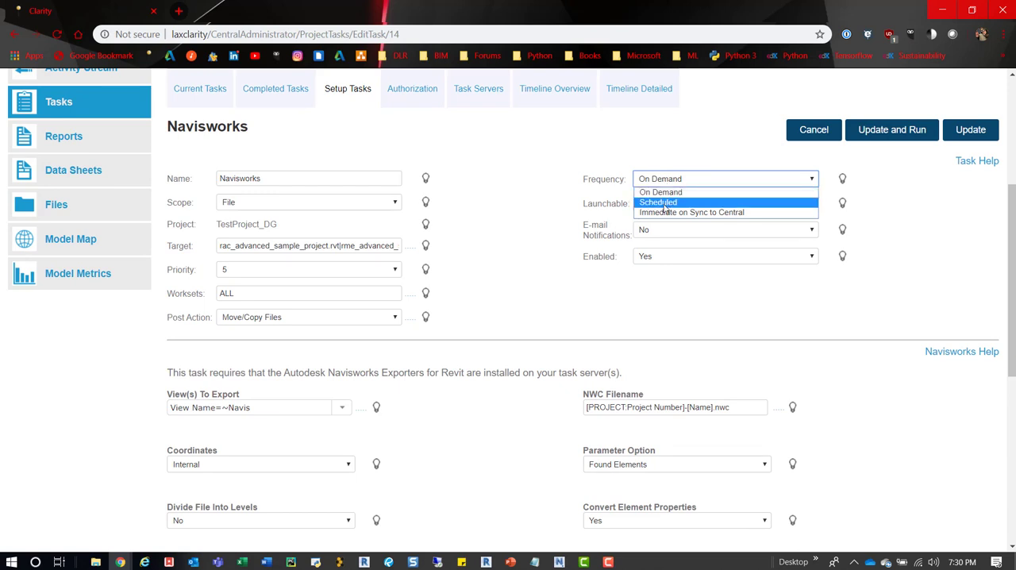
mouse_move(691, 212)
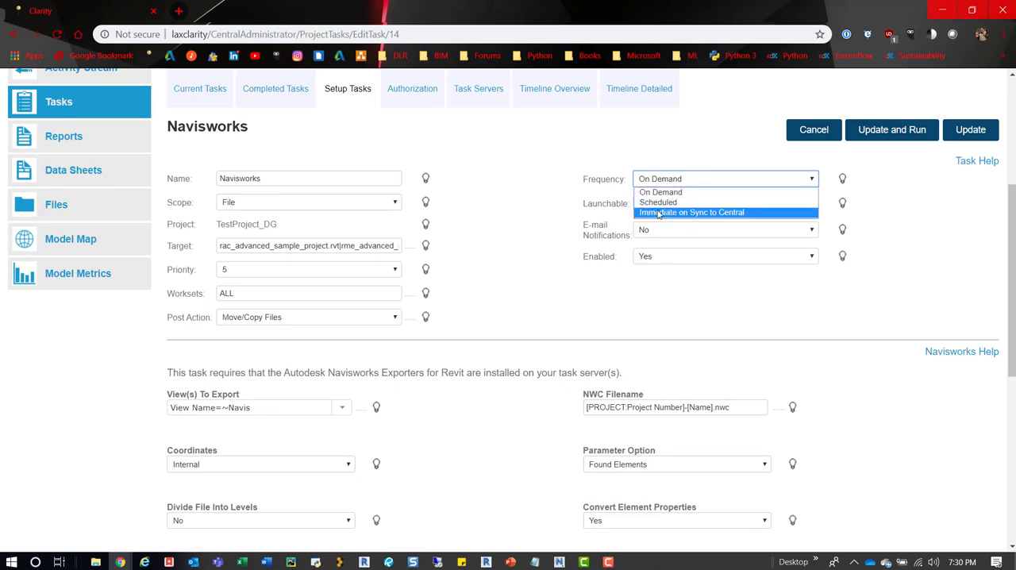
mouse_move(658, 202)
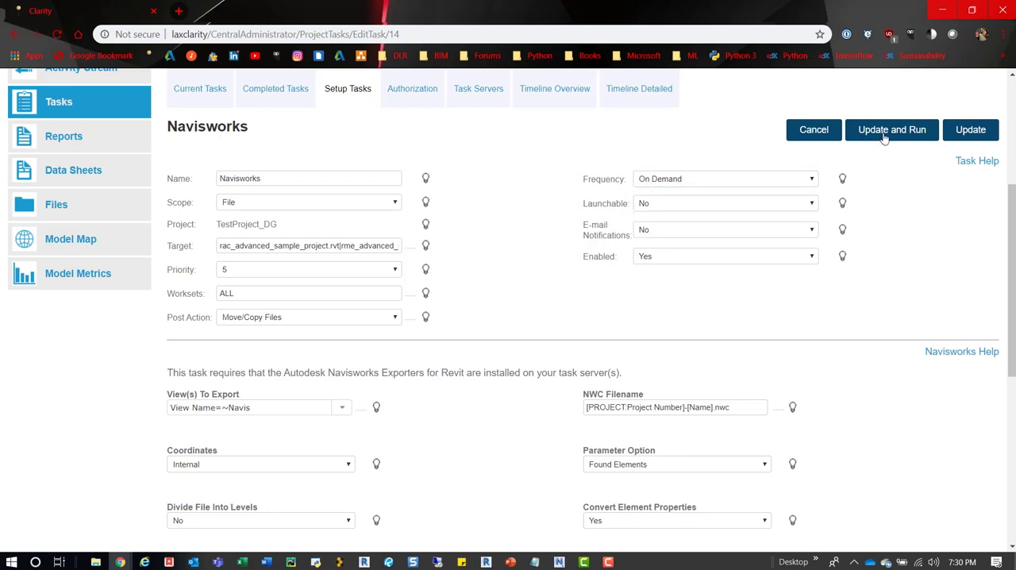
- Update and run the Navisworks task, acknowledge success, and reopen its edit form
left_click(892, 130)
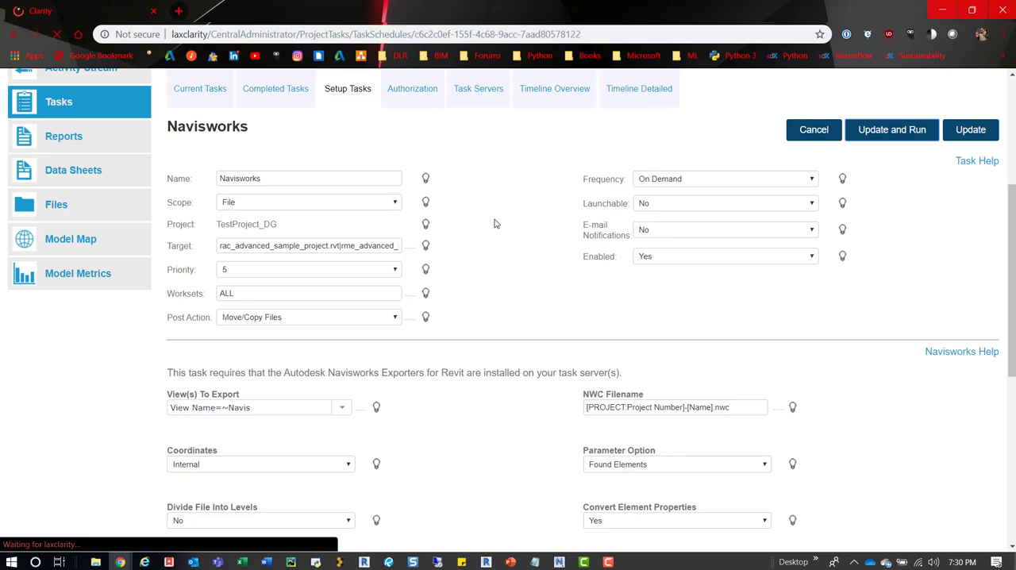
left_click(892, 130)
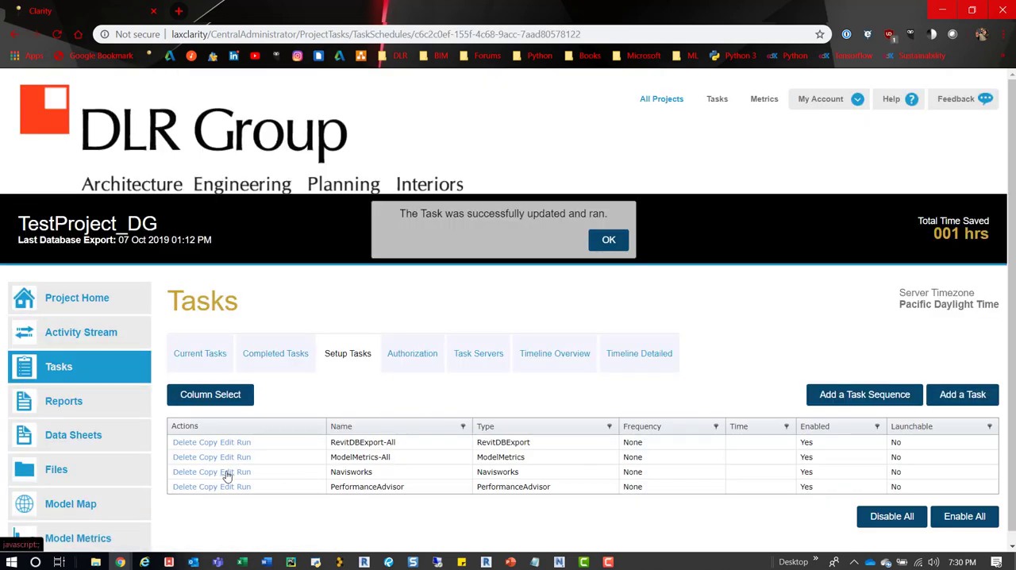
left_click(227, 471)
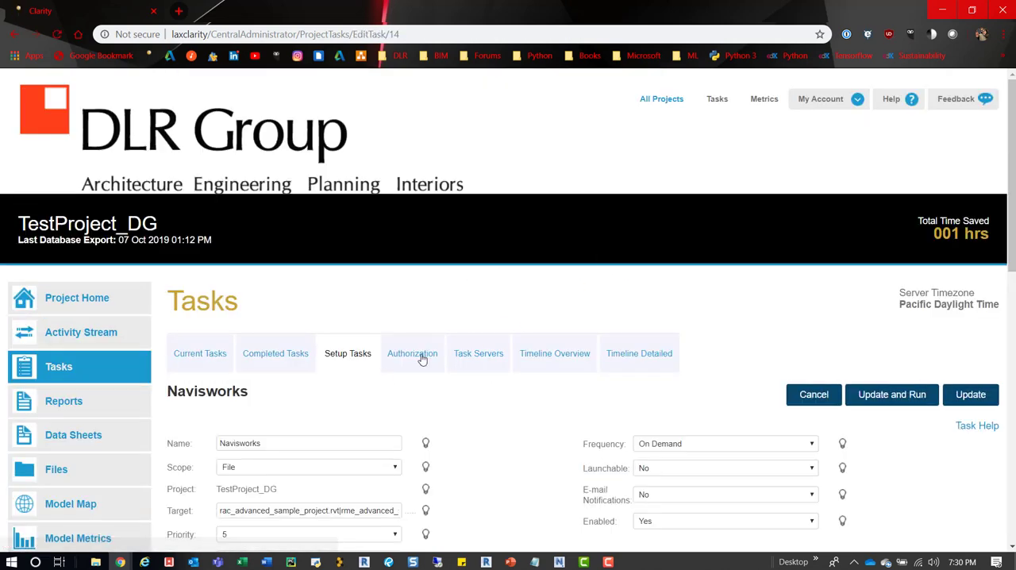
scroll("down", 3)
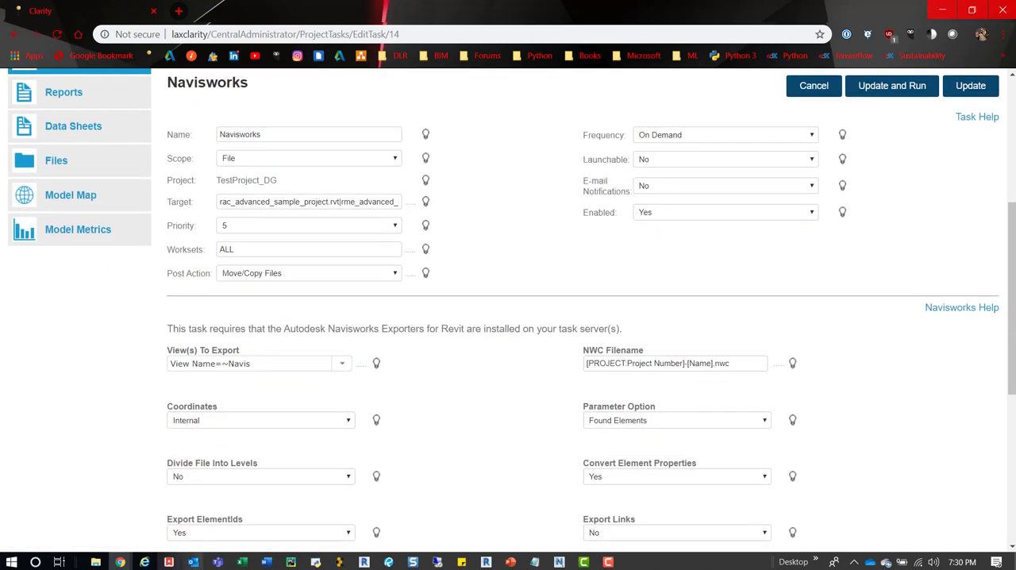
mouse_move(350, 461)
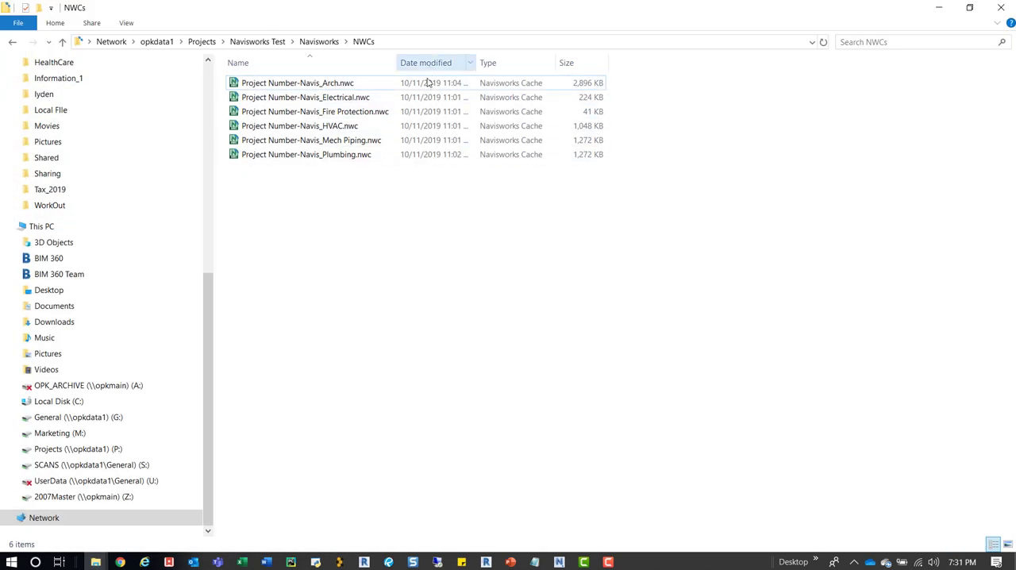
- Review the six exported NWC files in the network NWCs folder, then return to Clarity
left_click(297, 82)
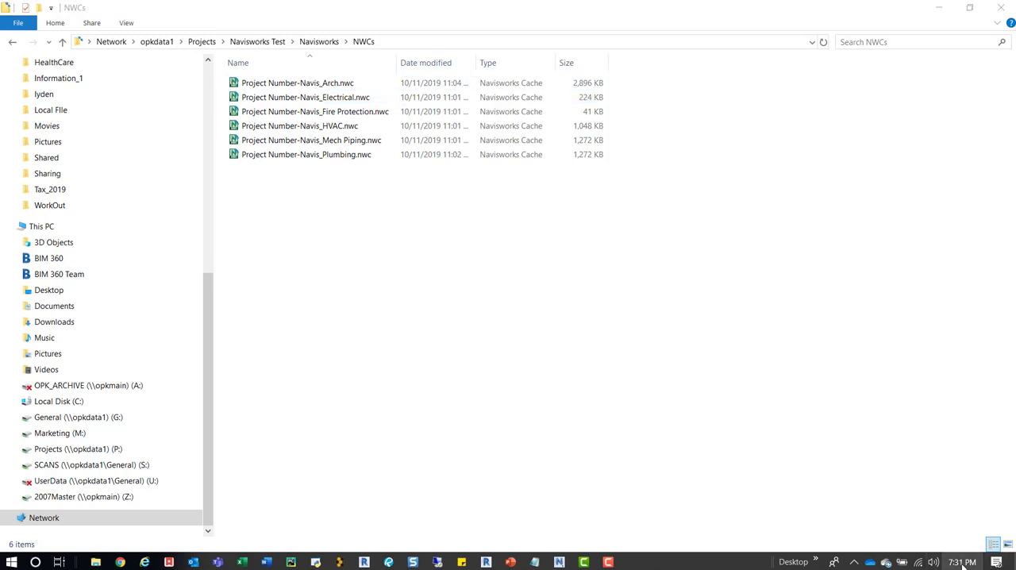
left_click(962, 562)
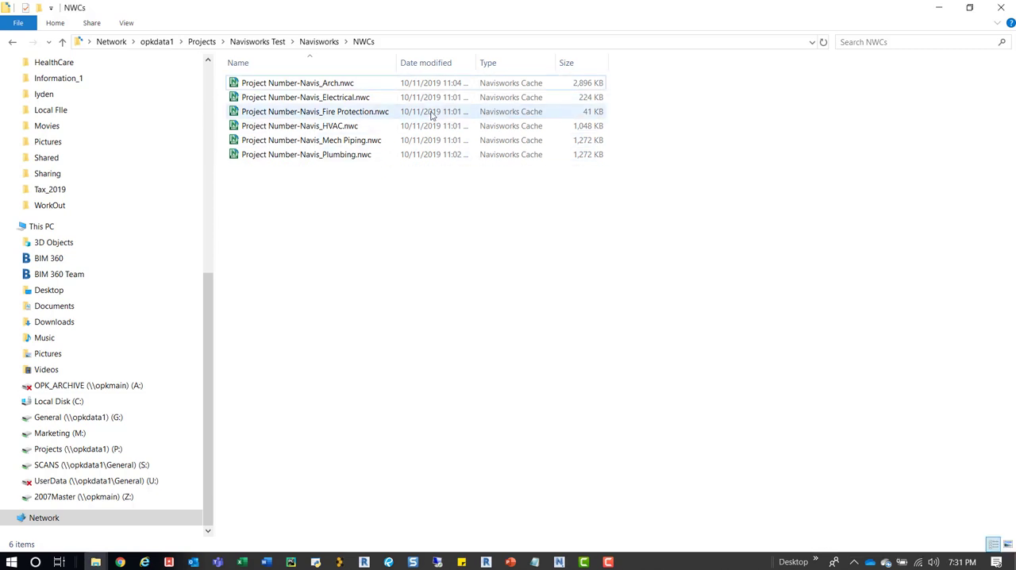
mouse_move(951, 8)
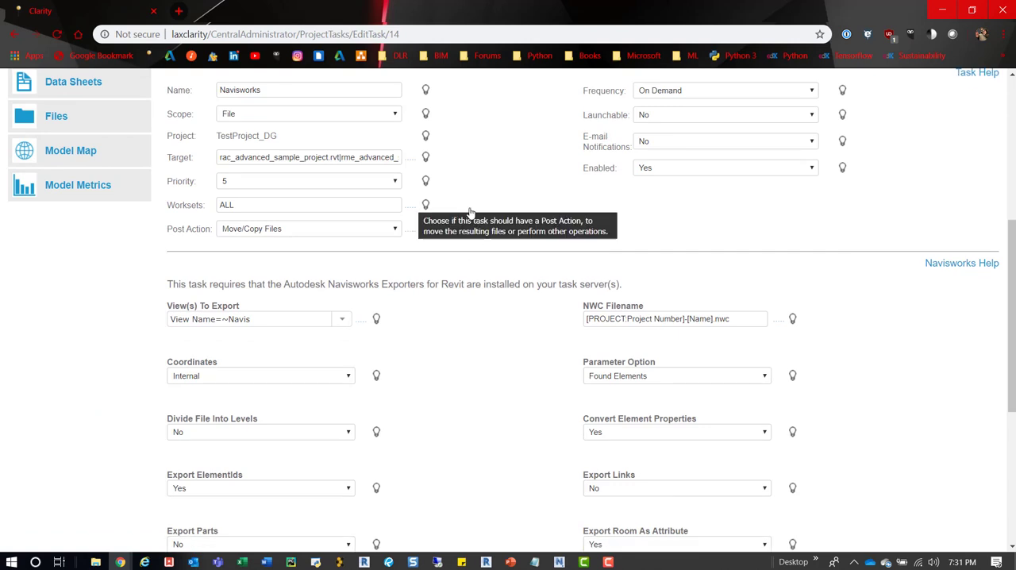
mouse_move(670, 139)
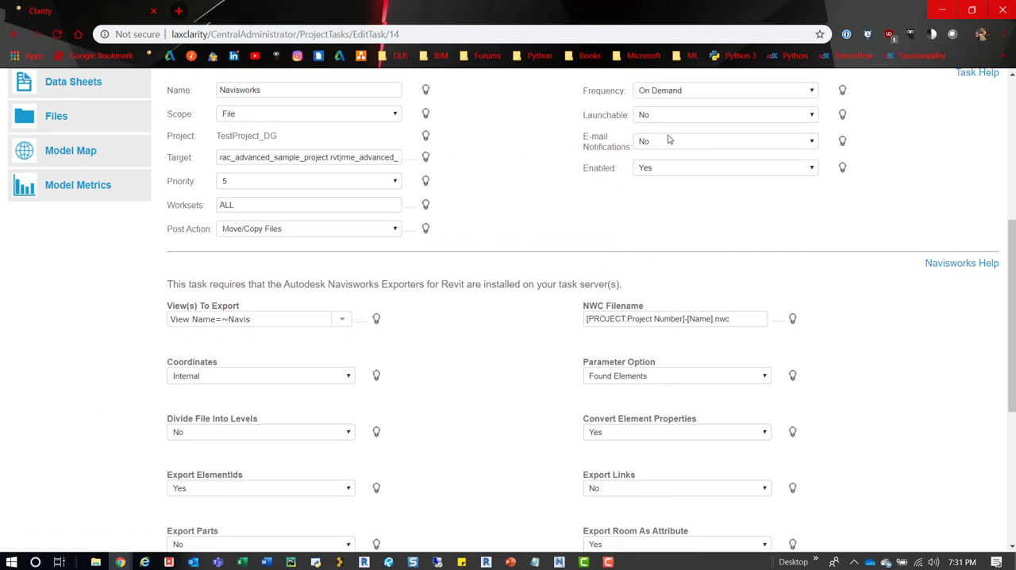
- Check the Launchable choices, leave it at No, and bring the Views To Export and NWC Filename options into view
left_click(724, 115)
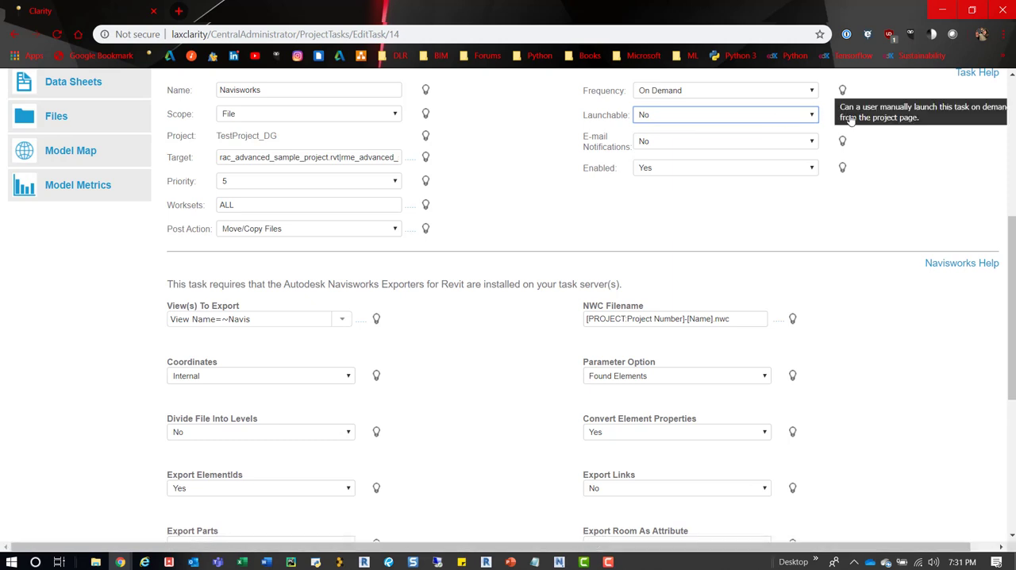
mouse_move(691, 114)
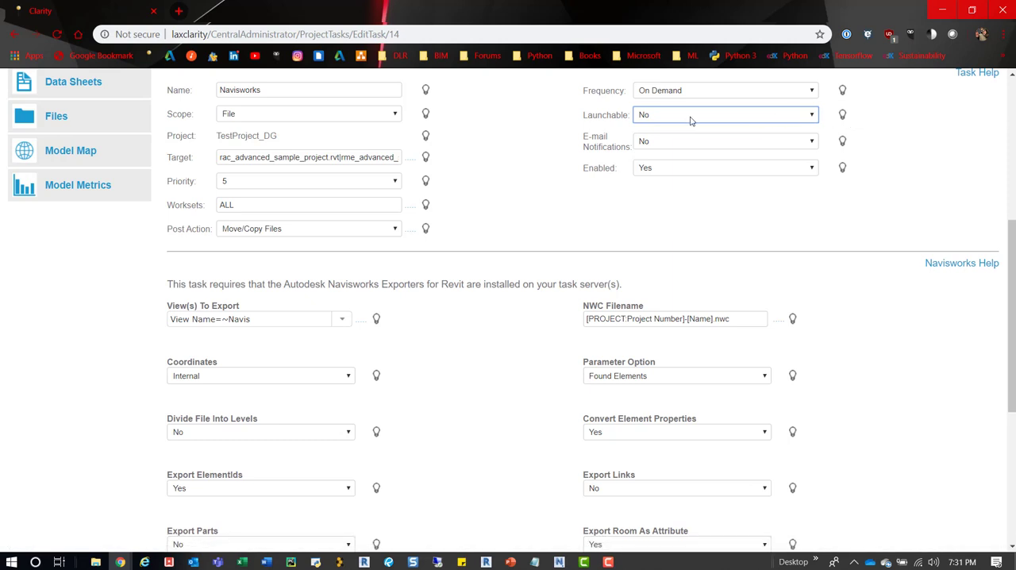
left_click(724, 114)
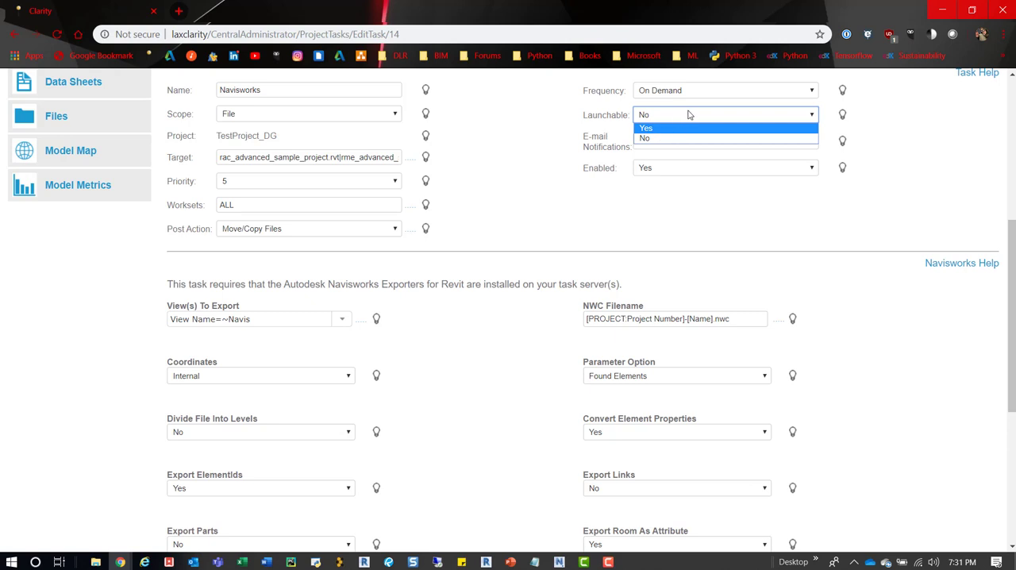
mouse_move(842, 114)
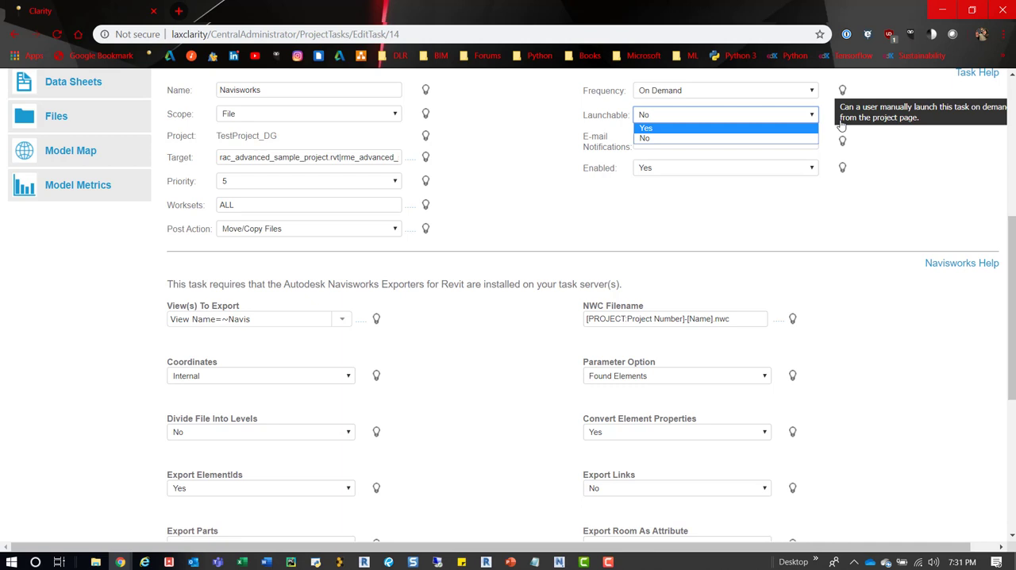
mouse_move(623, 128)
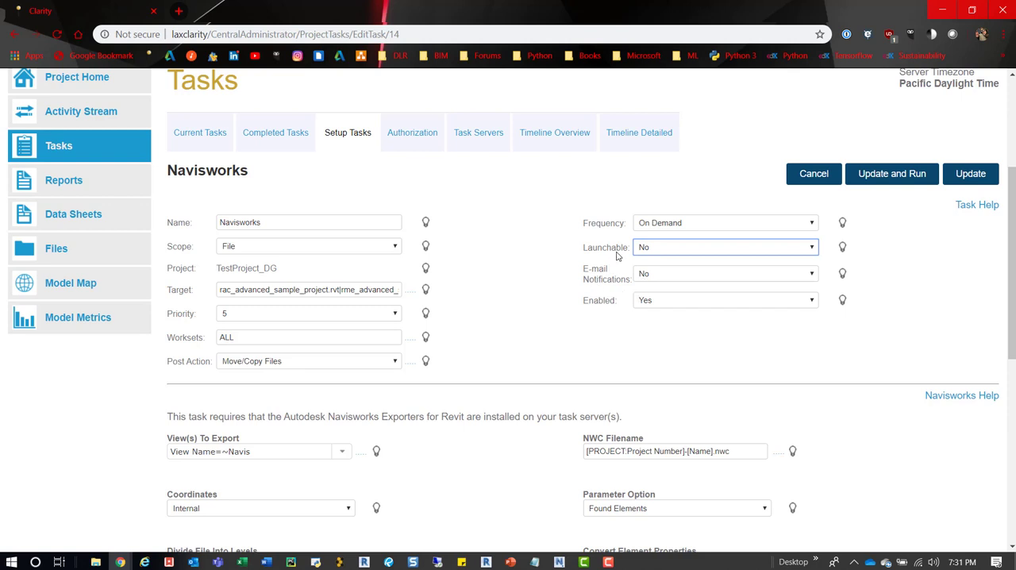
mouse_move(661, 278)
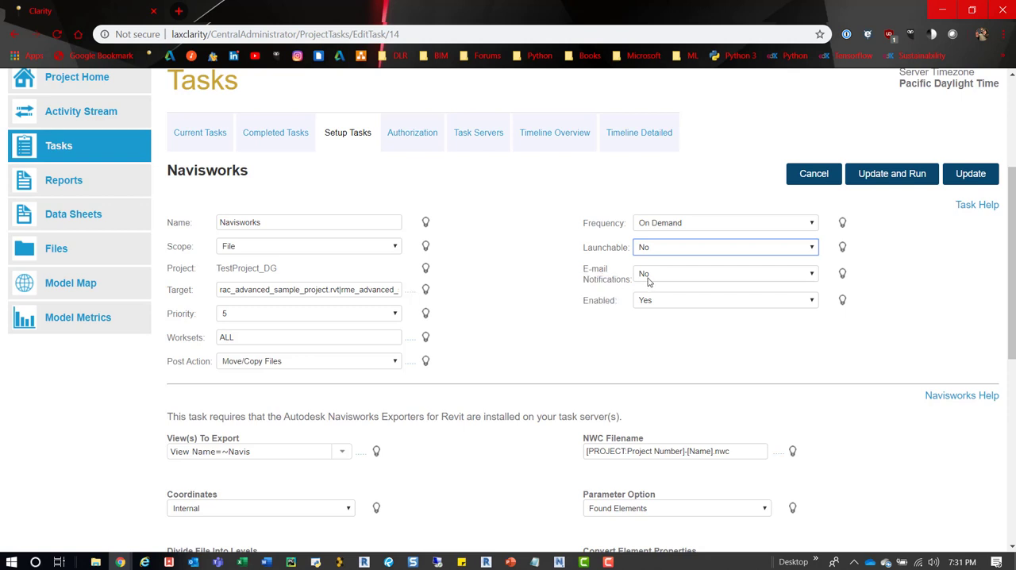
scroll("down", 3)
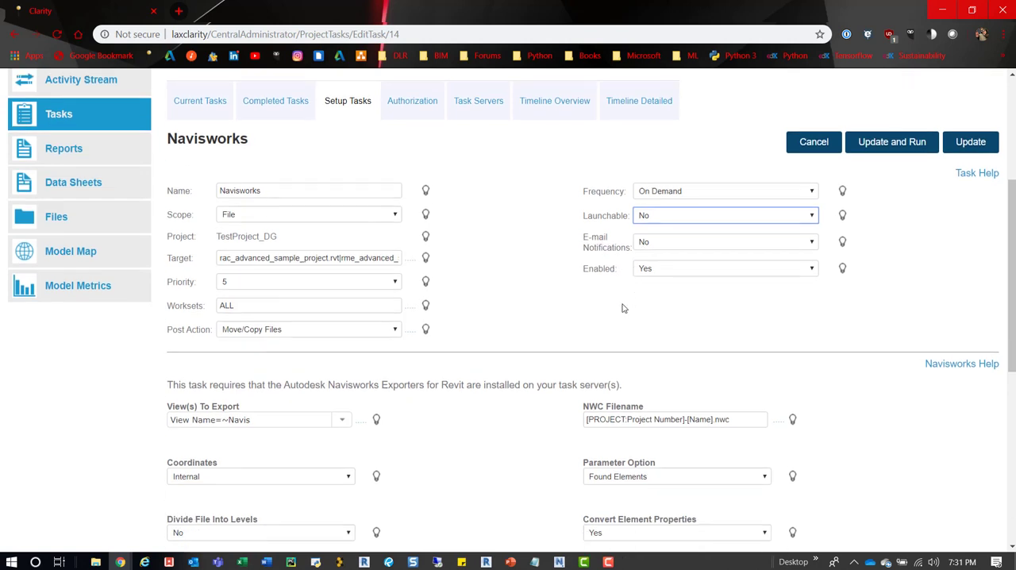
scroll("down", 3)
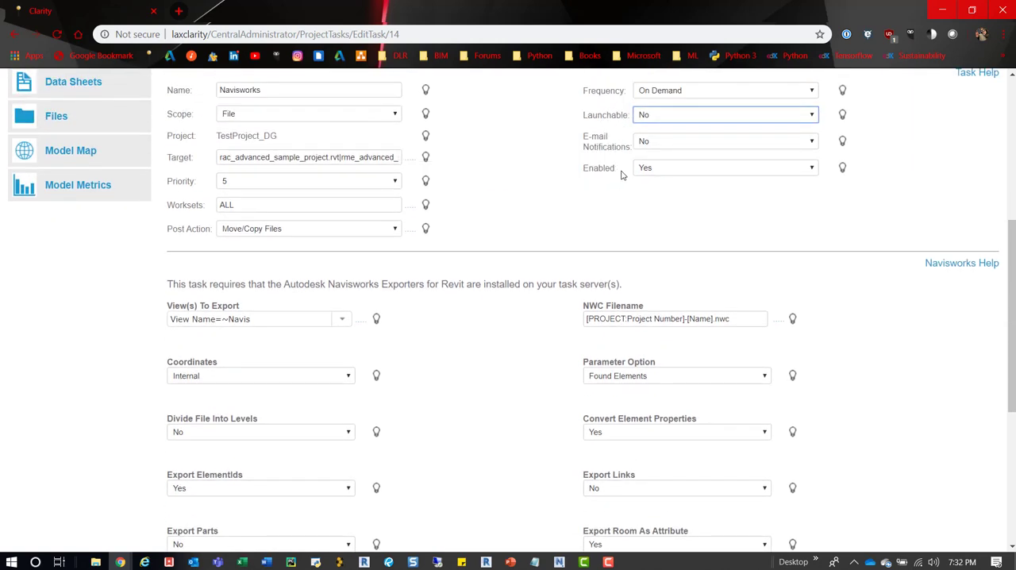
scroll("down", 3)
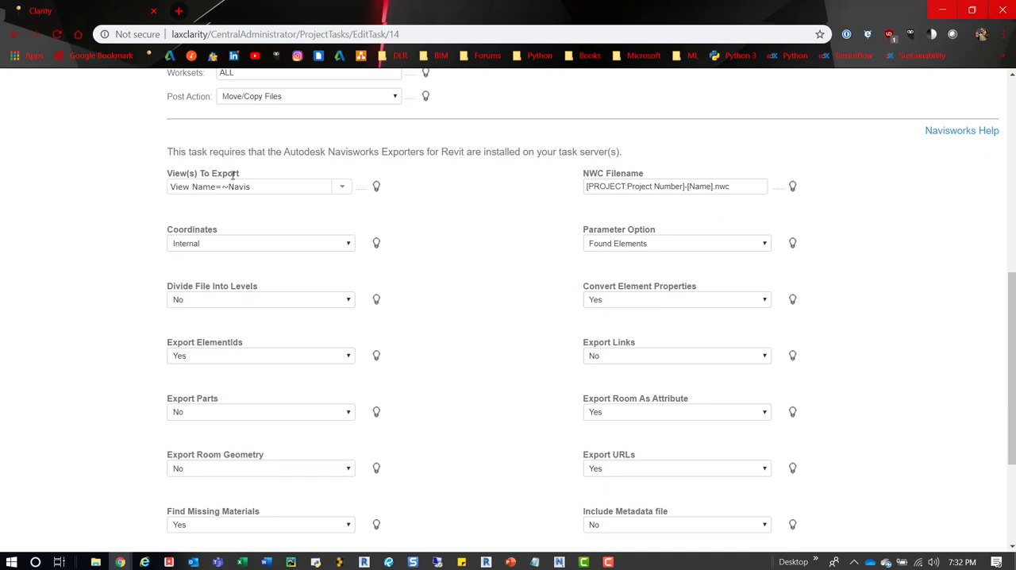
mouse_move(288, 182)
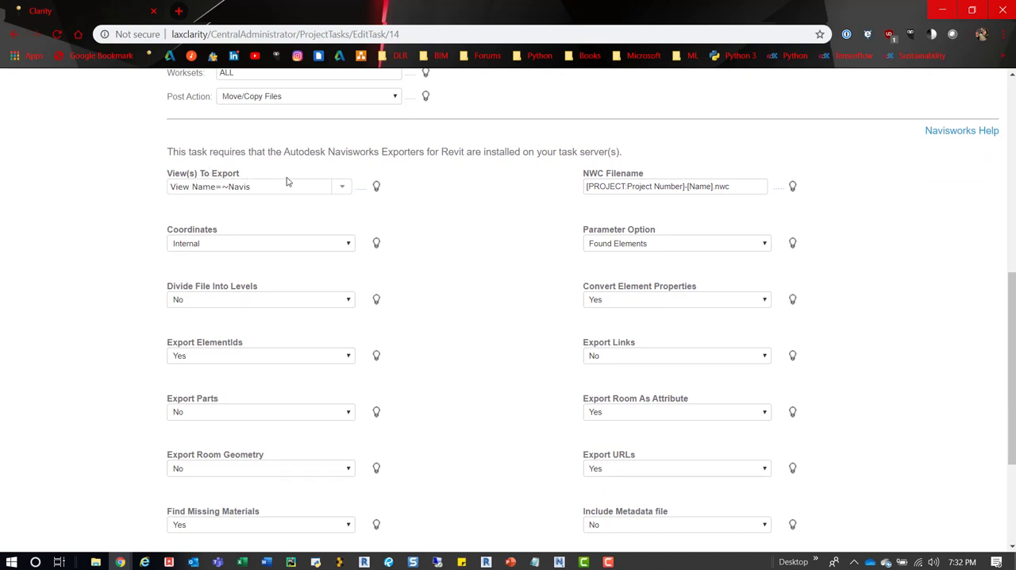
left_click(249, 186)
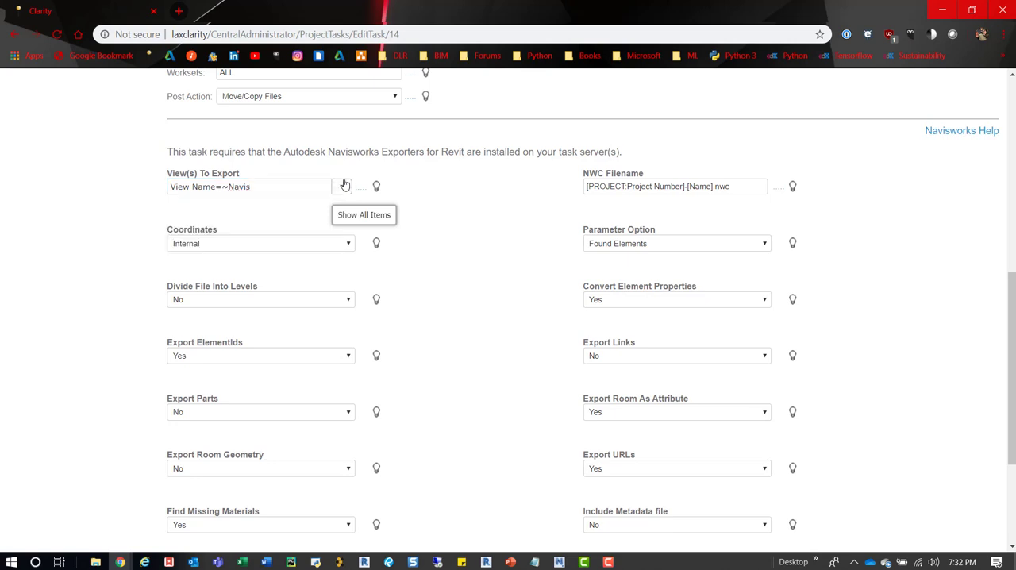
left_click(250, 187)
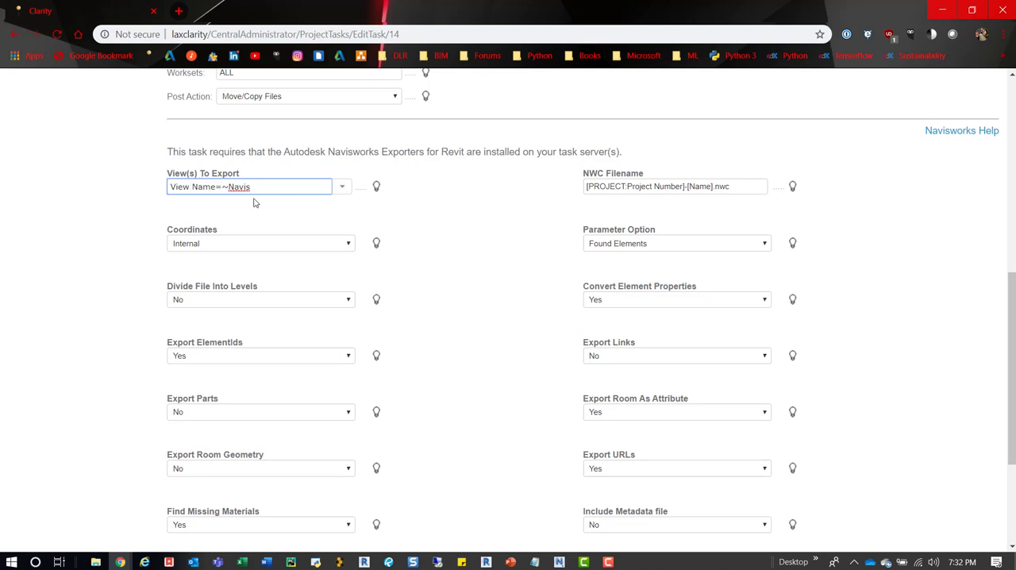
mouse_move(244, 209)
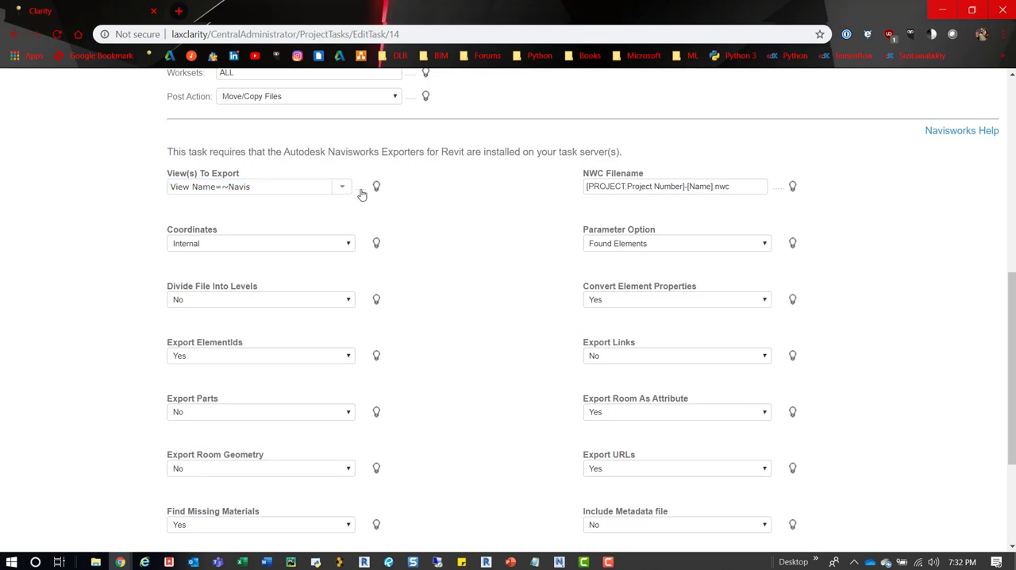
left_click(342, 186)
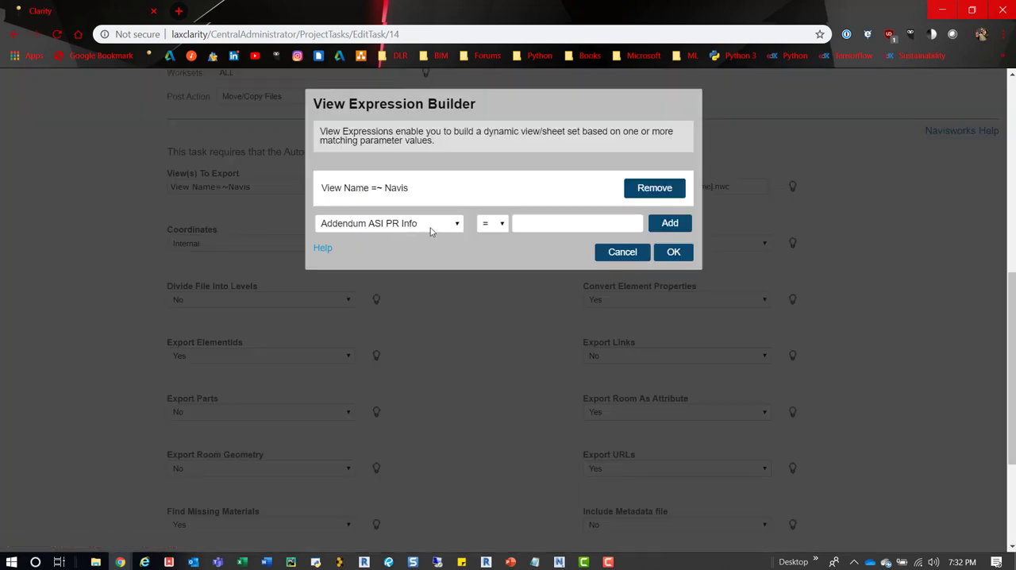
scroll("down", 3)
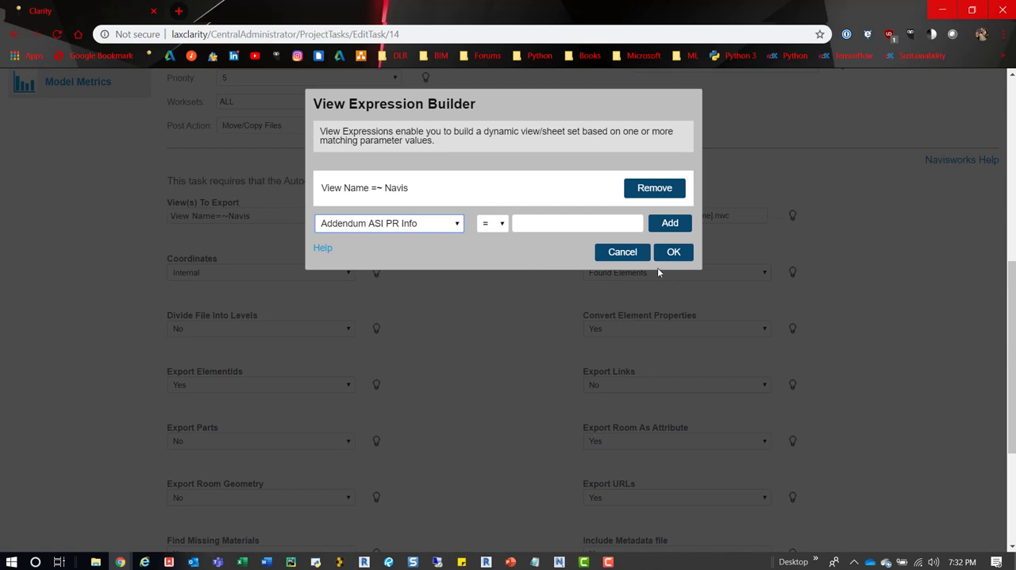
mouse_move(442, 230)
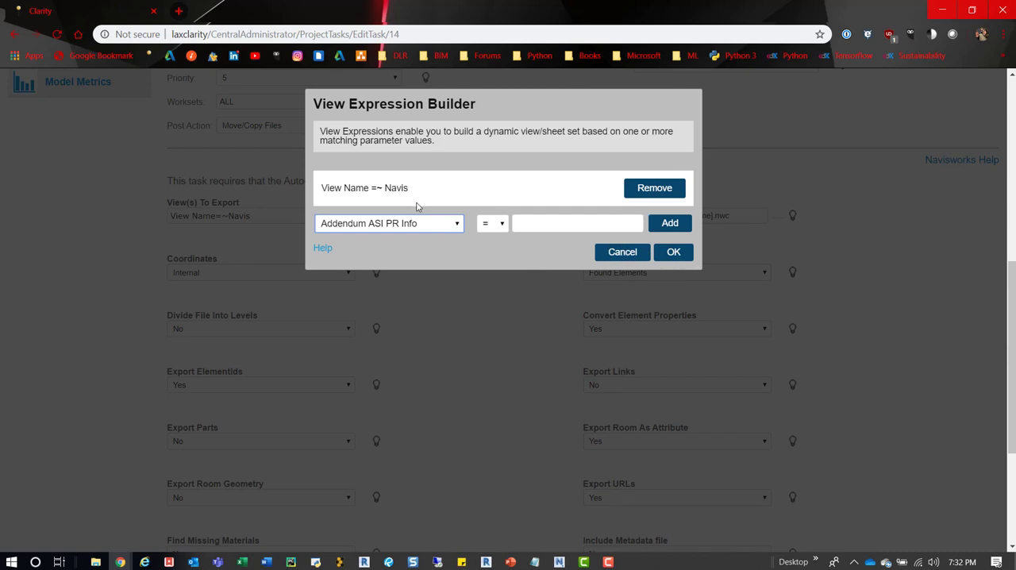
left_click(389, 223)
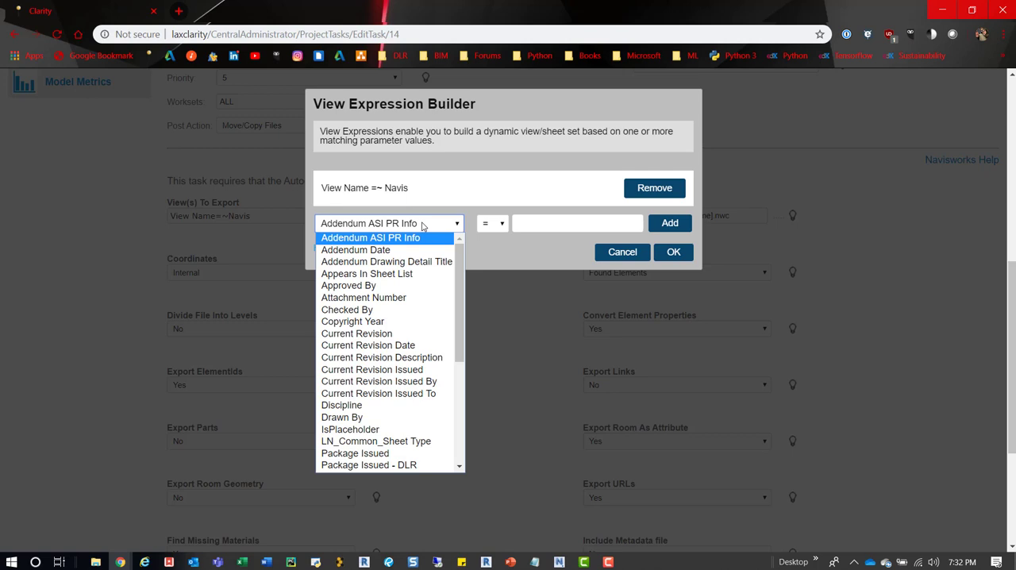
mouse_move(397, 187)
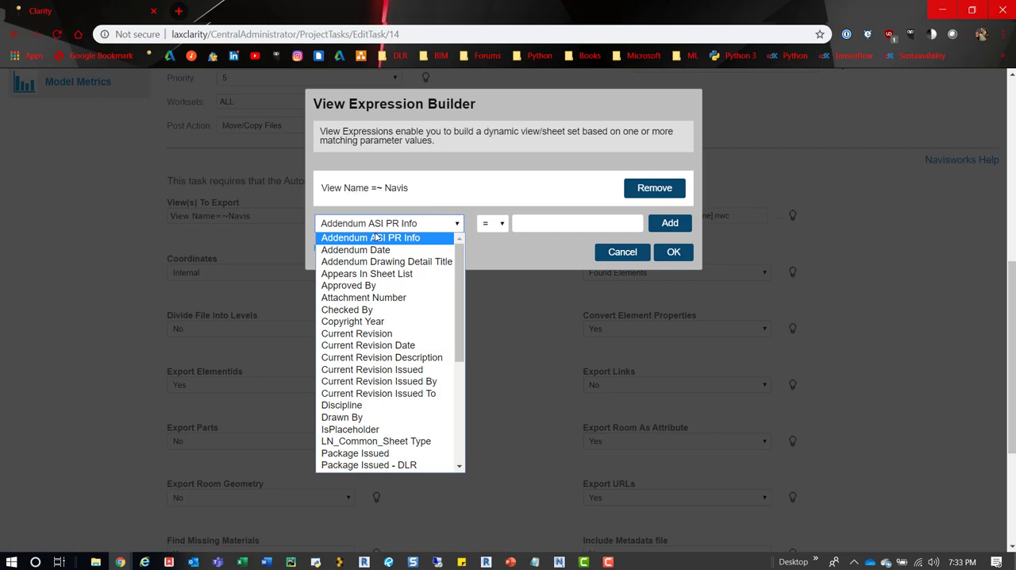
scroll("down", 3)
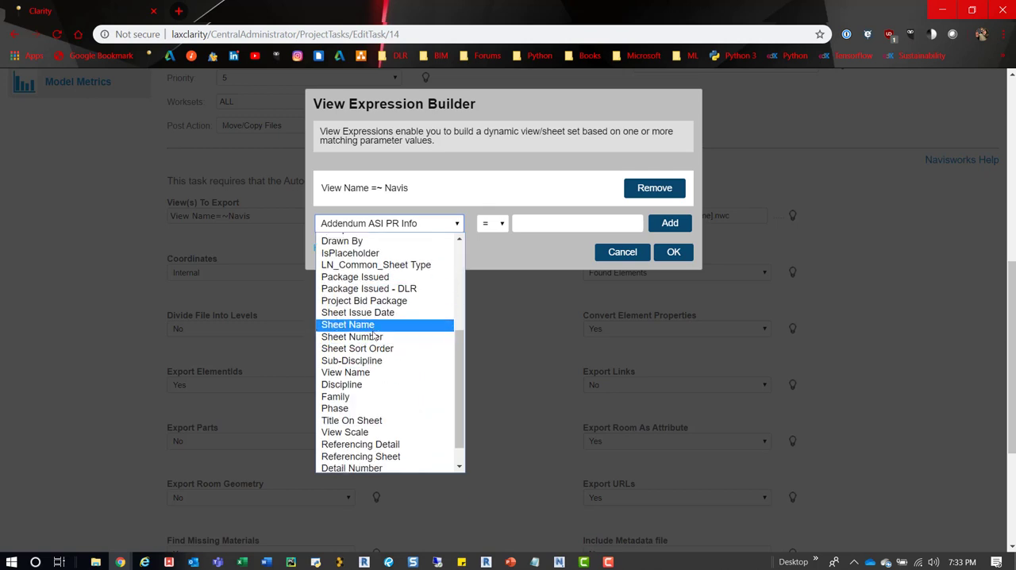
left_click(345, 372)
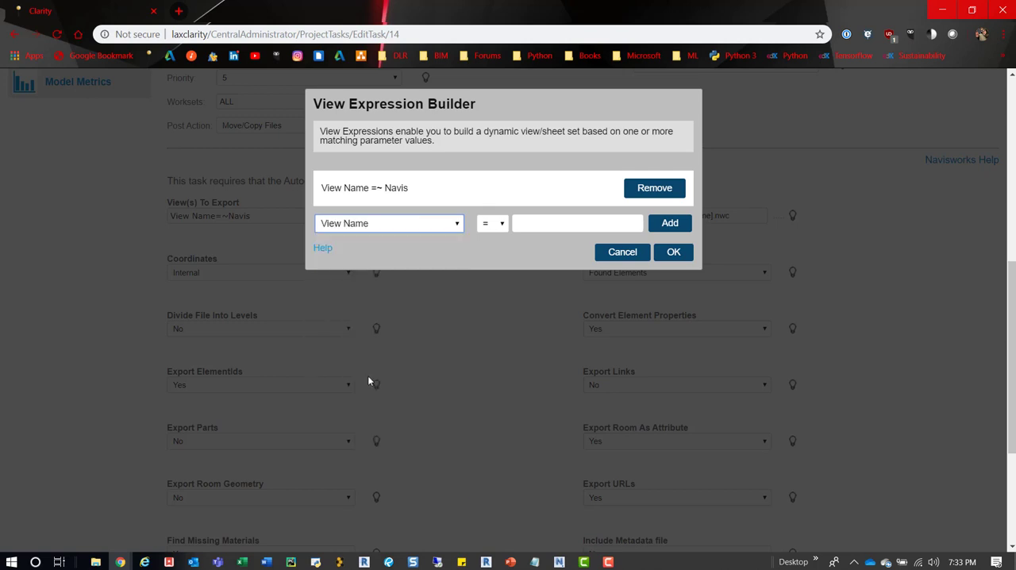
left_click(492, 224)
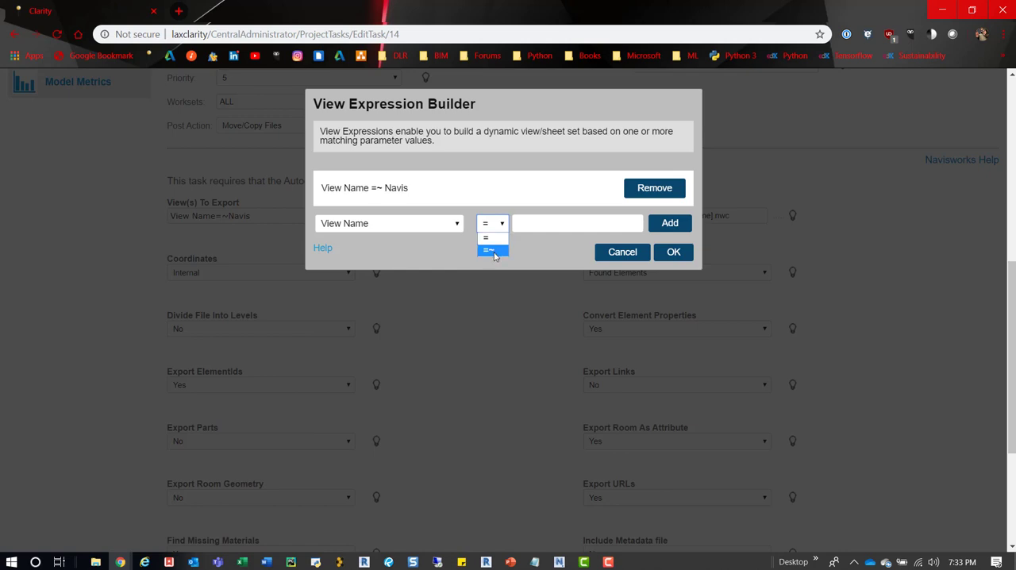
left_click(488, 250)
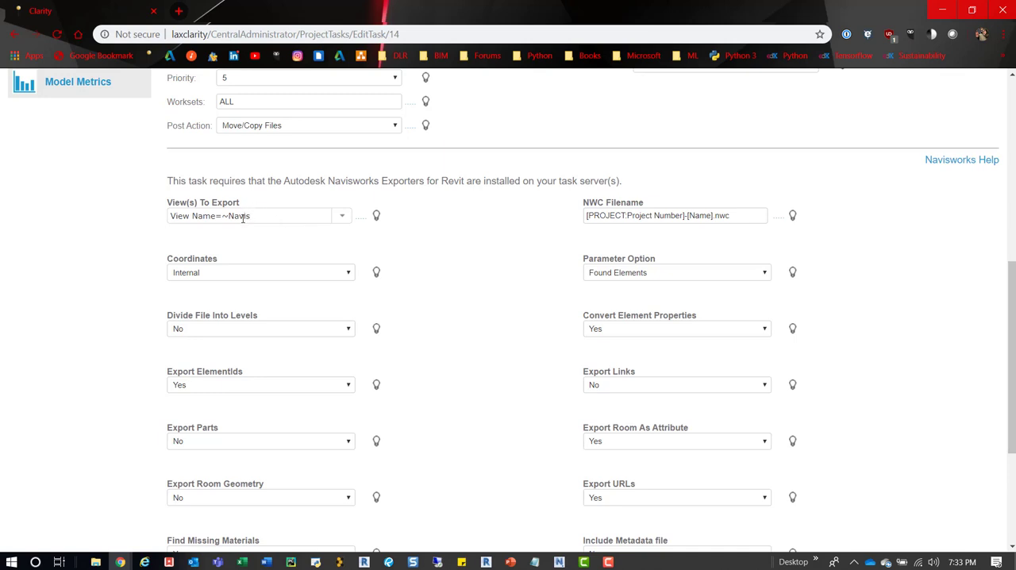
mouse_move(241, 218)
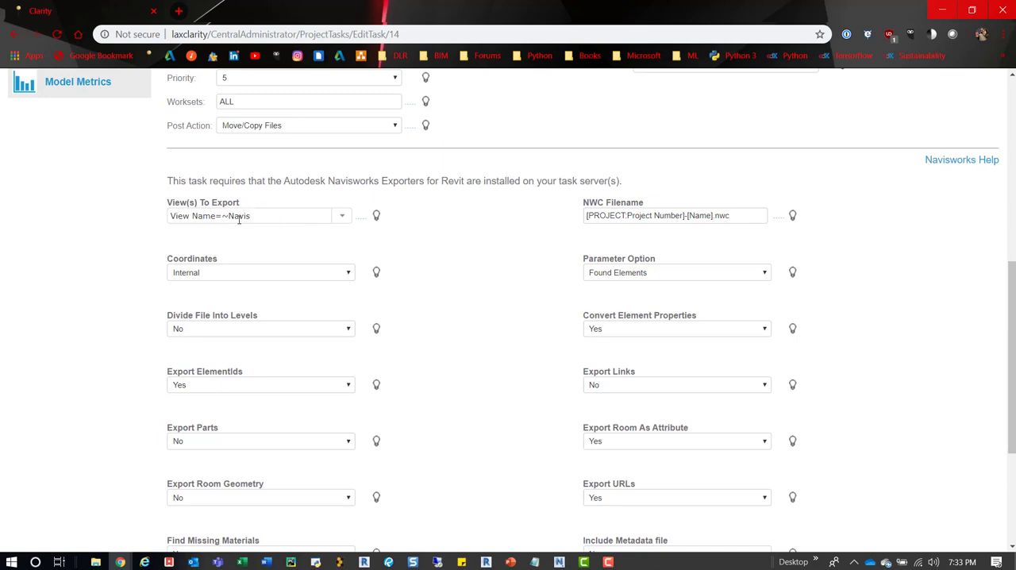
mouse_move(565, 257)
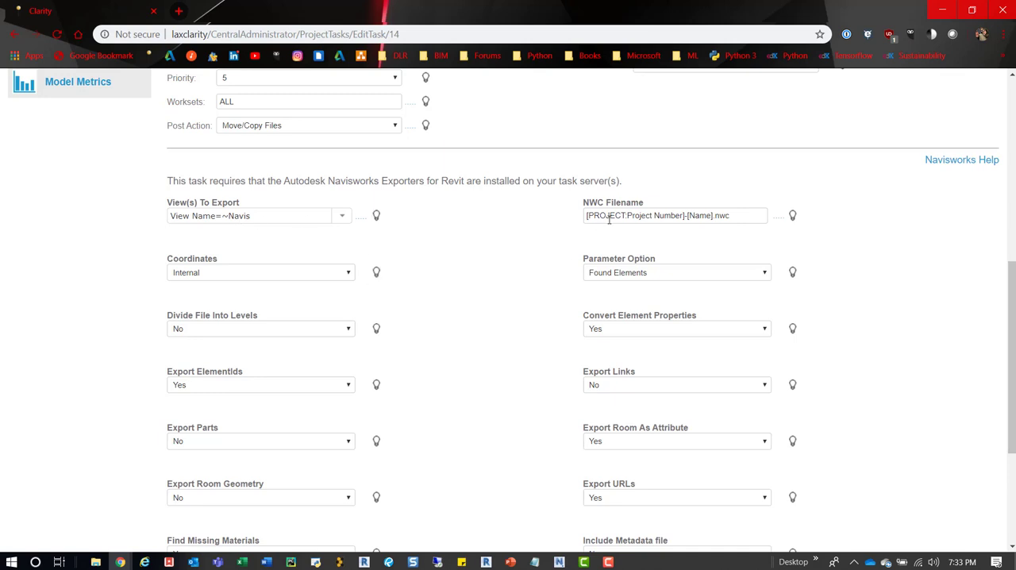
mouse_move(611, 233)
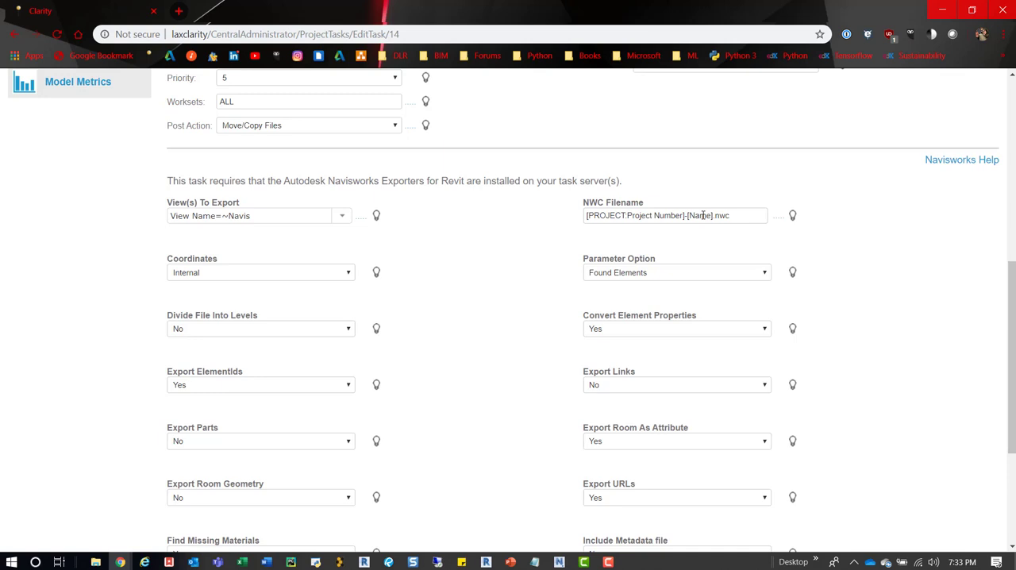
mouse_move(722, 231)
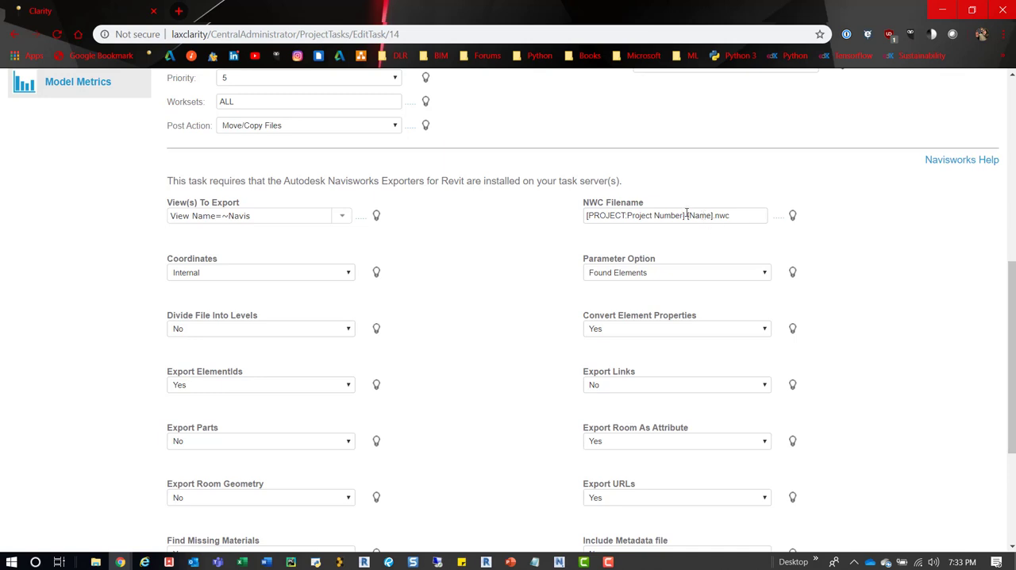
double_click(701, 215)
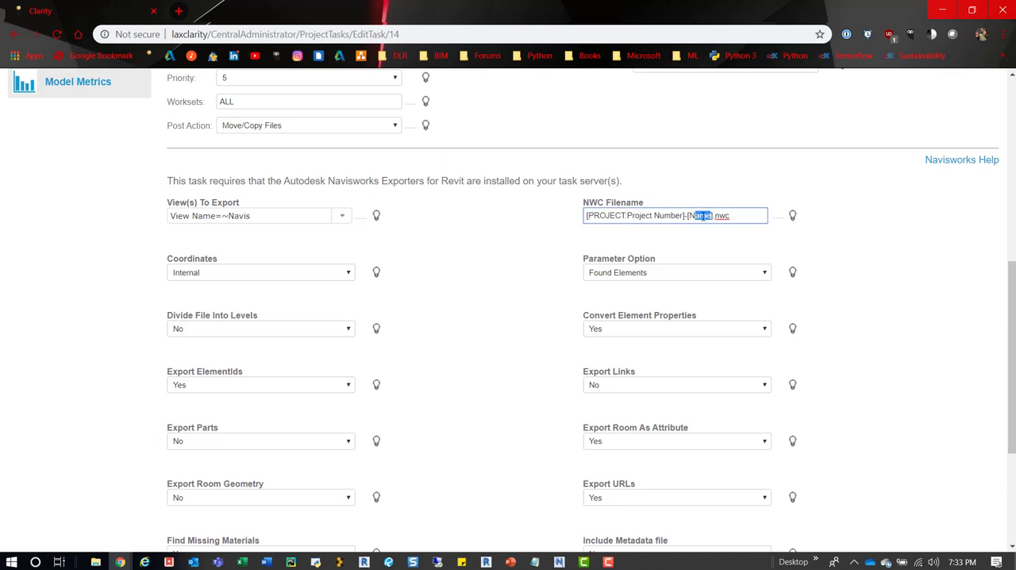
left_click(779, 215)
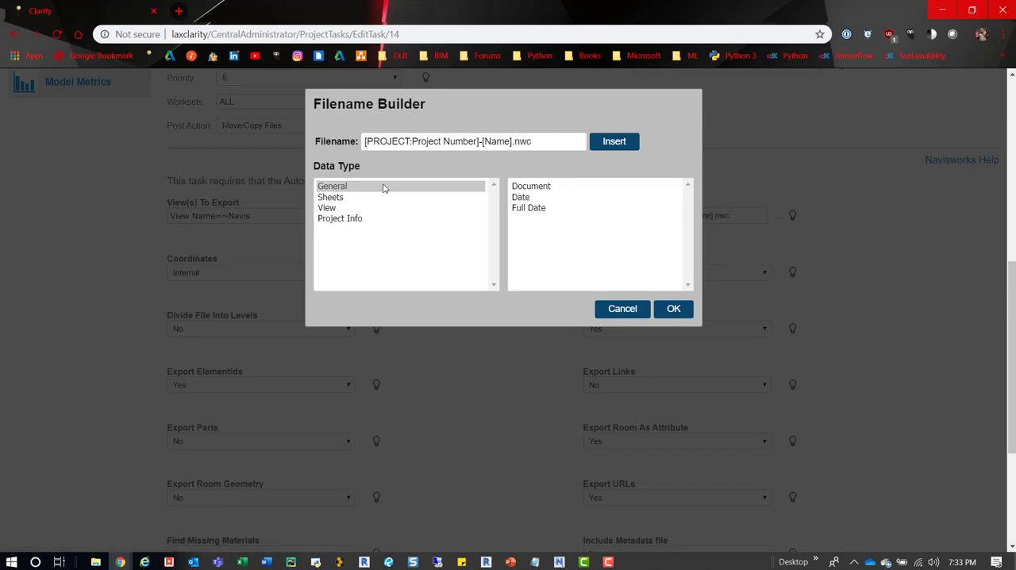
left_click(327, 207)
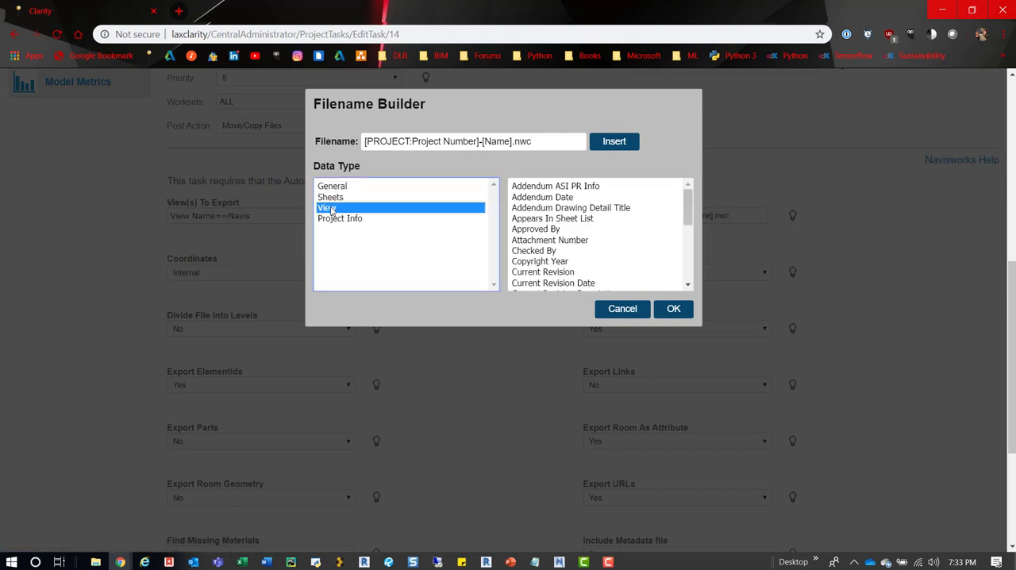
left_click(327, 207)
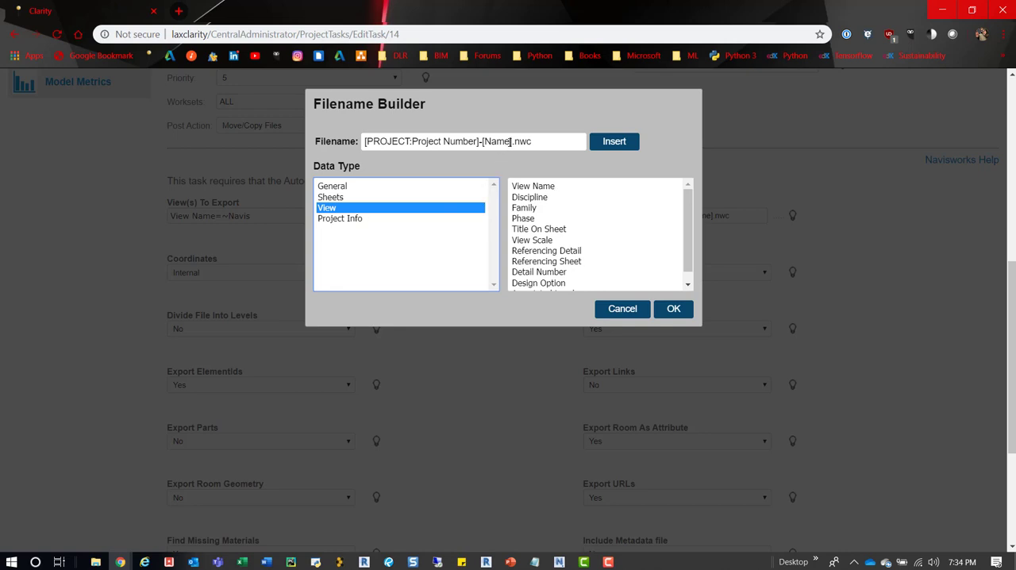
double_click(497, 141)
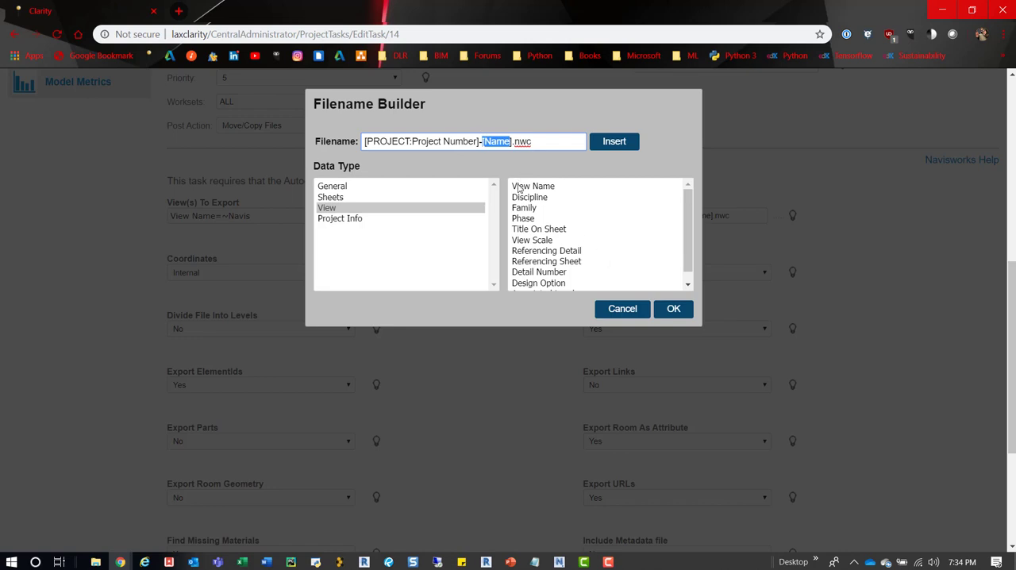
mouse_move(502, 211)
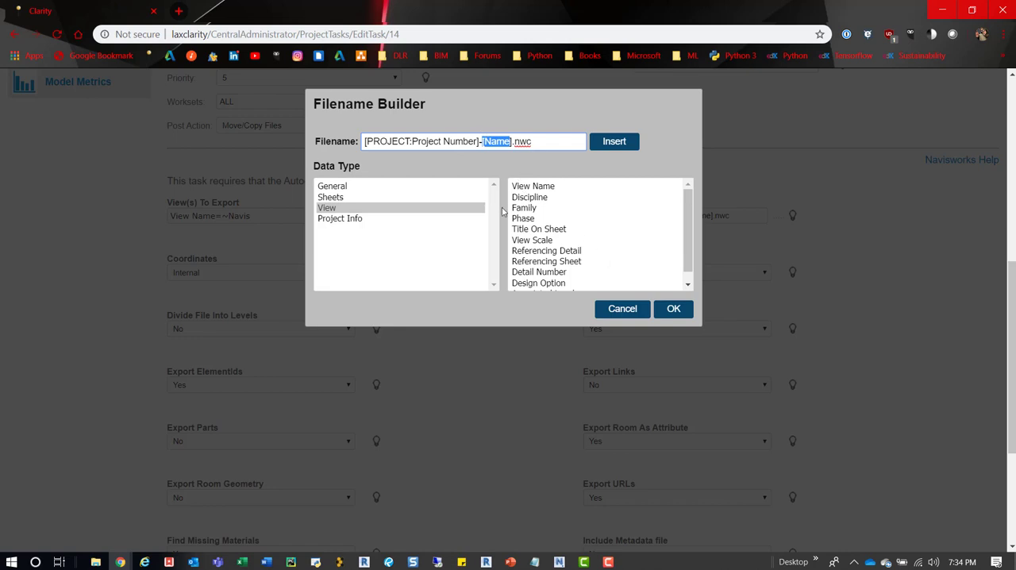
mouse_move(528, 234)
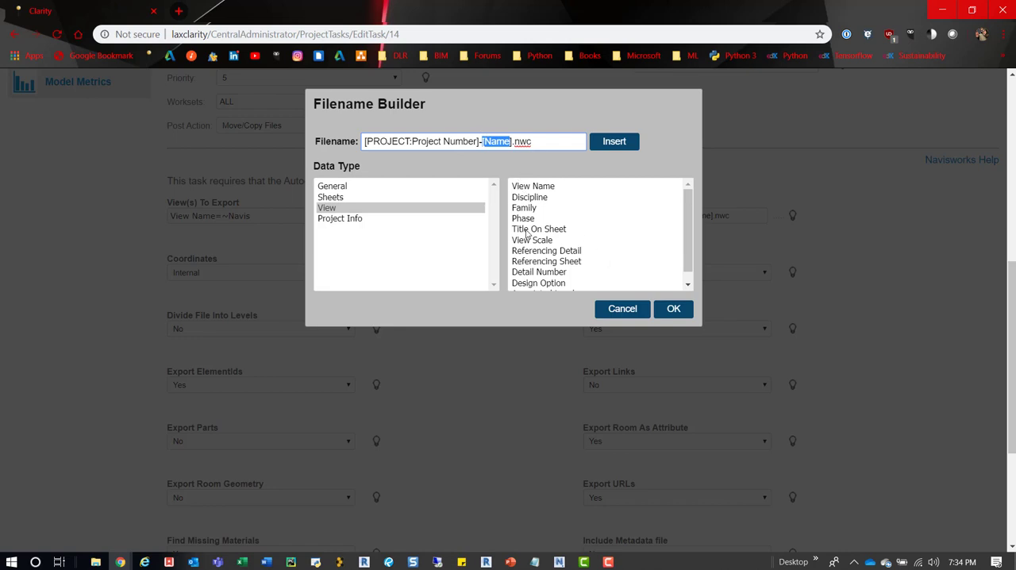
left_click(332, 186)
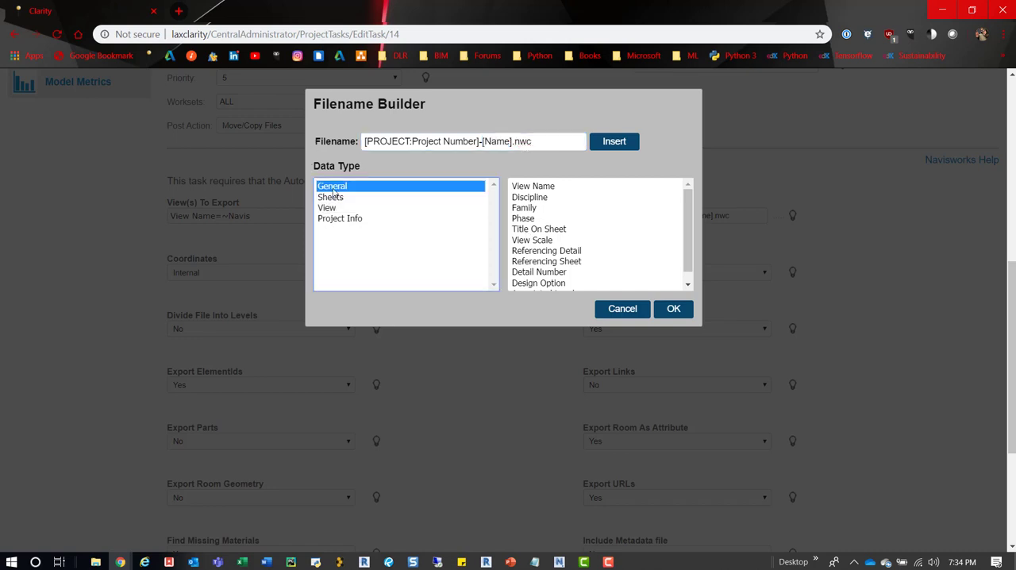
left_click(327, 207)
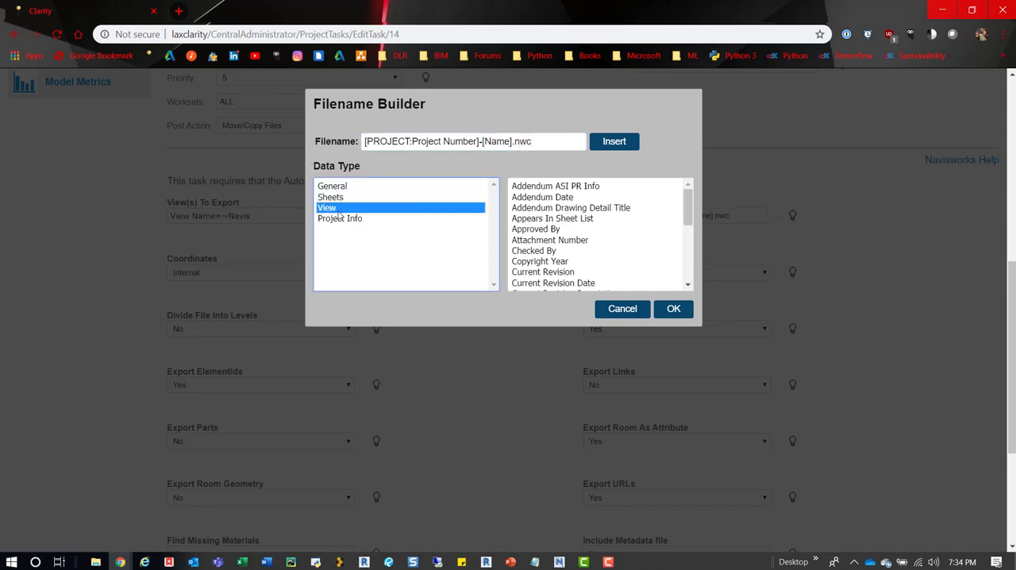
left_click(340, 219)
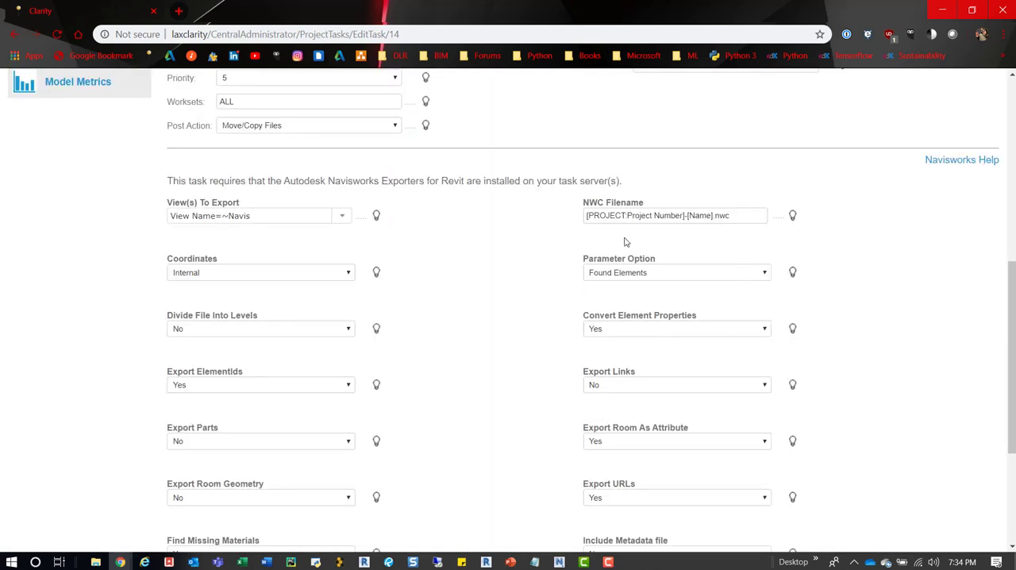
scroll("down", 3)
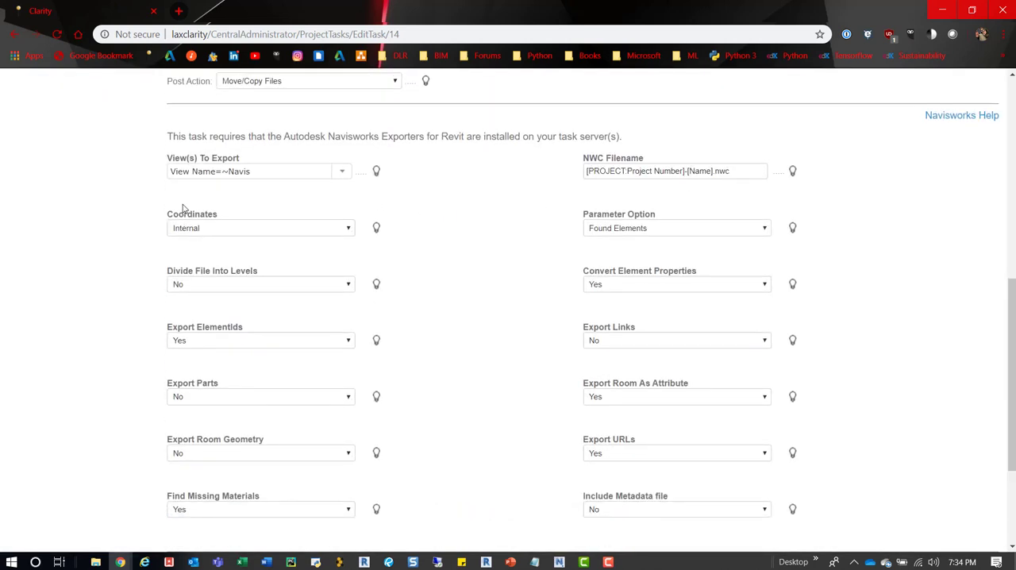
mouse_move(285, 231)
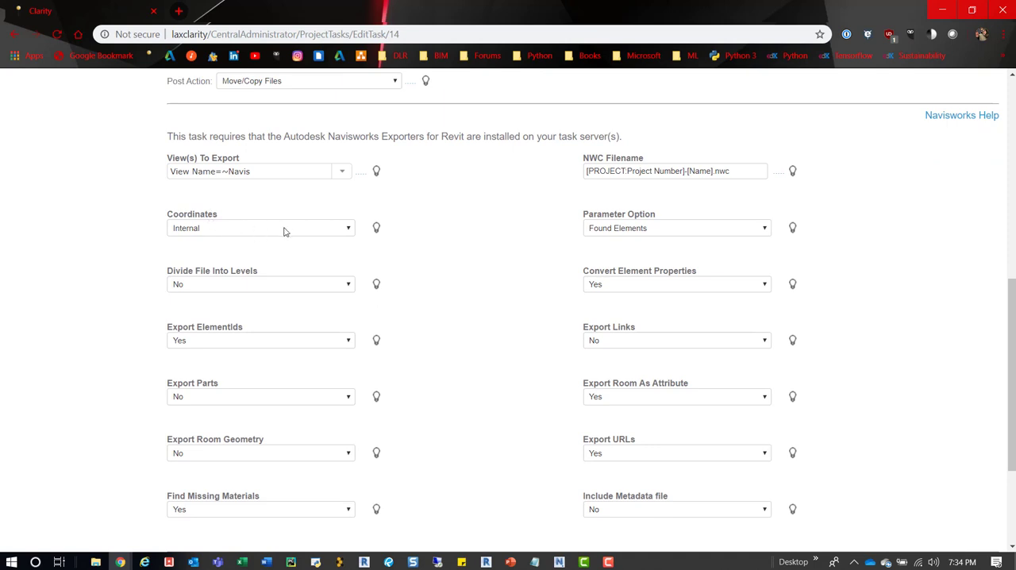
left_click(260, 228)
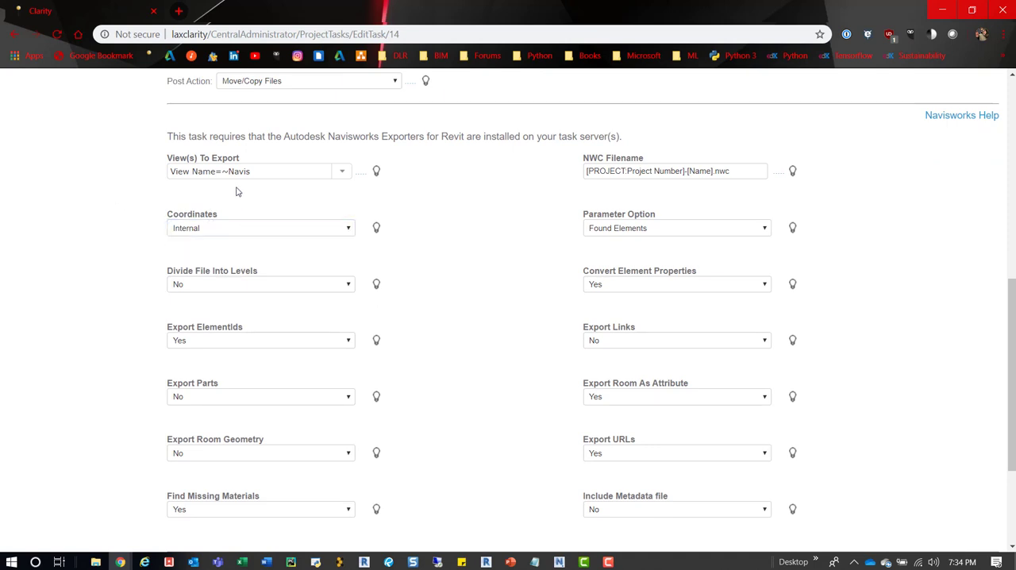
mouse_move(565, 237)
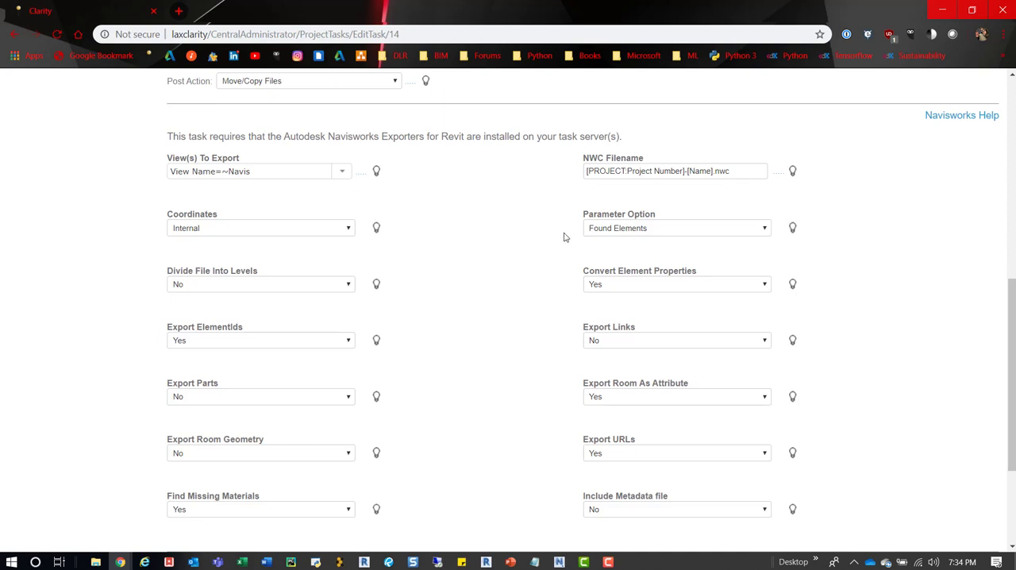
scroll("down", 3)
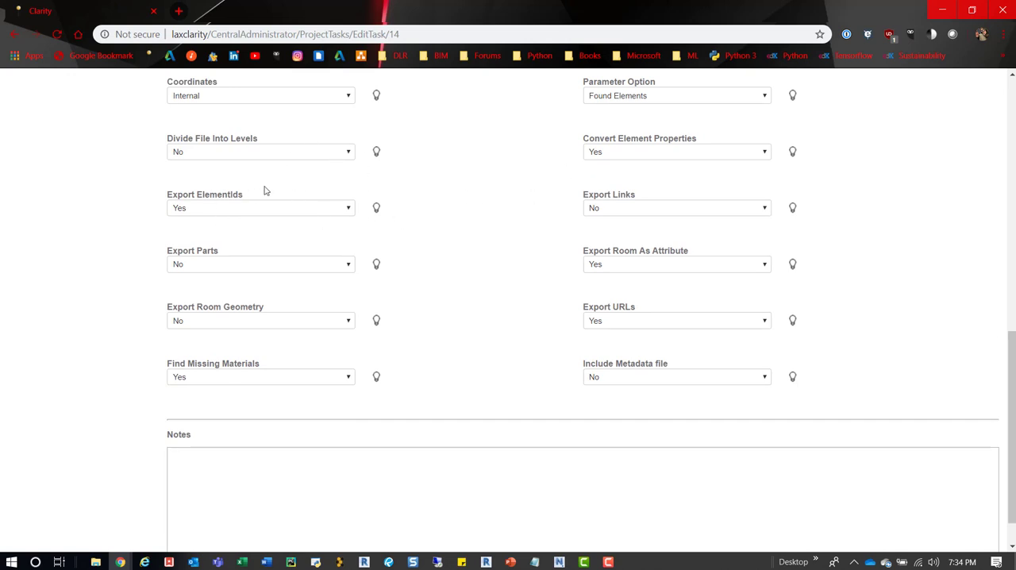
mouse_move(487, 168)
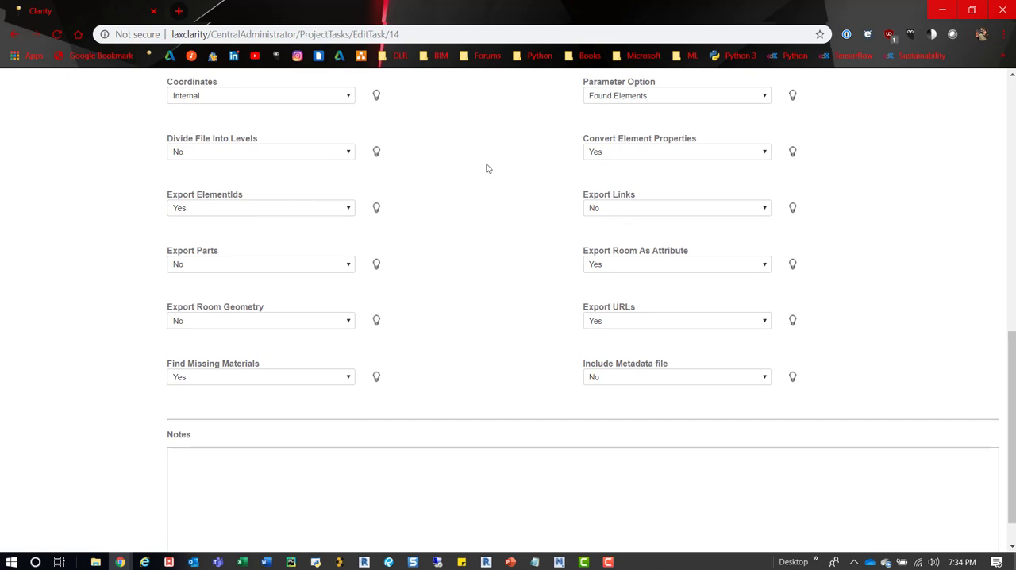
mouse_move(376, 207)
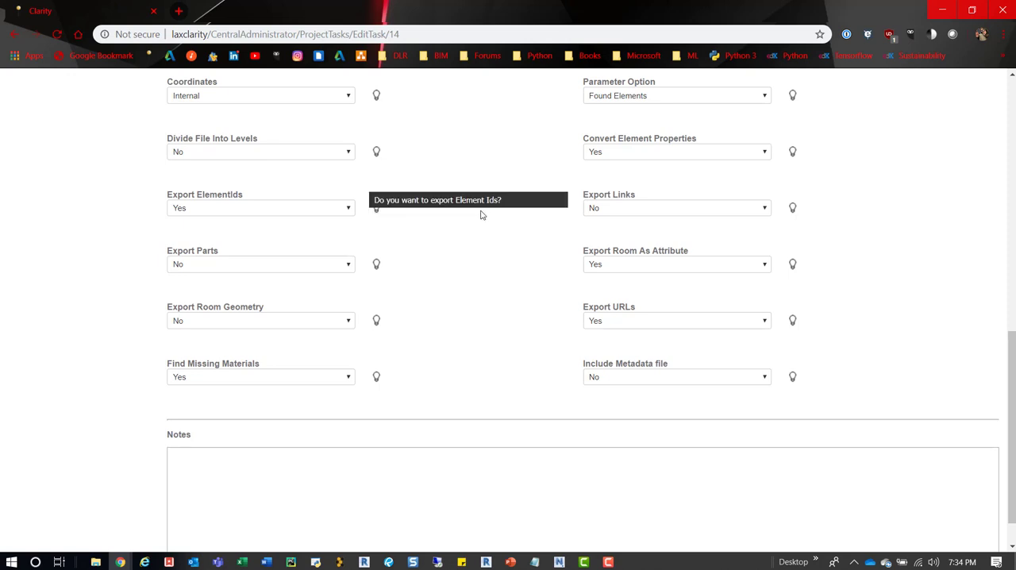
mouse_move(476, 228)
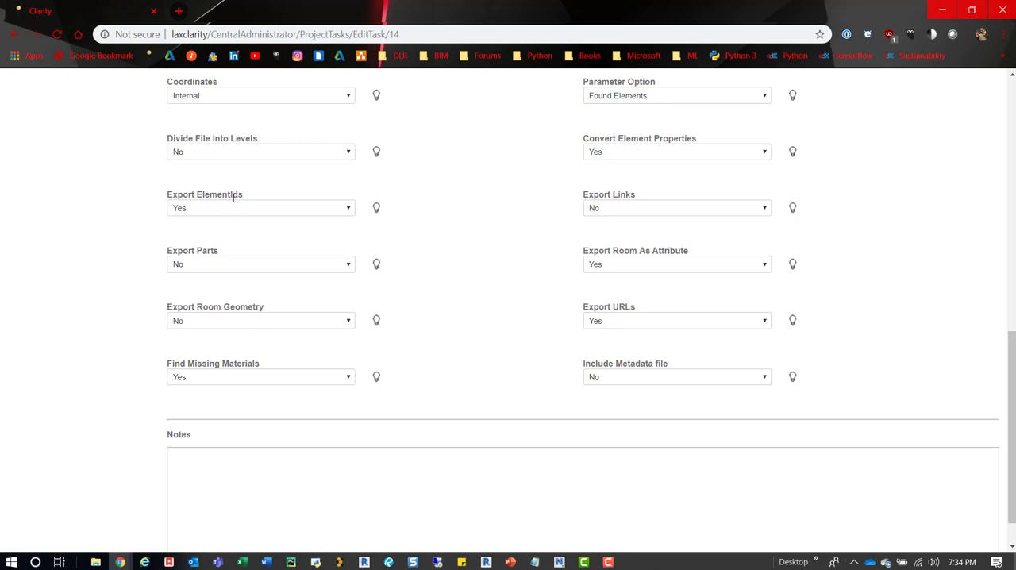
mouse_move(244, 248)
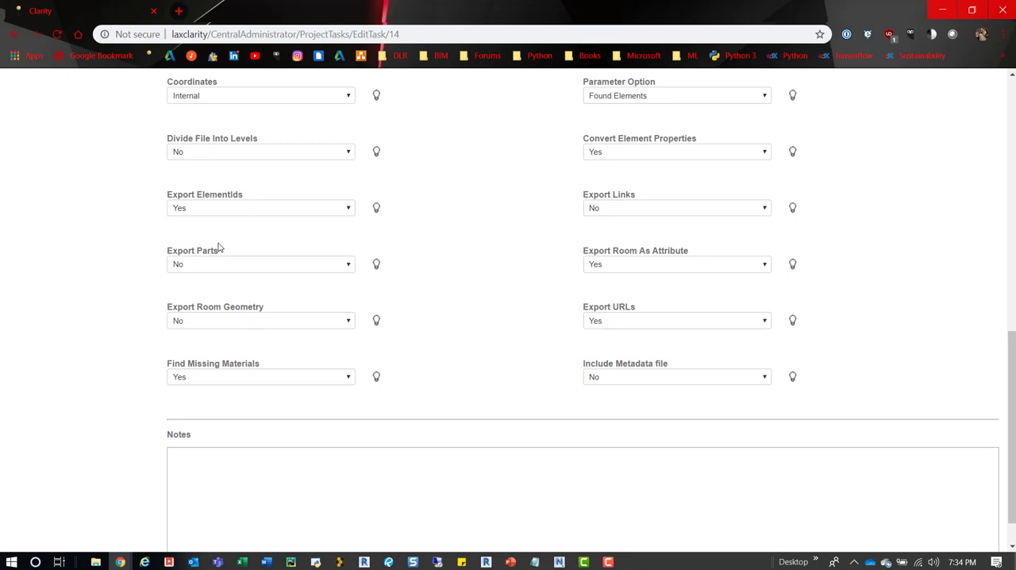
mouse_move(220, 246)
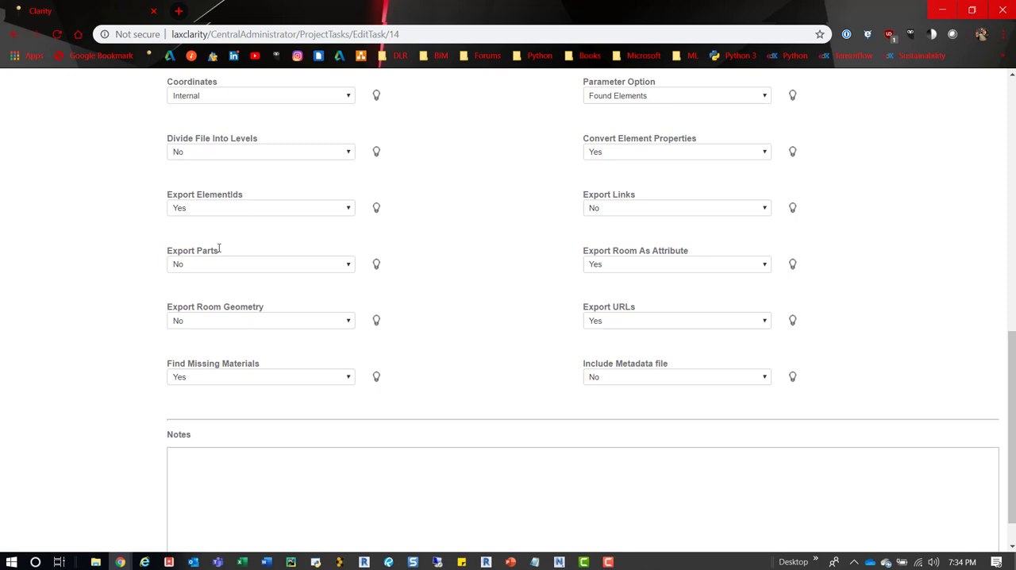
mouse_move(218, 305)
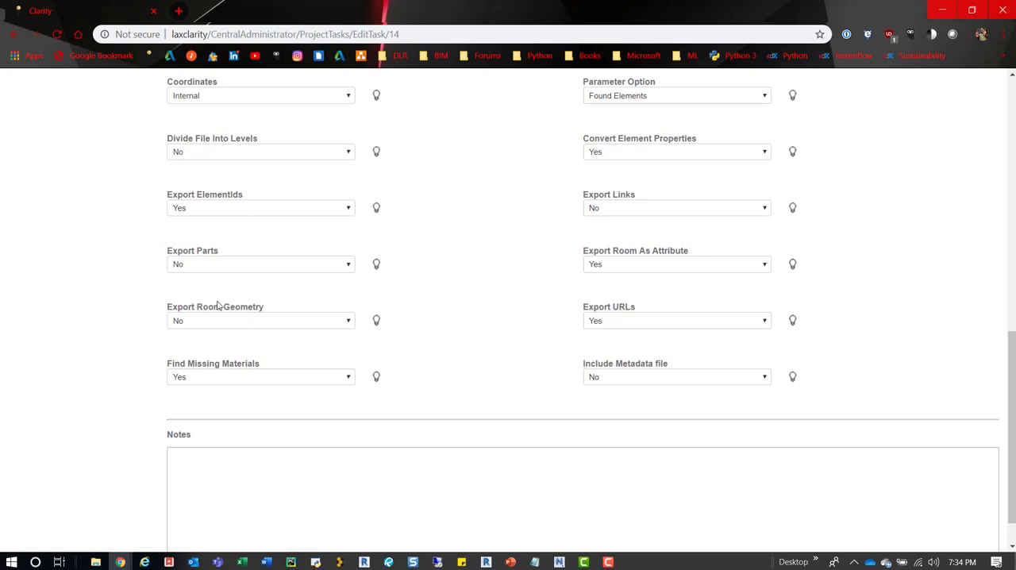
mouse_move(232, 304)
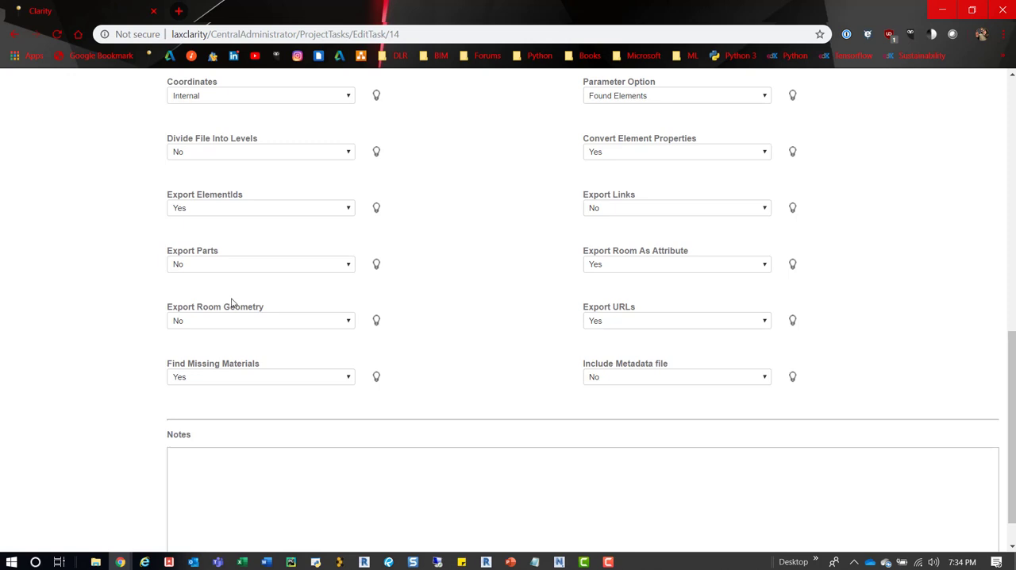
mouse_move(235, 302)
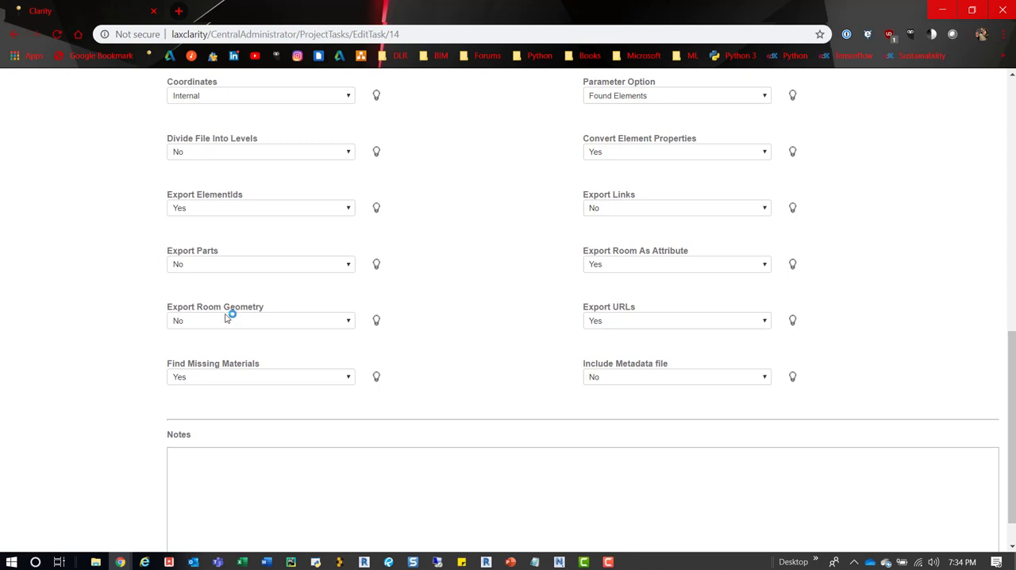
mouse_move(256, 339)
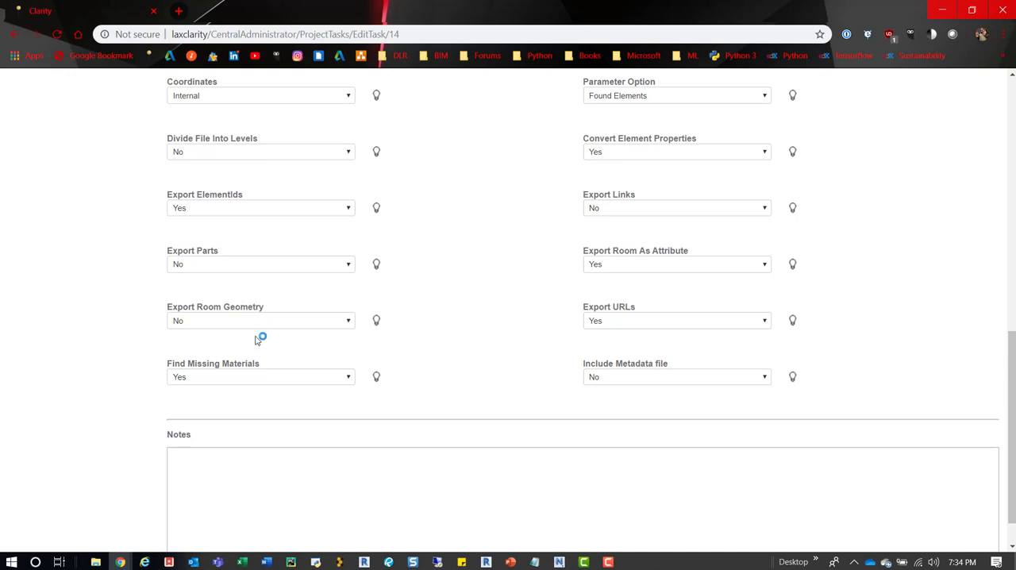
mouse_move(565, 151)
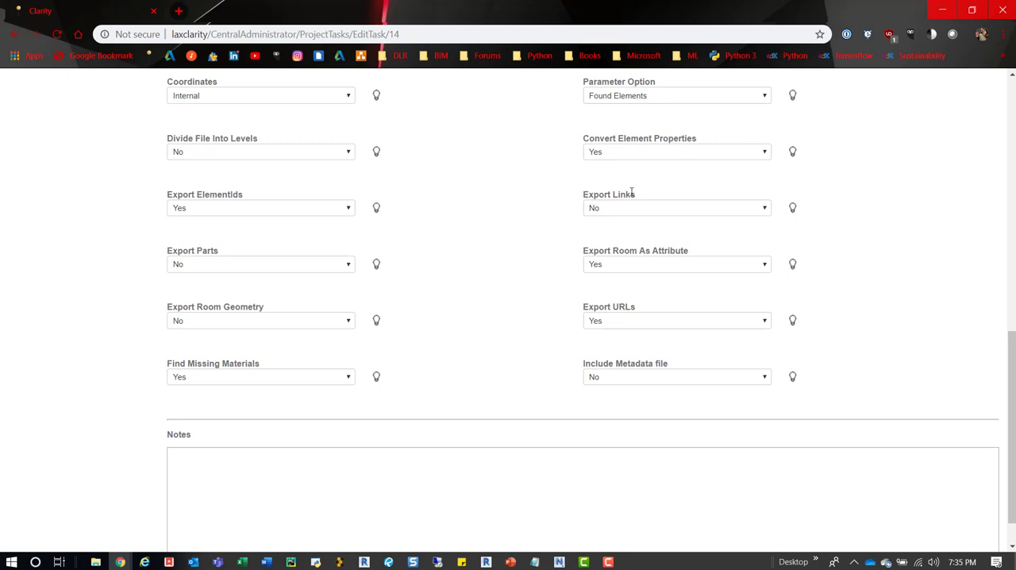
mouse_move(622, 206)
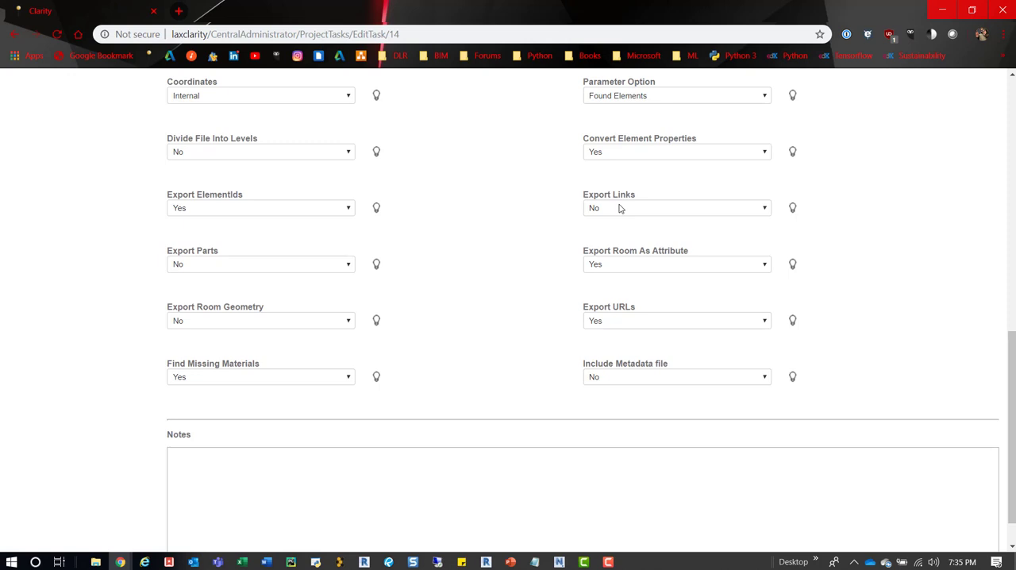
mouse_move(688, 213)
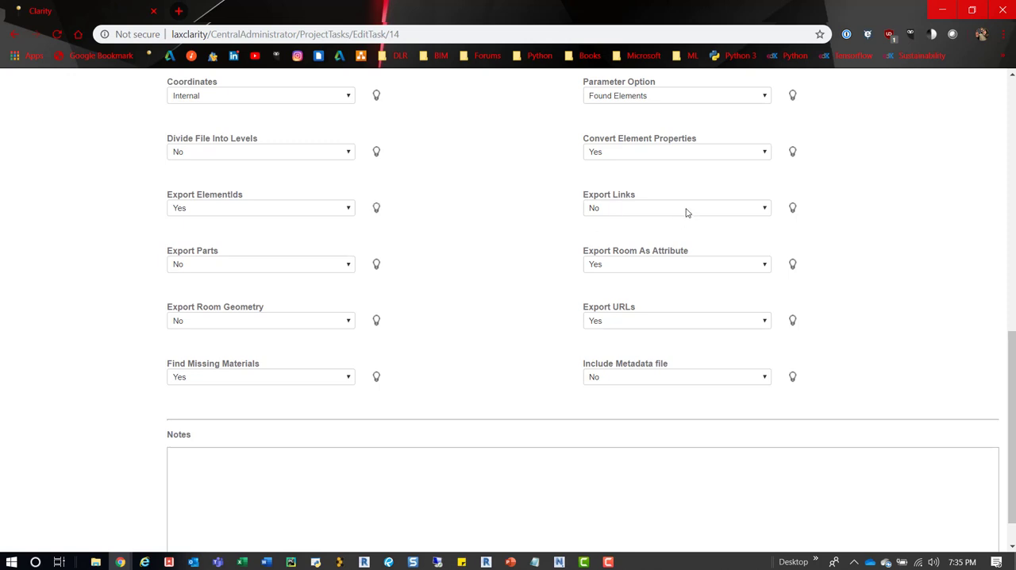
mouse_move(615, 192)
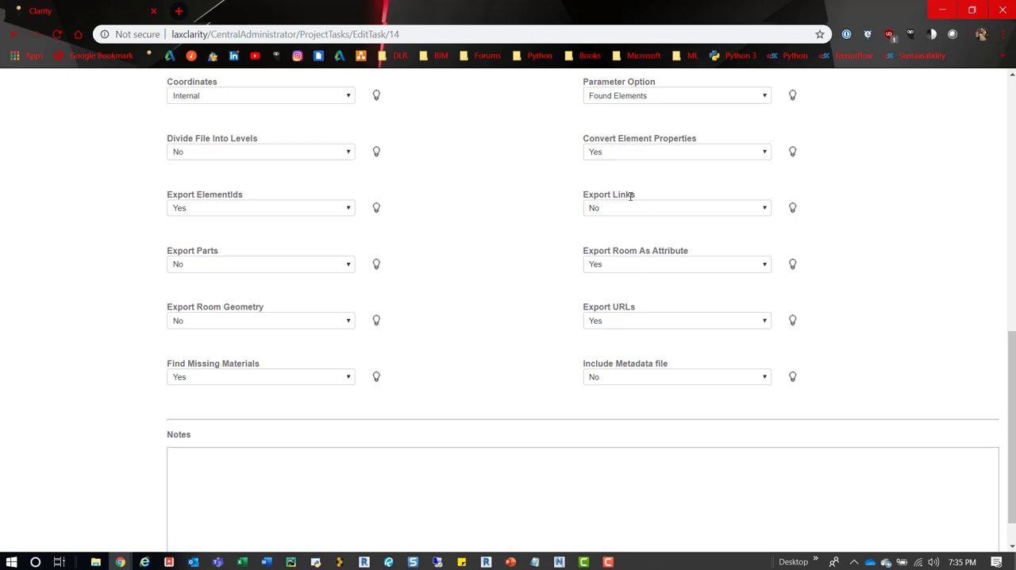
mouse_move(616, 262)
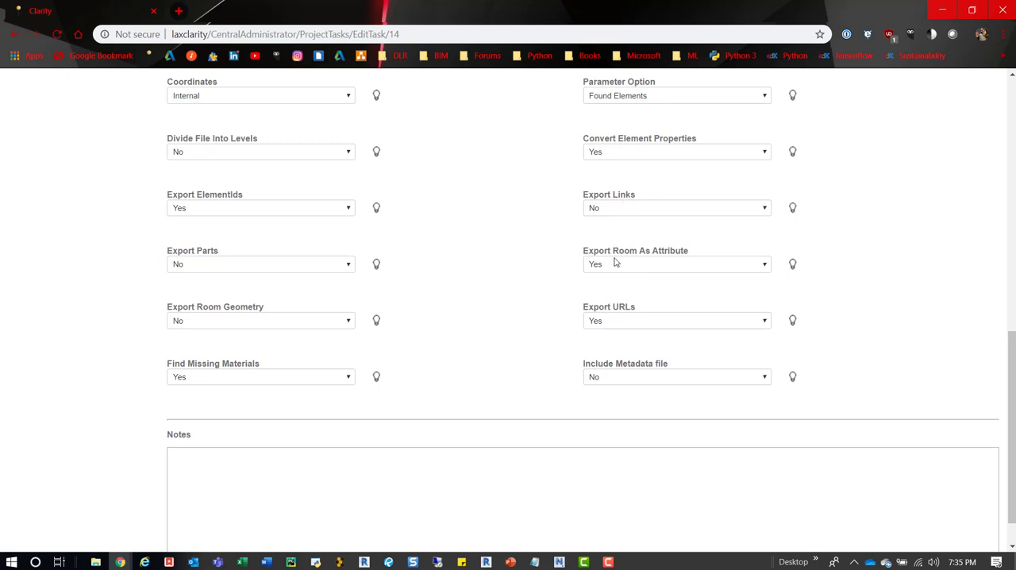
mouse_move(622, 286)
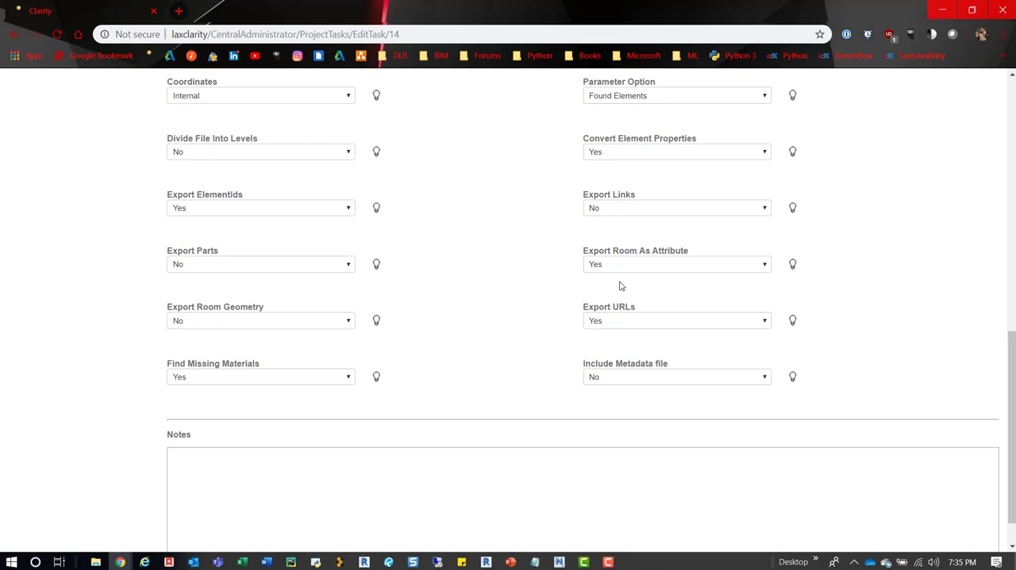
mouse_move(623, 316)
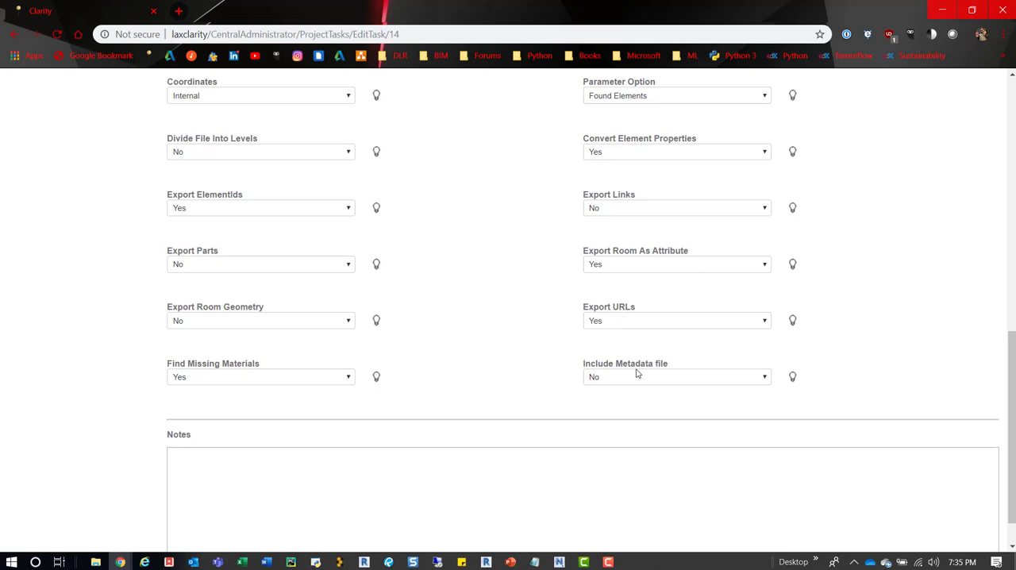
mouse_move(697, 355)
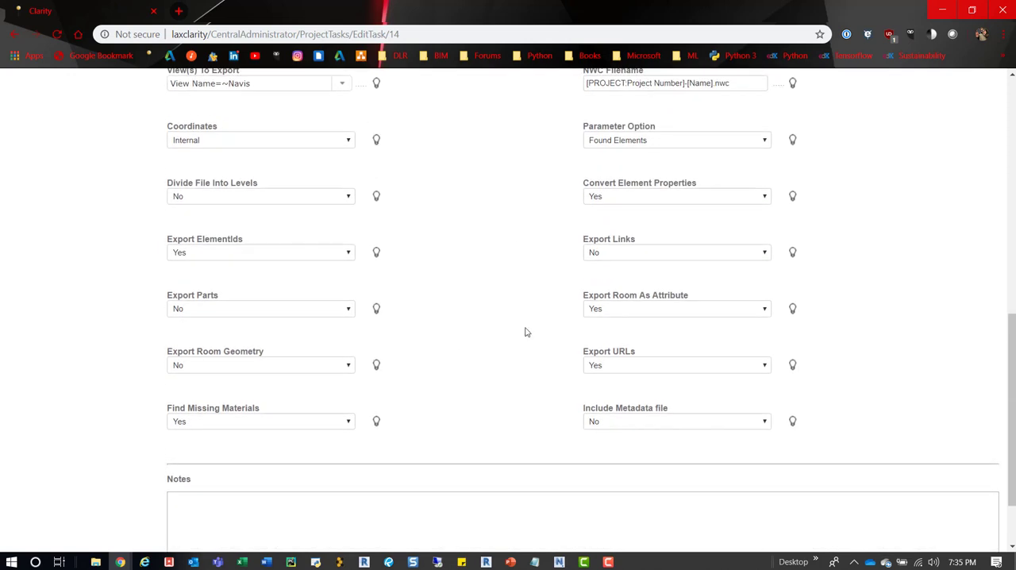
mouse_move(376, 308)
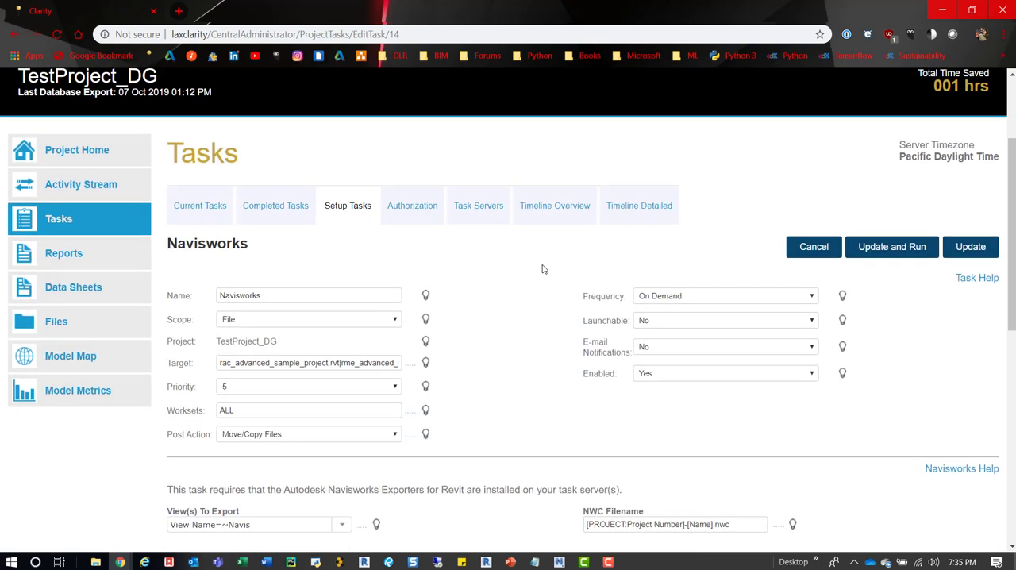
mouse_move(455, 274)
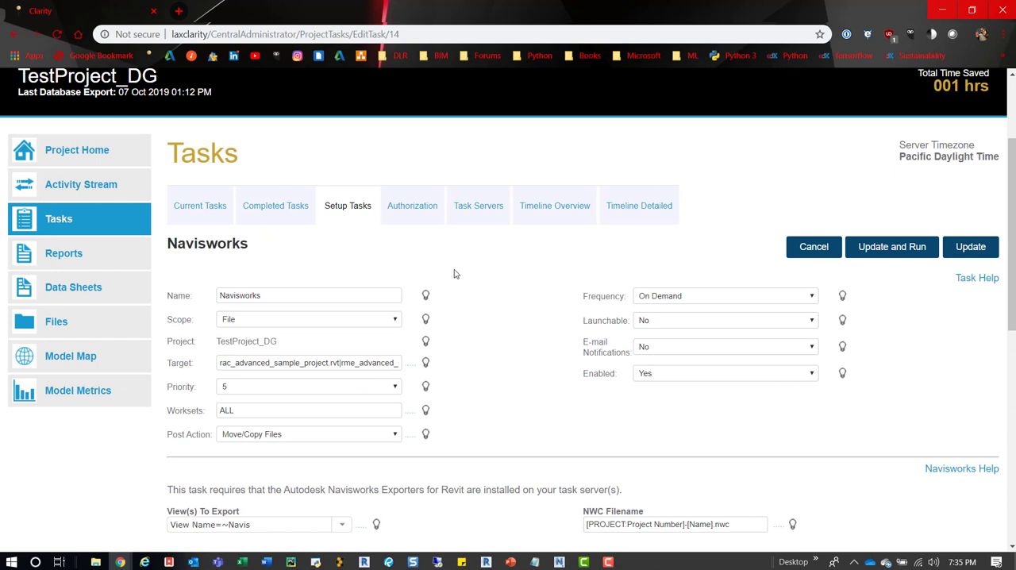
mouse_move(281, 236)
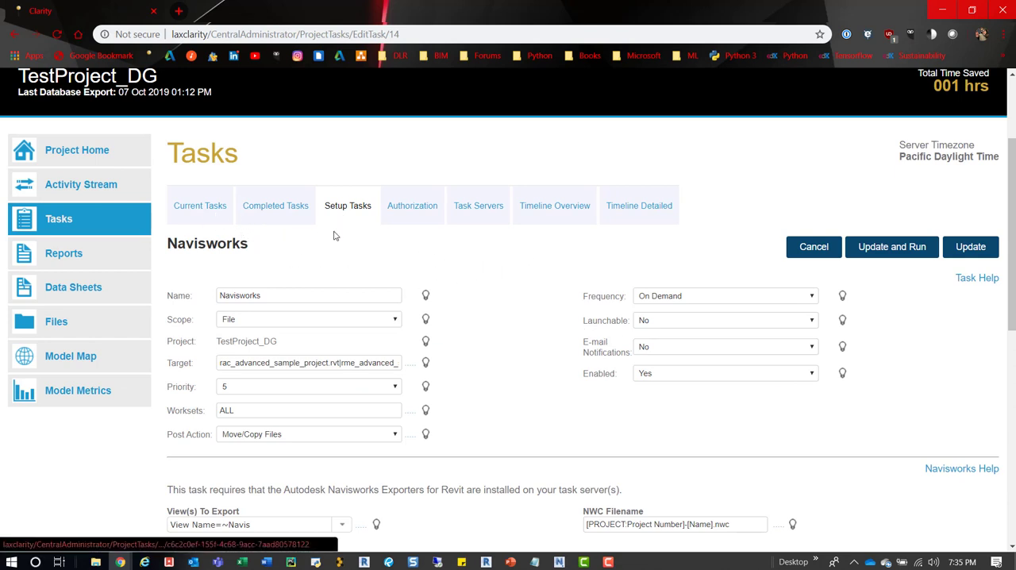
mouse_move(200, 209)
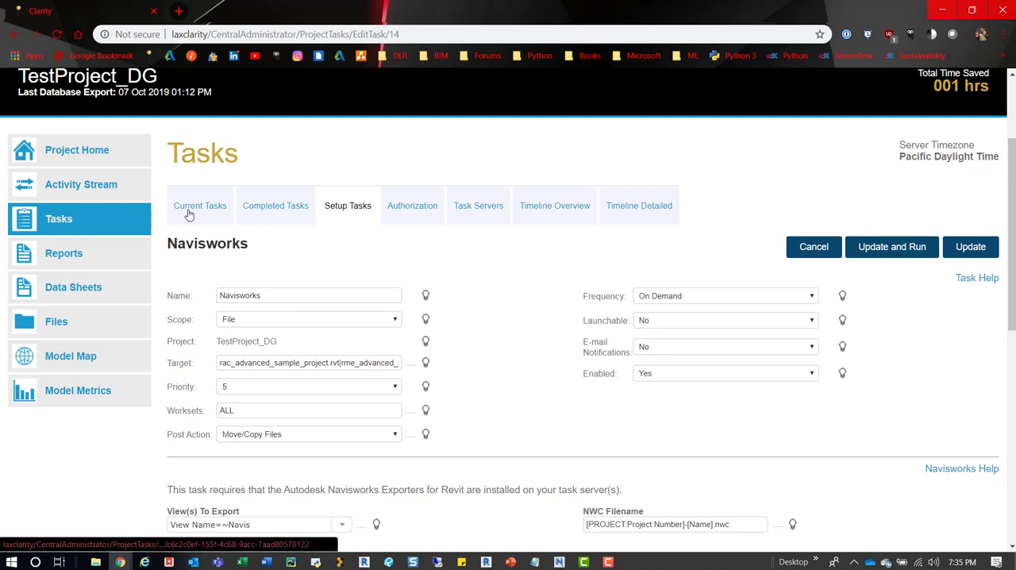
- Show Current Tasks, where Navisworks task 1249 has status Claimed
left_click(199, 205)
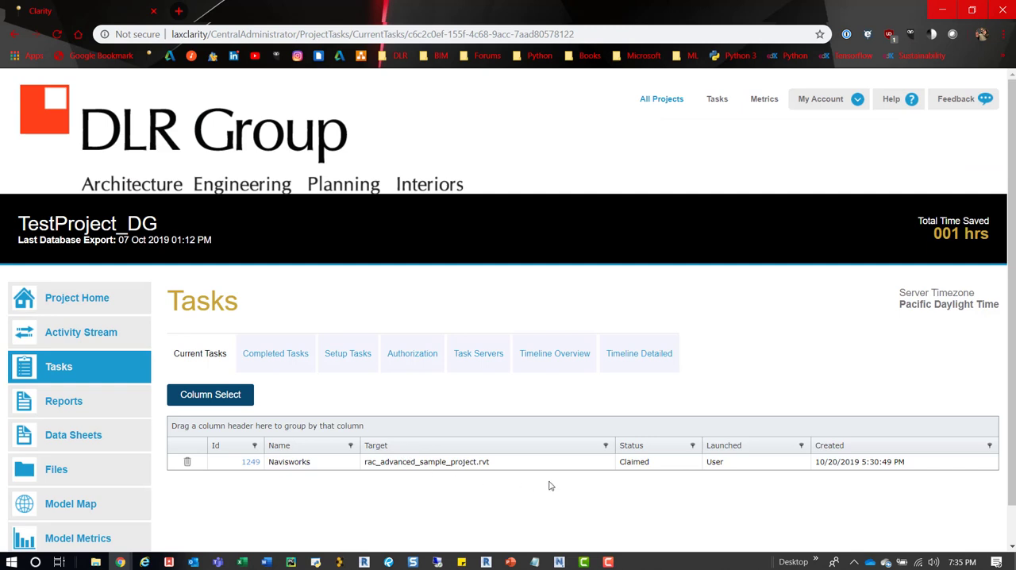
mouse_move(383, 468)
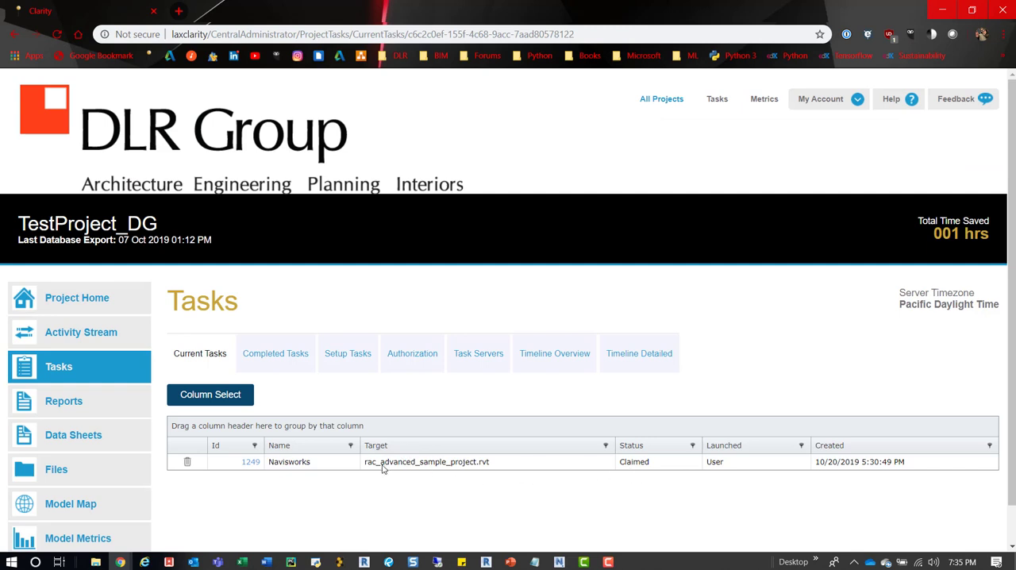
mouse_move(382, 474)
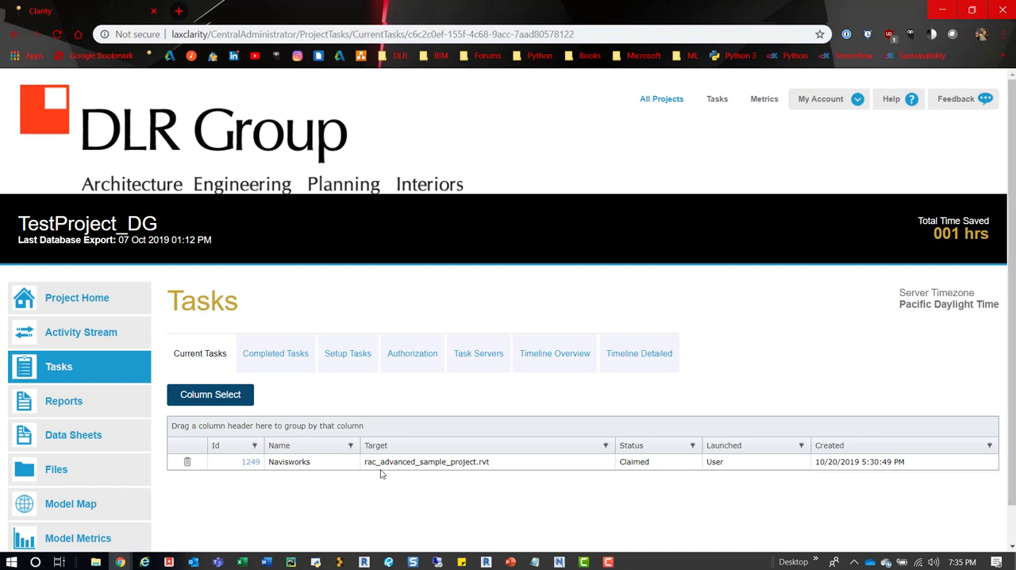
mouse_move(377, 467)
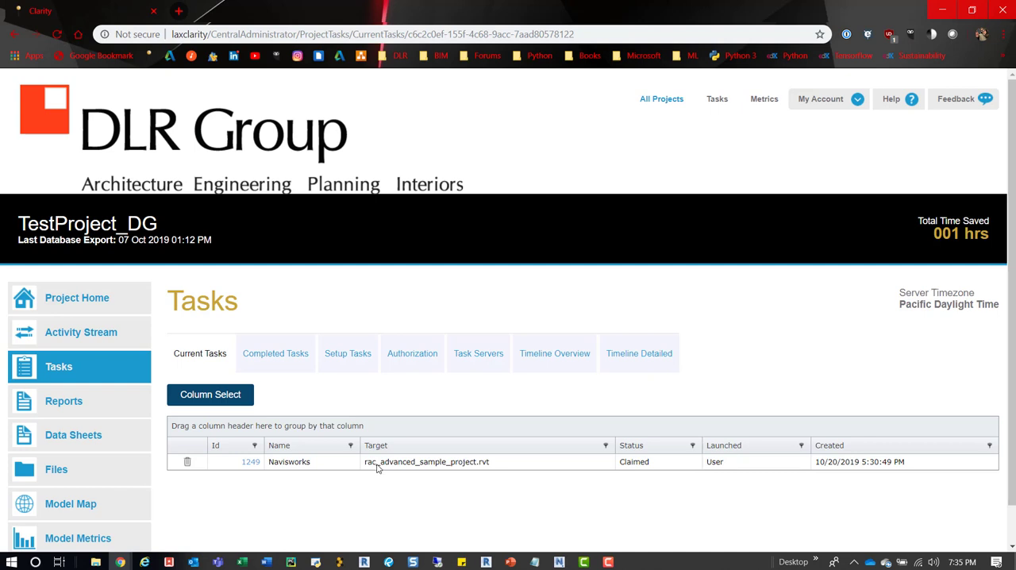
mouse_move(370, 452)
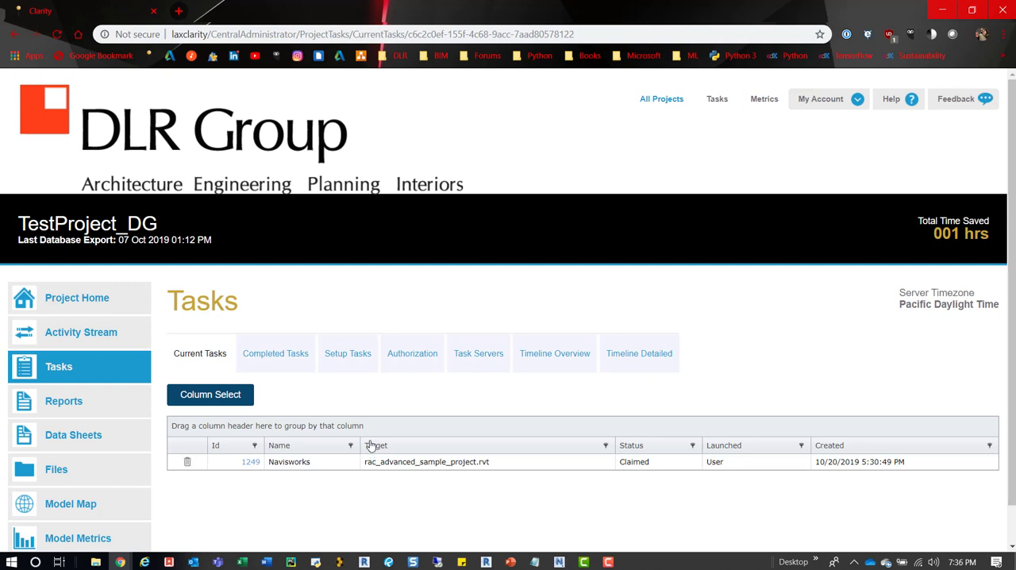
mouse_move(383, 473)
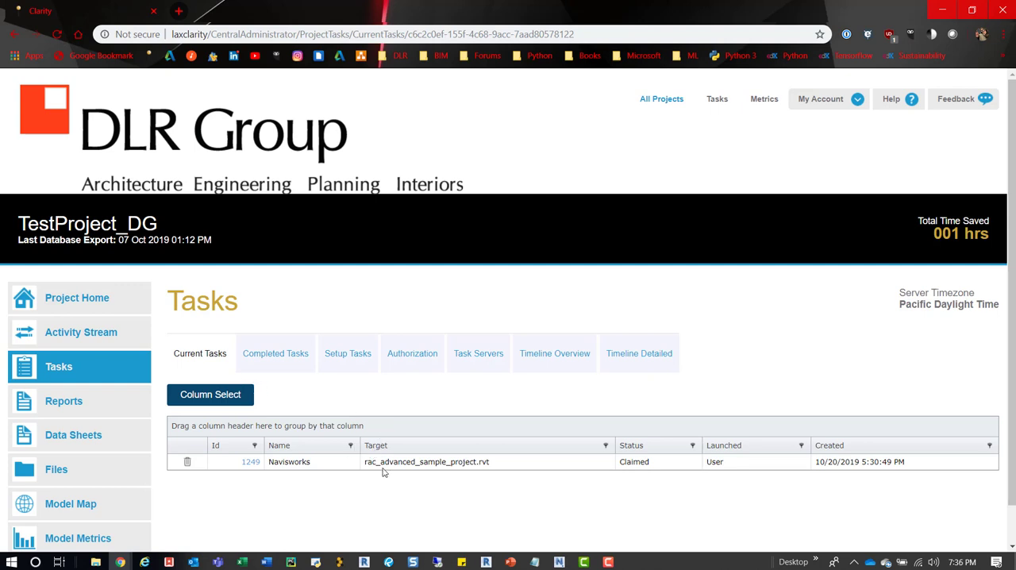
mouse_move(679, 485)
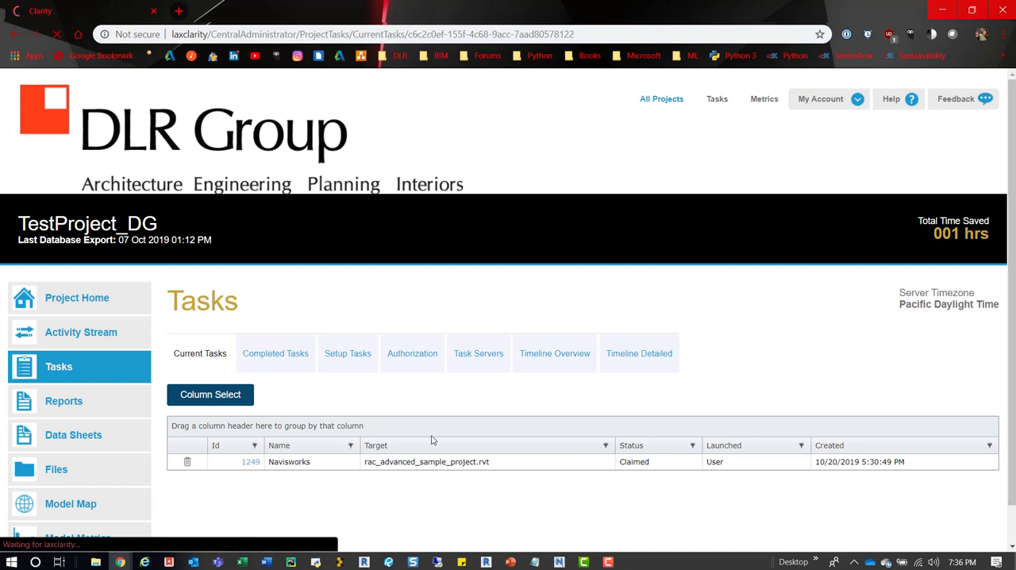
- Show Completed Tasks, listing Navisworks task 1248 on rme_advanced_sample_project.rvt as Completed
left_click(274, 354)
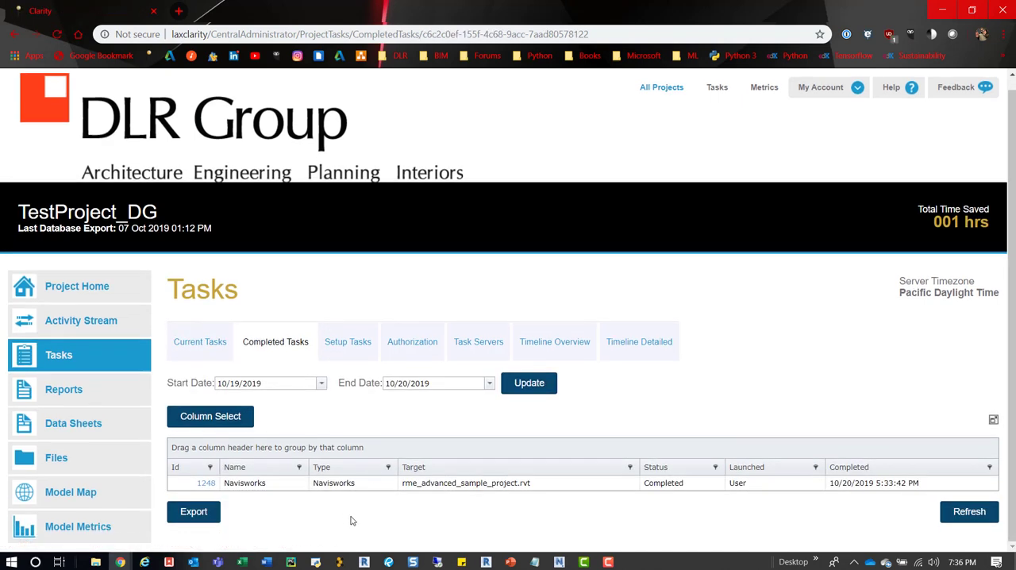
mouse_move(701, 518)
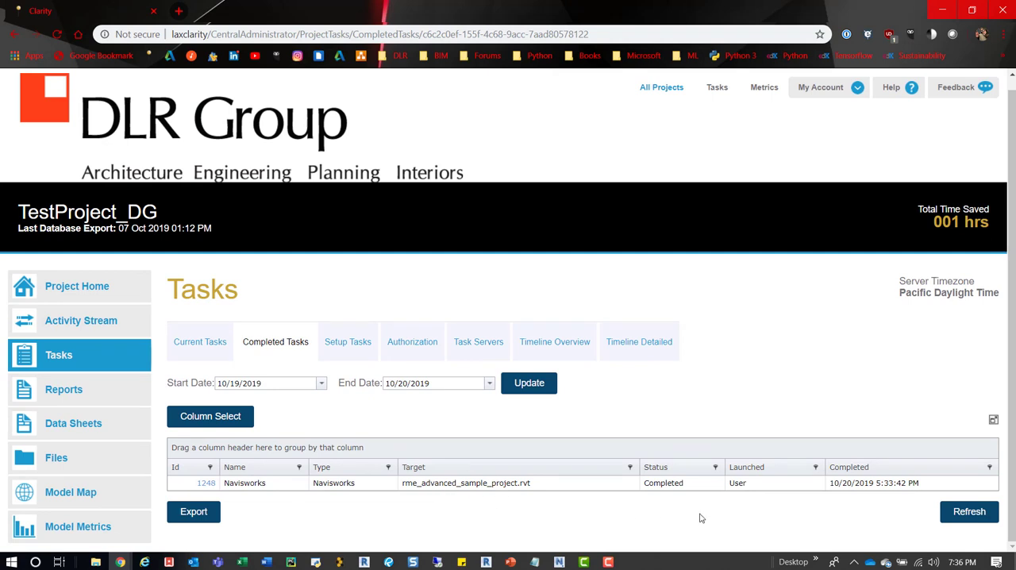
mouse_move(241, 312)
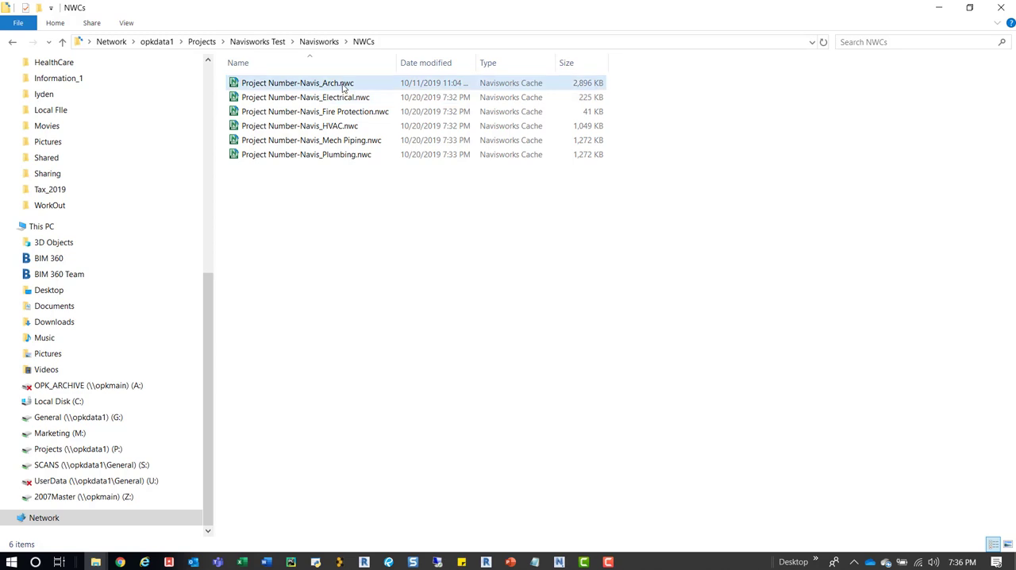
- Review the six NWC cache files' Date modified values, confirming the 10/20/2019 export timestamps
left_click(329, 97)
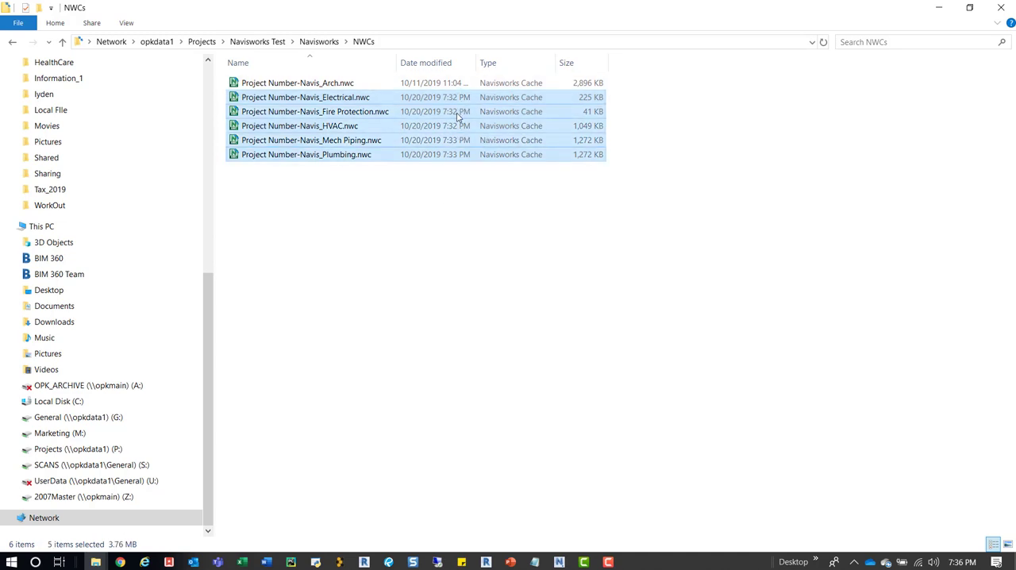
mouse_move(445, 177)
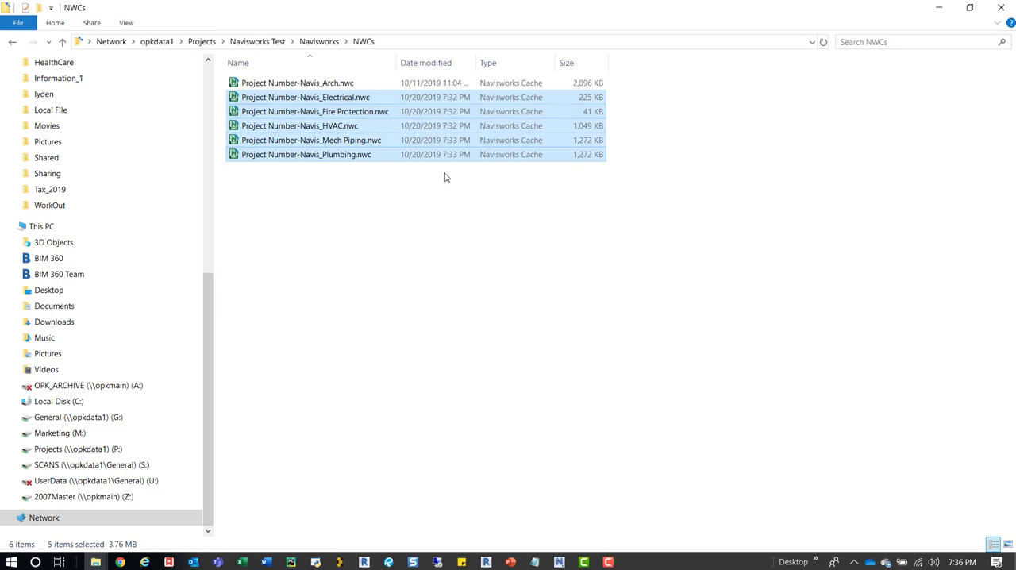
mouse_move(433, 170)
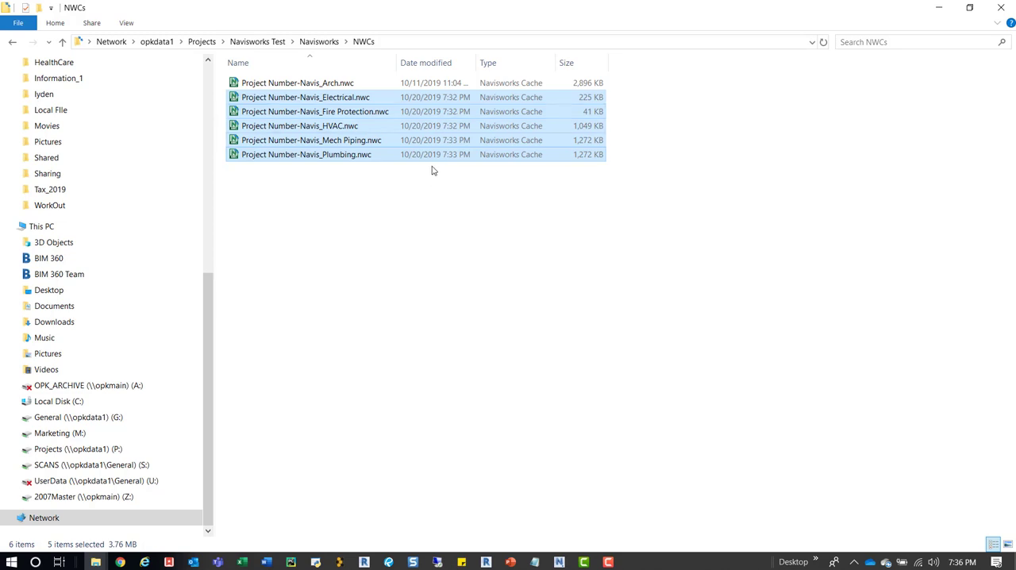
left_click(306, 154)
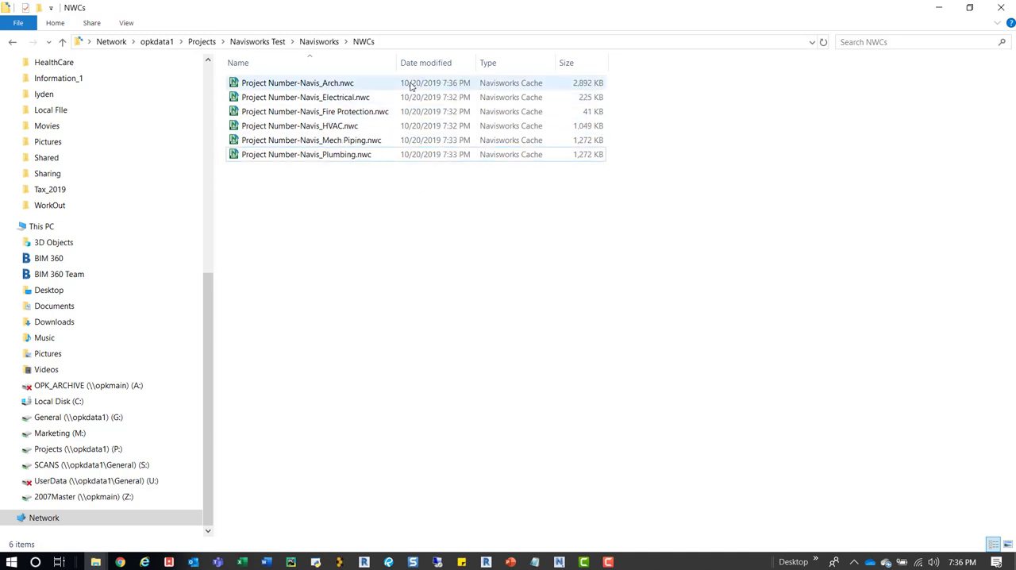
left_click(346, 243)
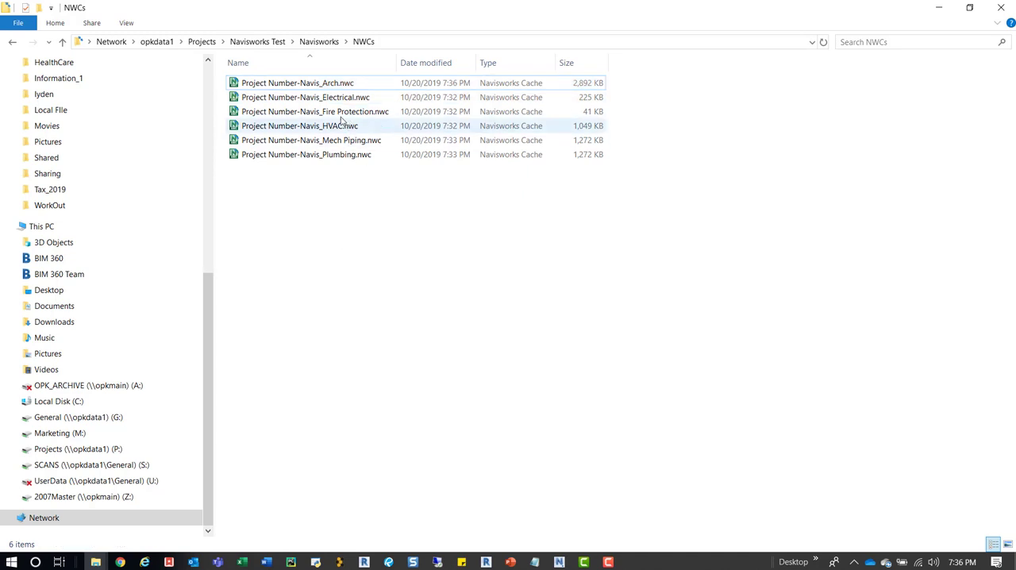
left_click(306, 97)
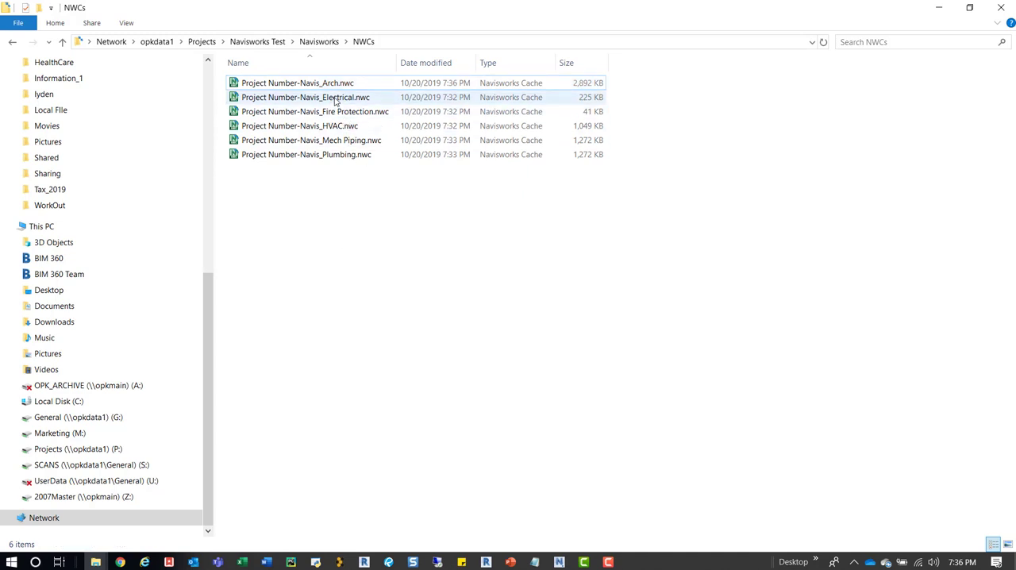
mouse_move(306, 96)
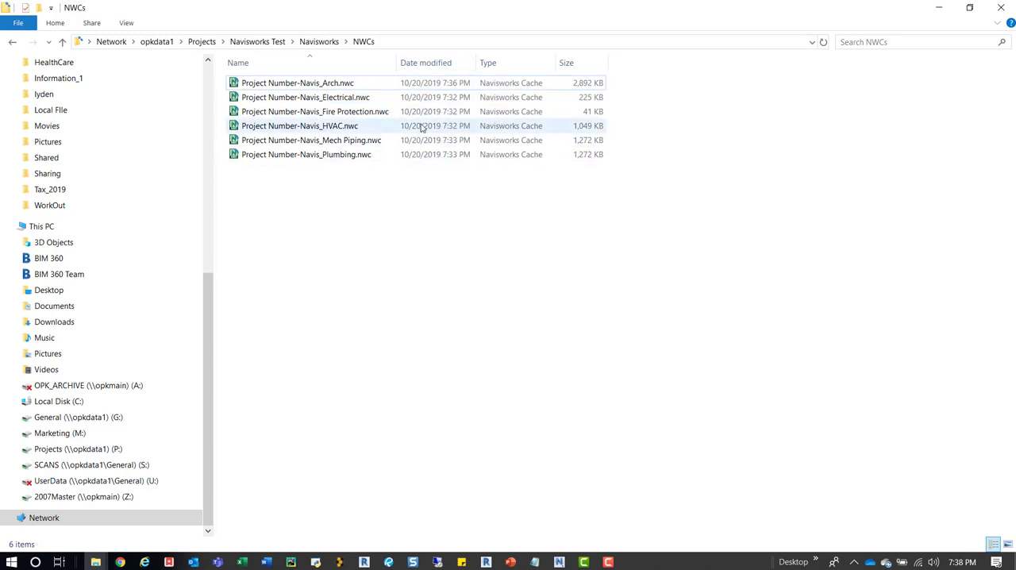
left_click(307, 154)
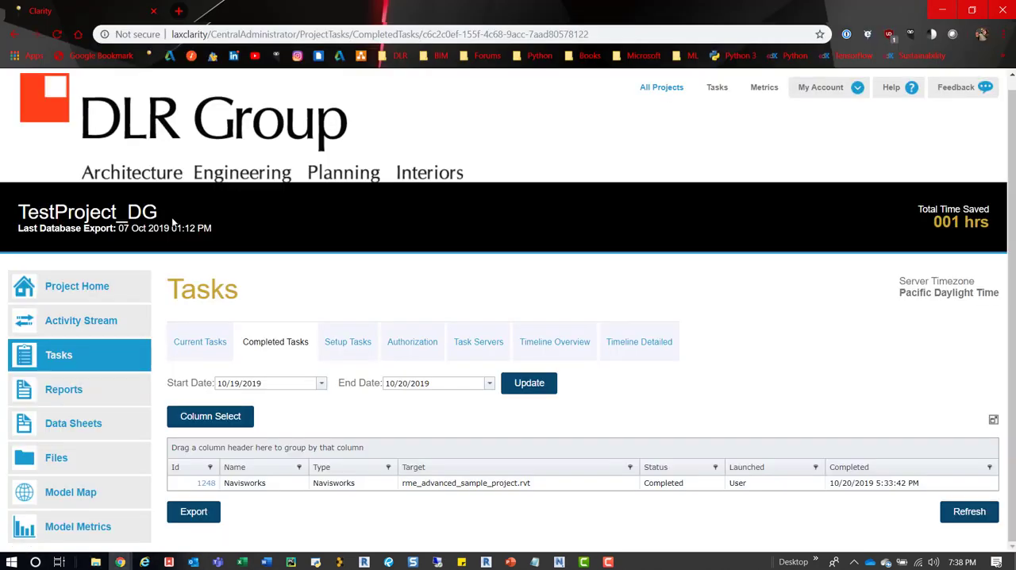
mouse_move(364, 240)
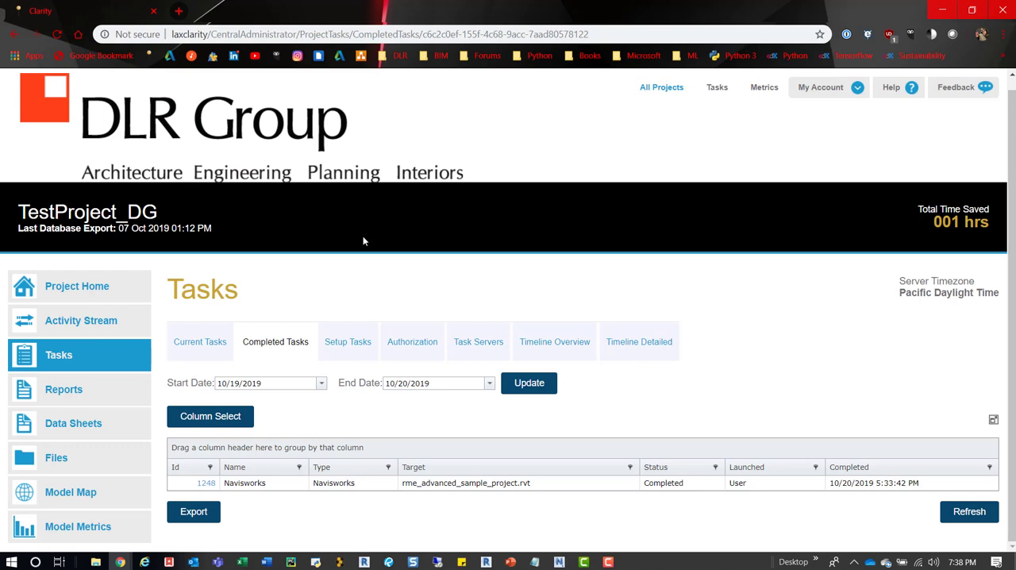
mouse_move(636, 225)
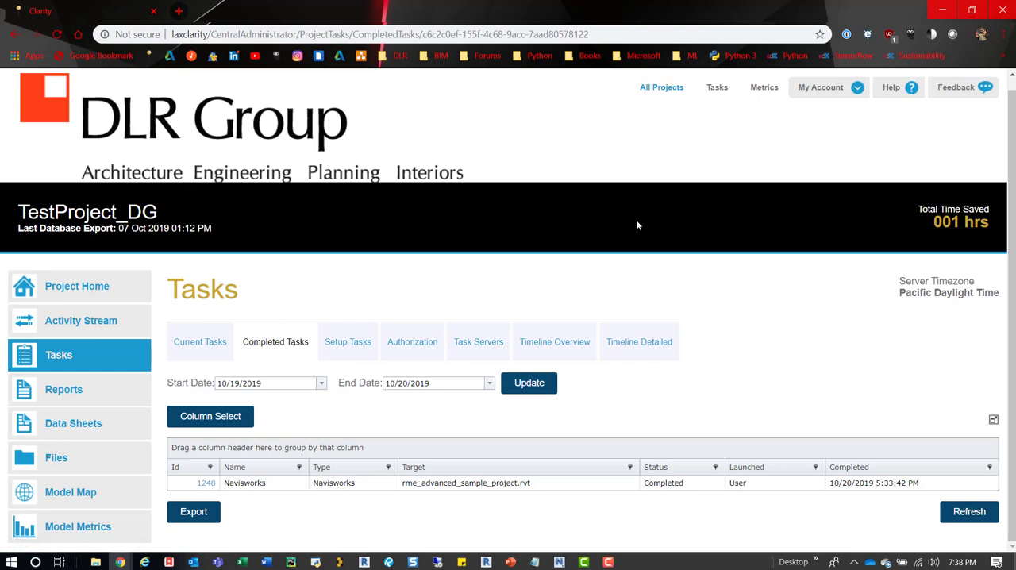
mouse_move(639, 191)
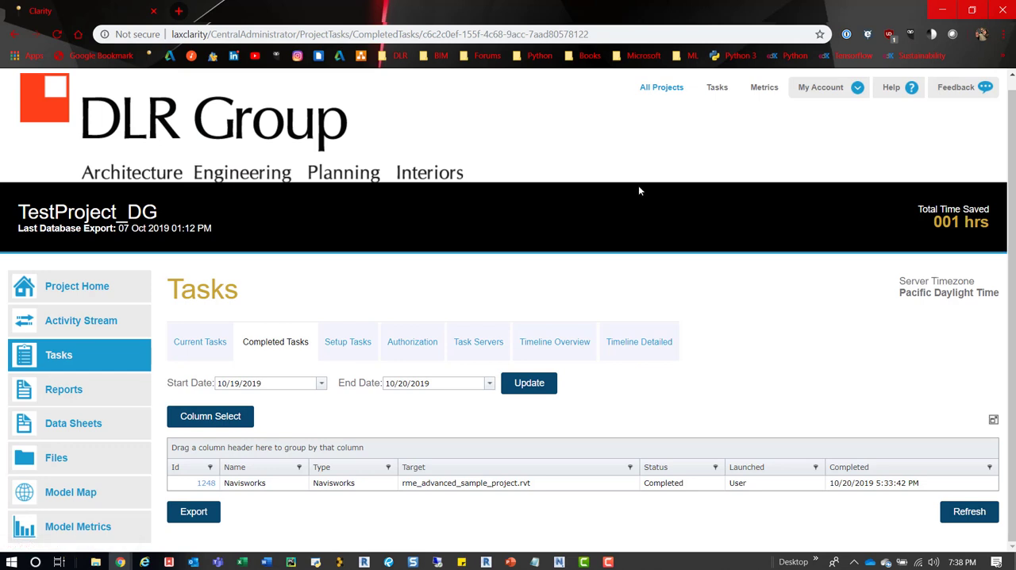
mouse_move(287, 367)
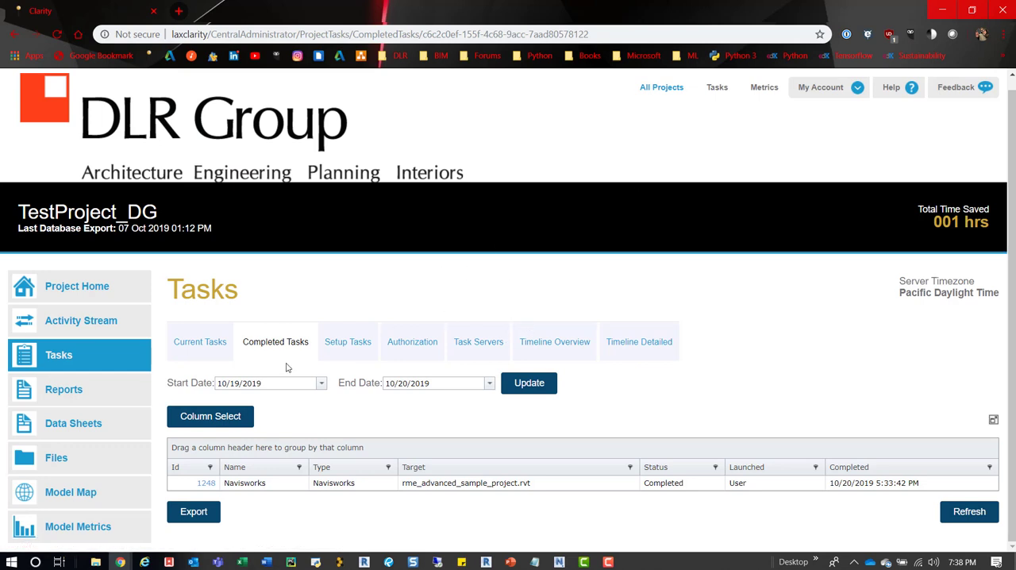
mouse_move(347, 301)
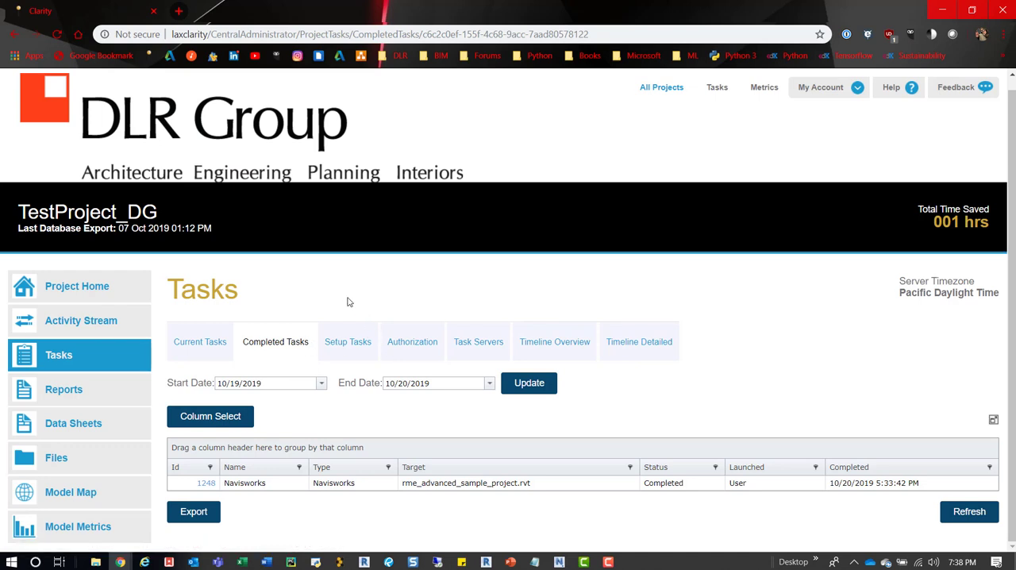
mouse_move(366, 346)
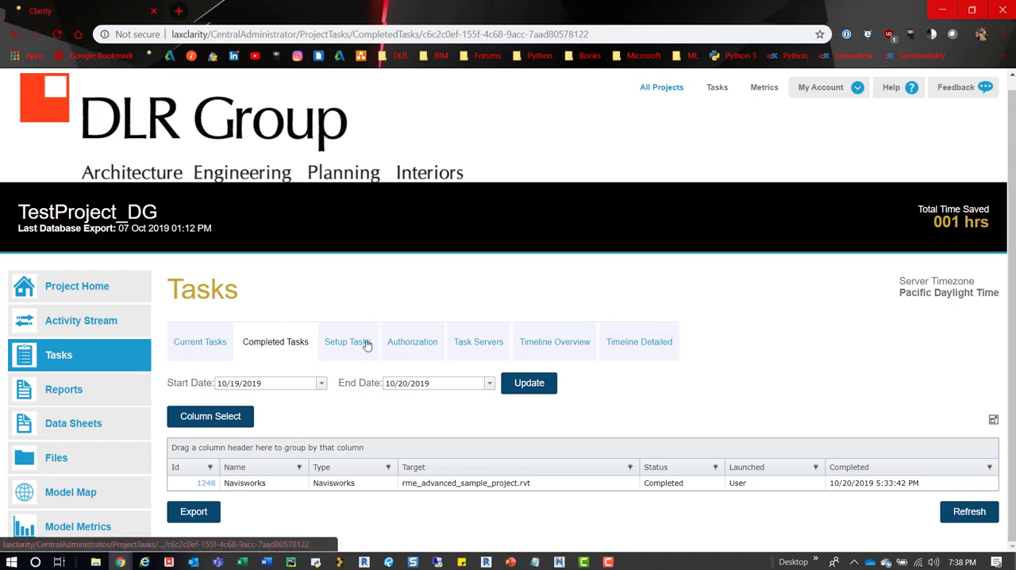
- View the Setup Tasks list, glance at the addable task types, and return to the four configured tasks
left_click(348, 342)
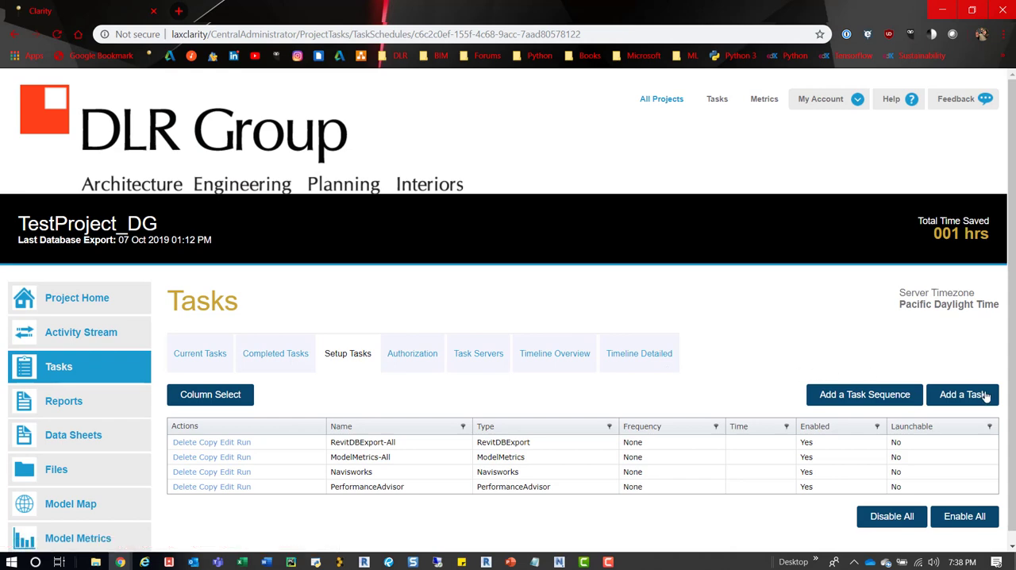
left_click(963, 395)
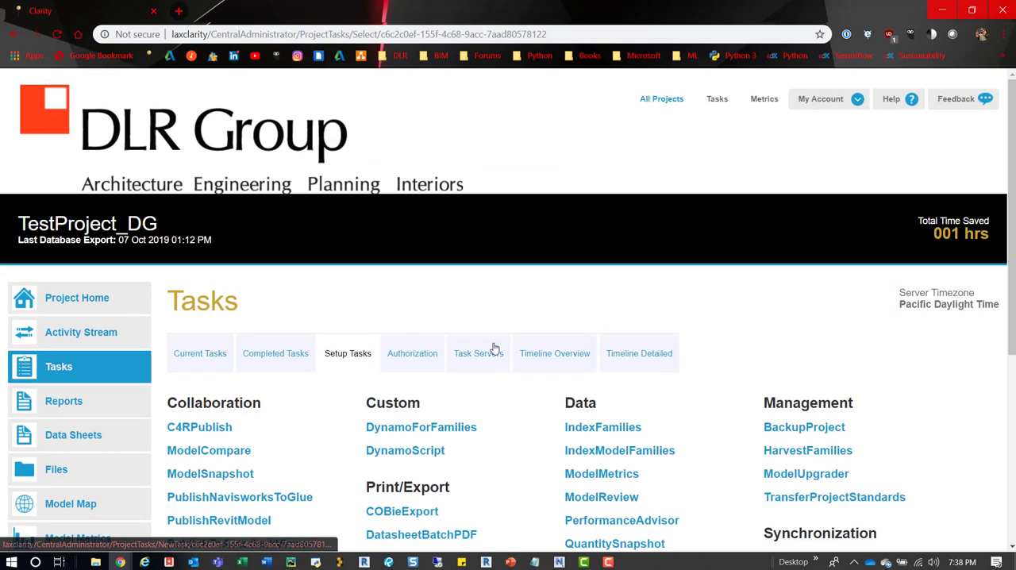
left_click(478, 354)
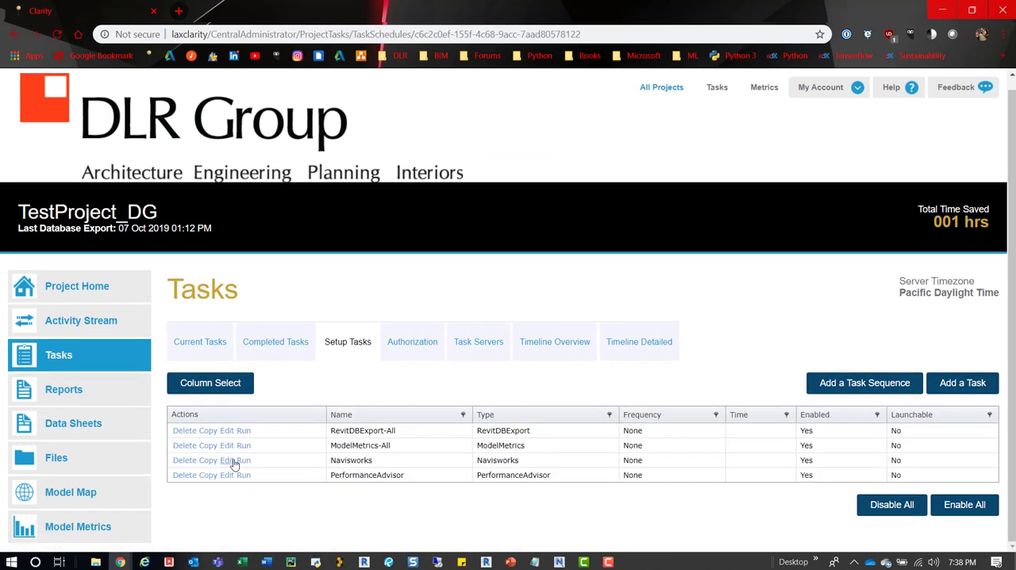
- Edit the Navisworks task and review its view-name and NWC file-naming export settings
left_click(225, 460)
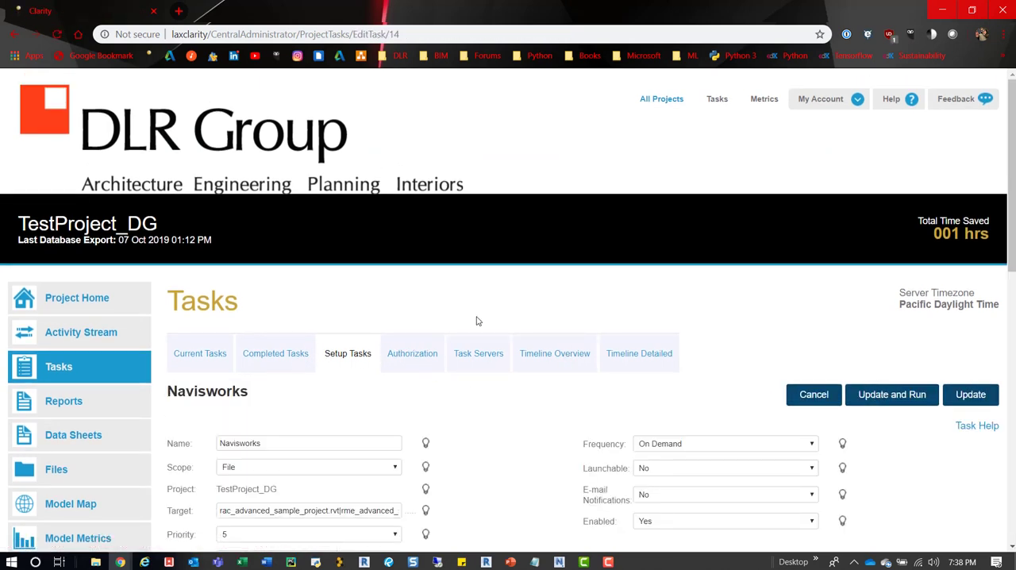
scroll("down", 3)
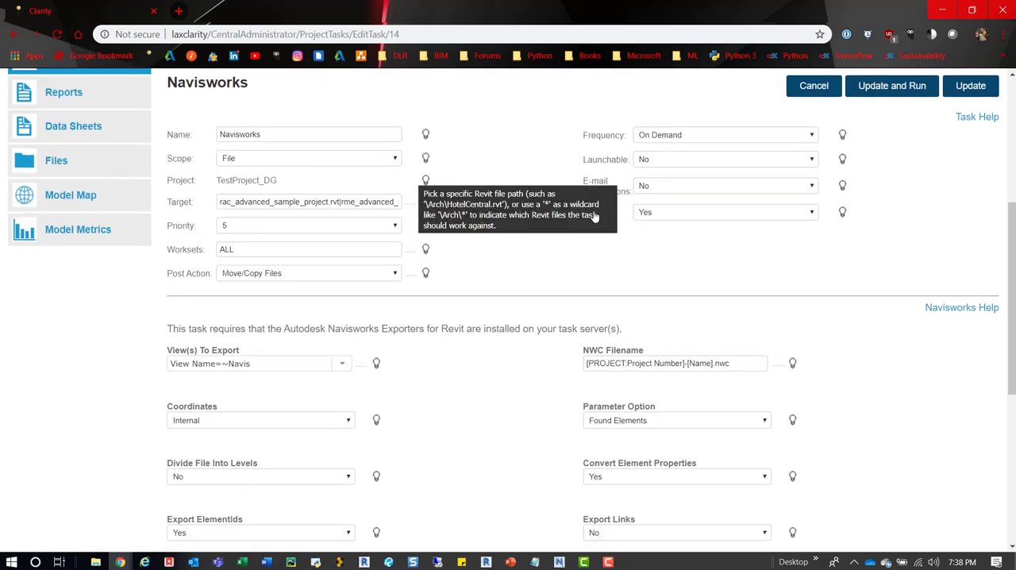
mouse_move(711, 281)
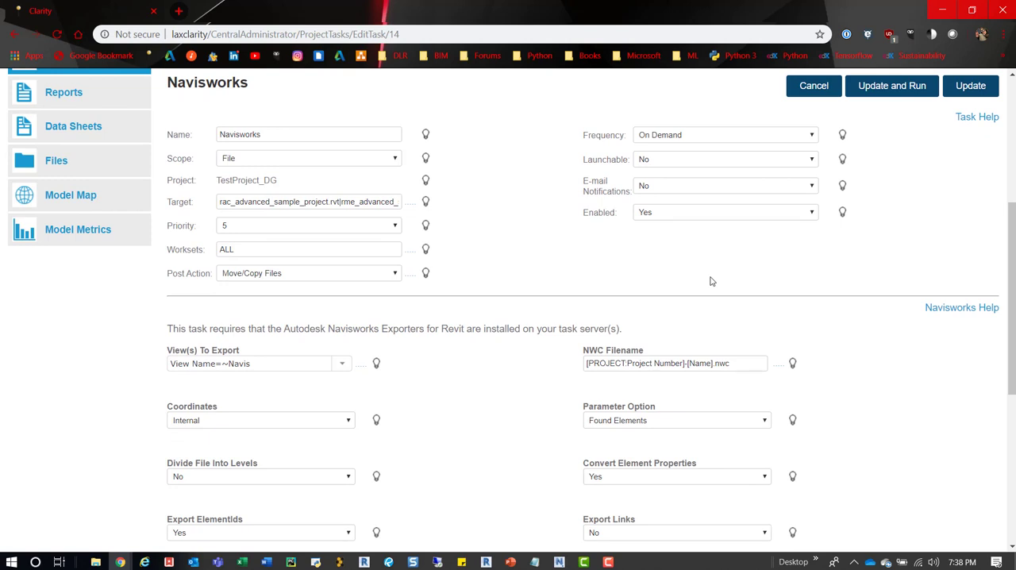
mouse_move(523, 297)
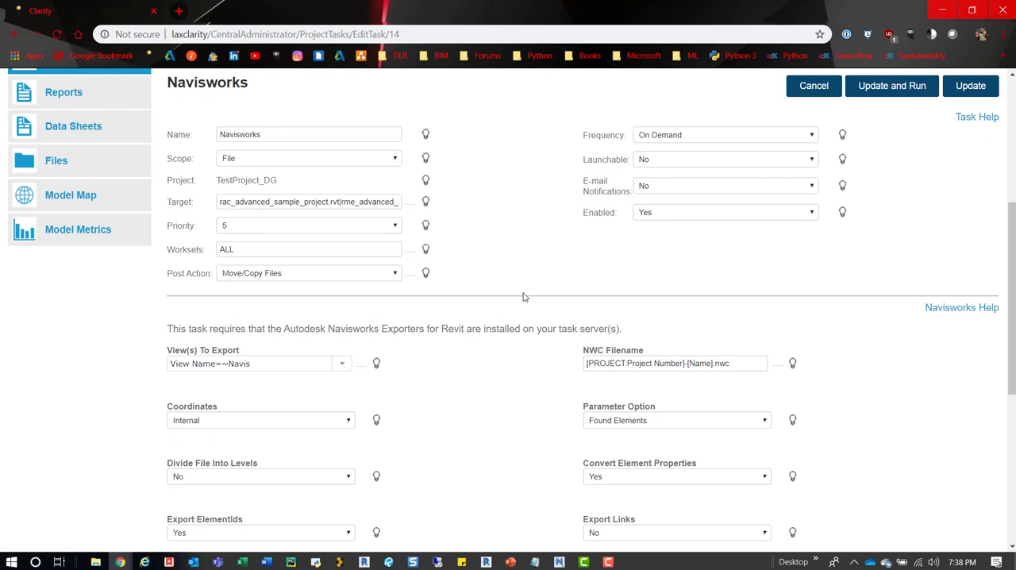
scroll("down", 3)
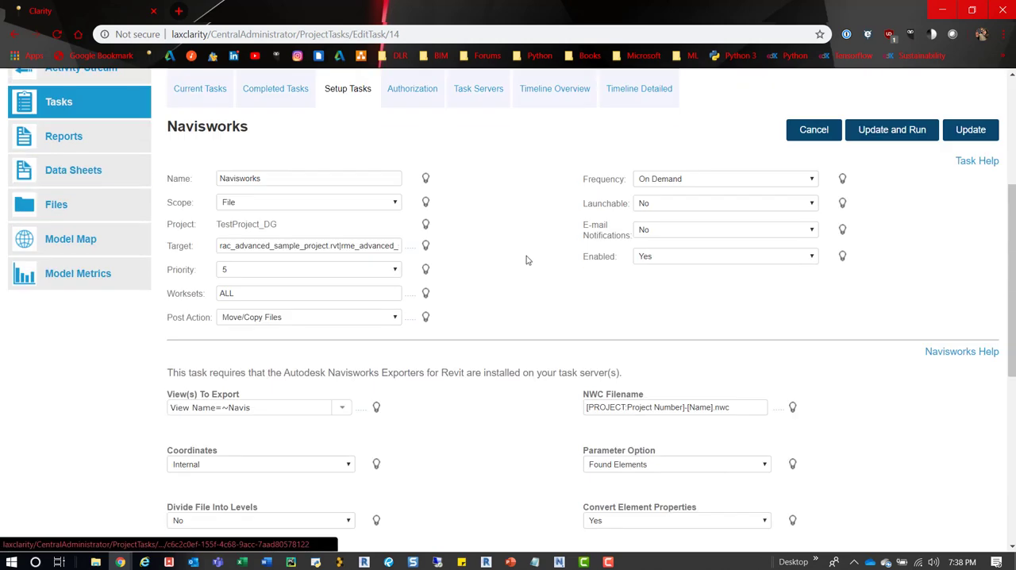
mouse_move(425, 269)
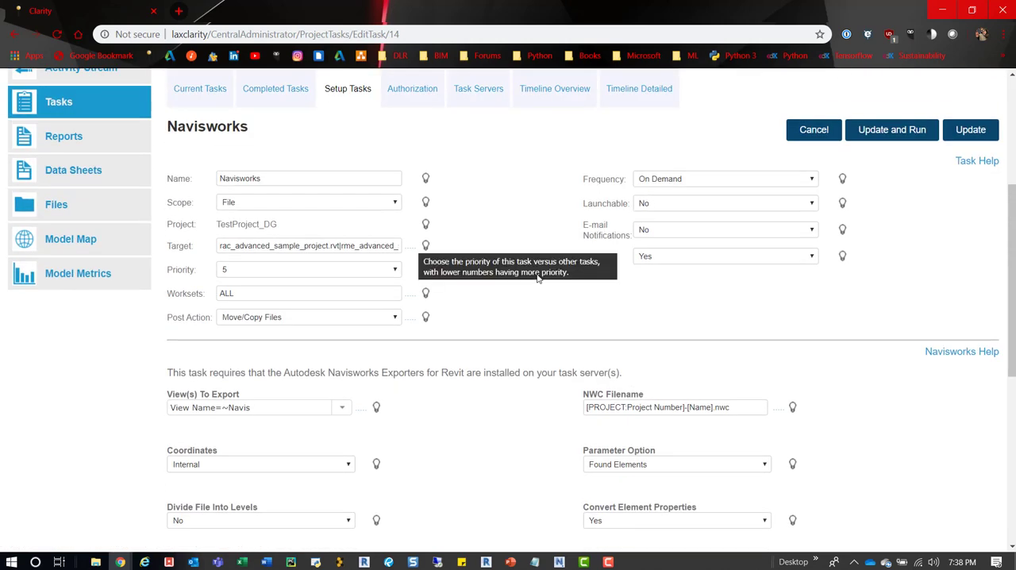